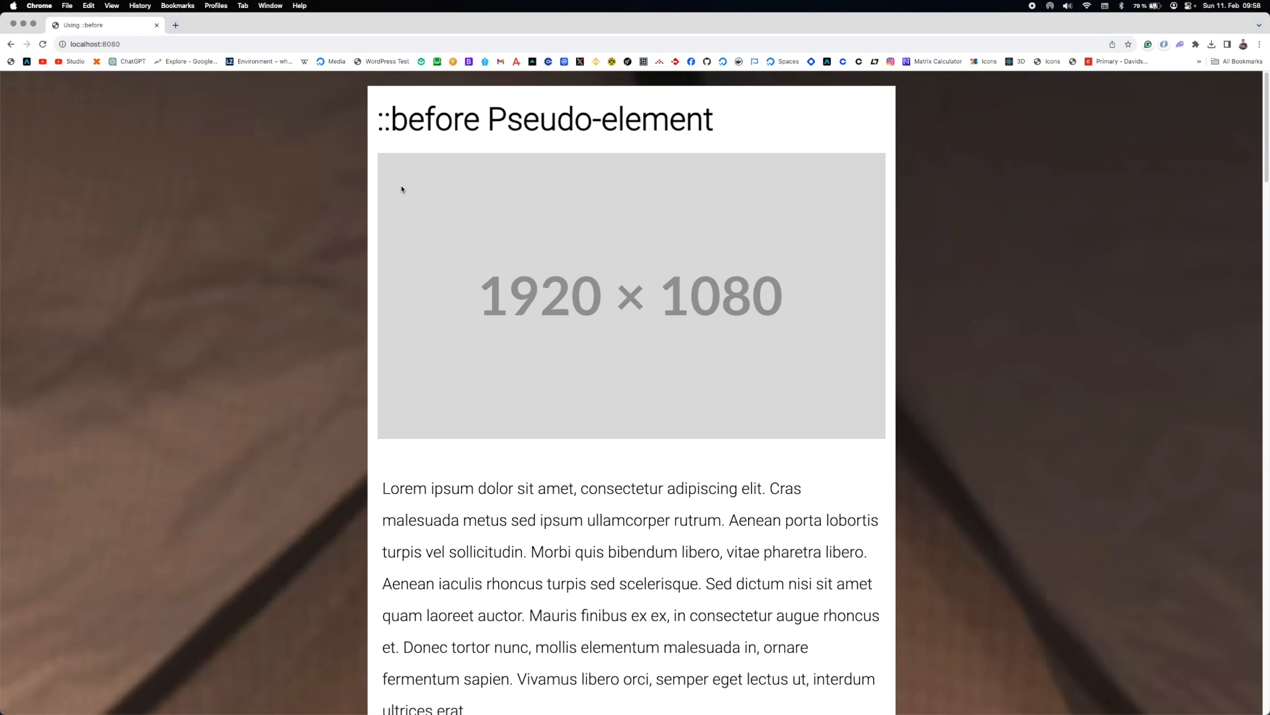
Step: Switch back to the editor and preview background.avif from the assets folder
scroll("down", 3)
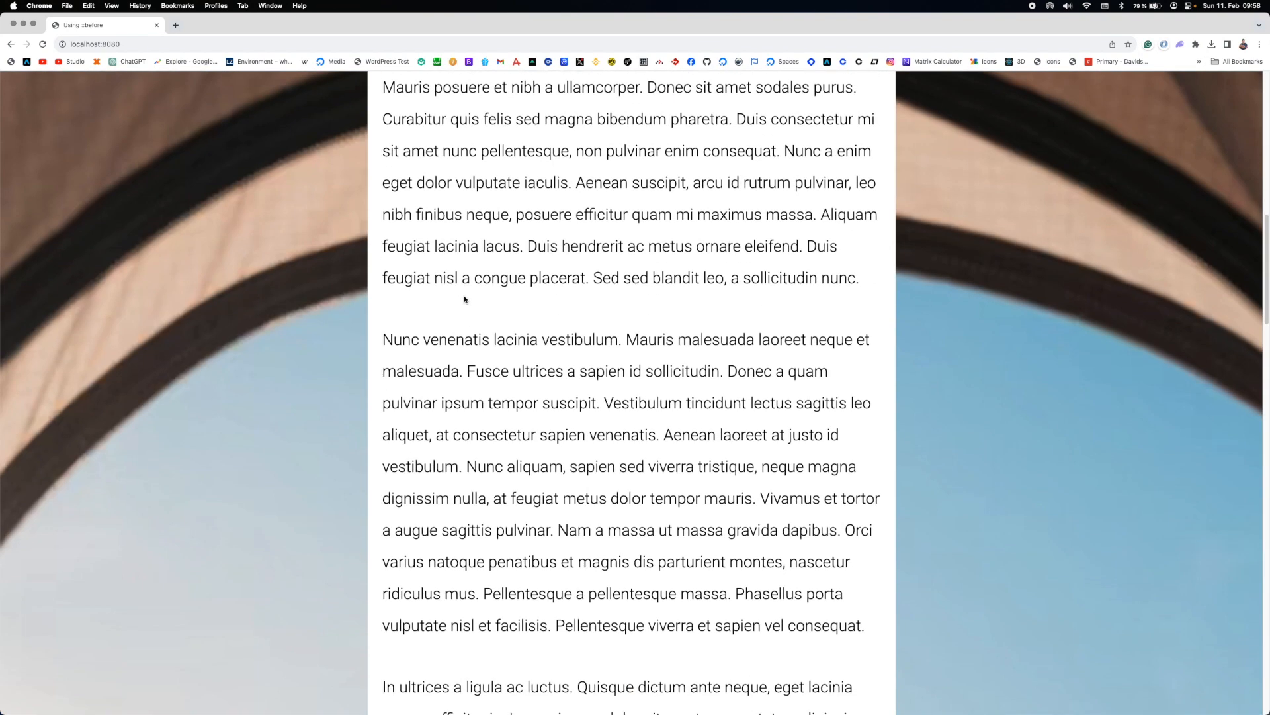
scroll("down", 3)
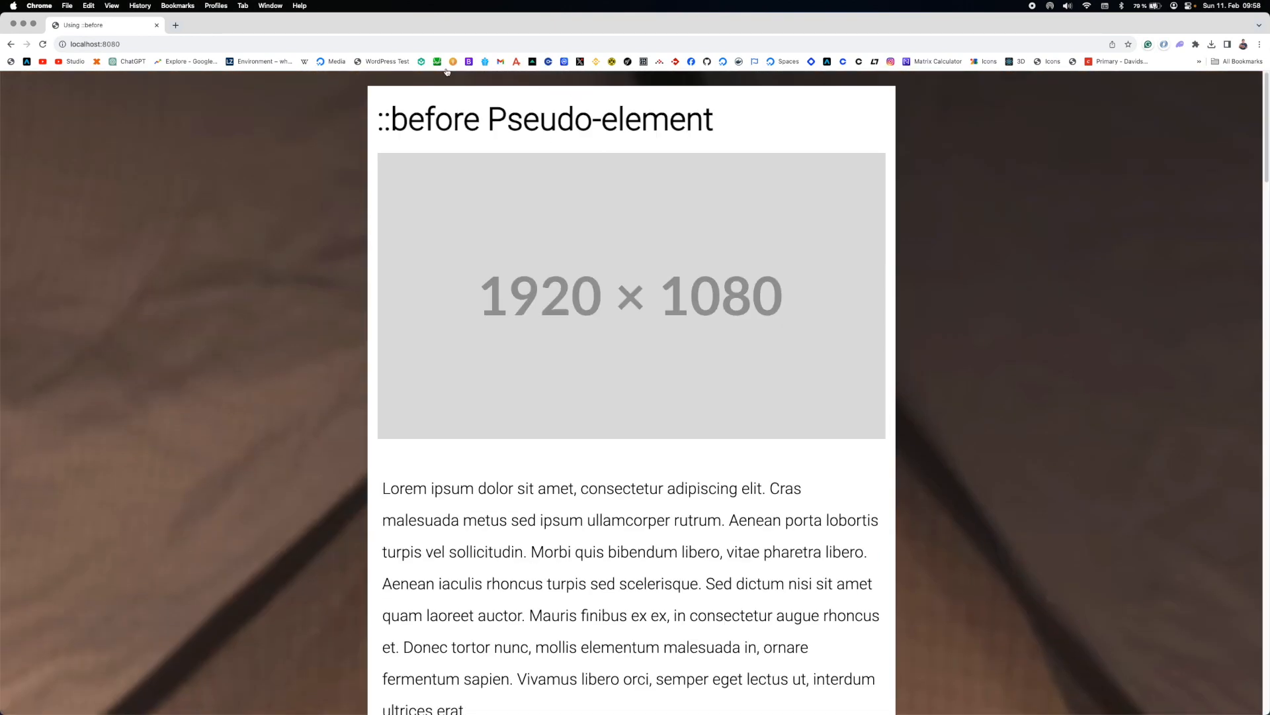
key("cmd+tab")
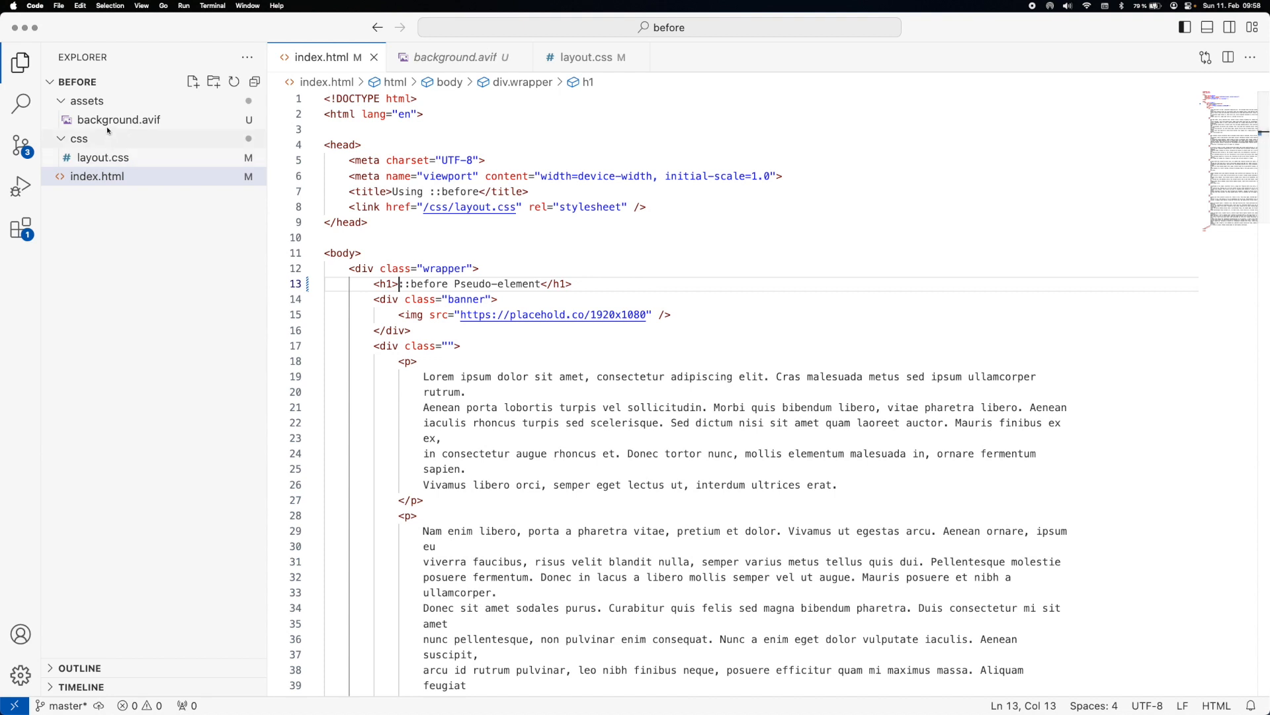
left_click(118, 120)
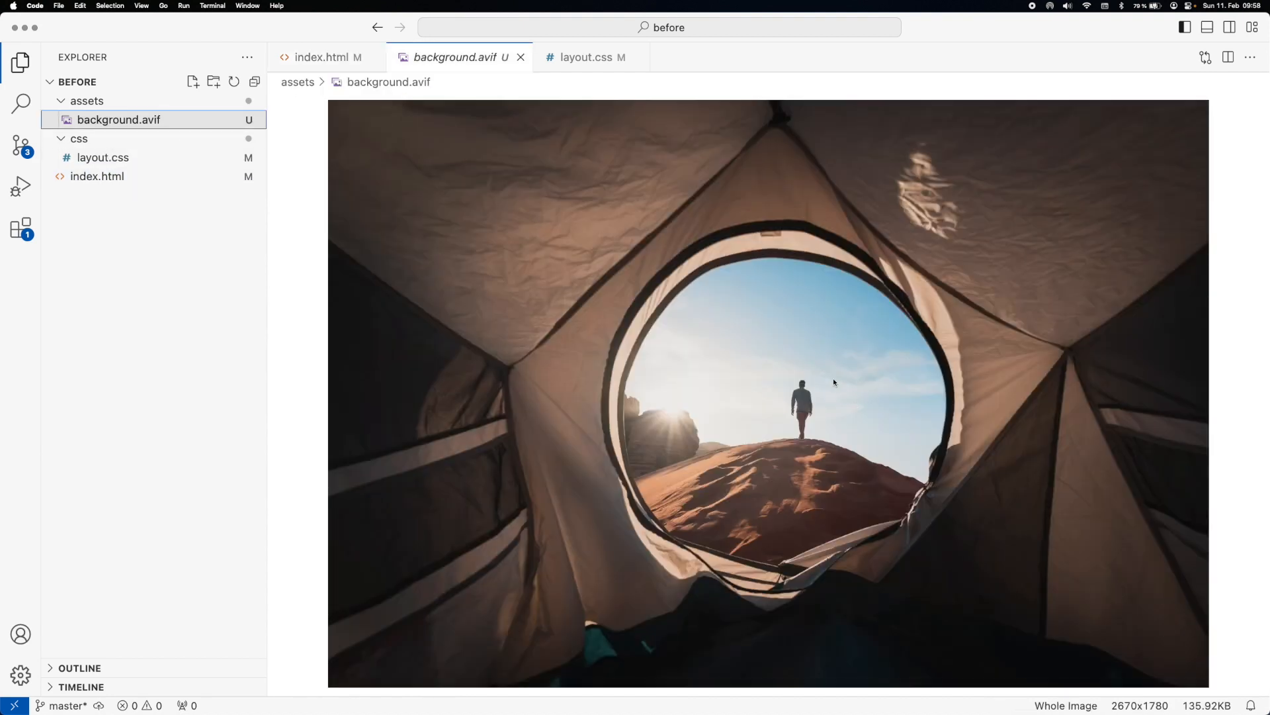
mouse_move(705, 355)
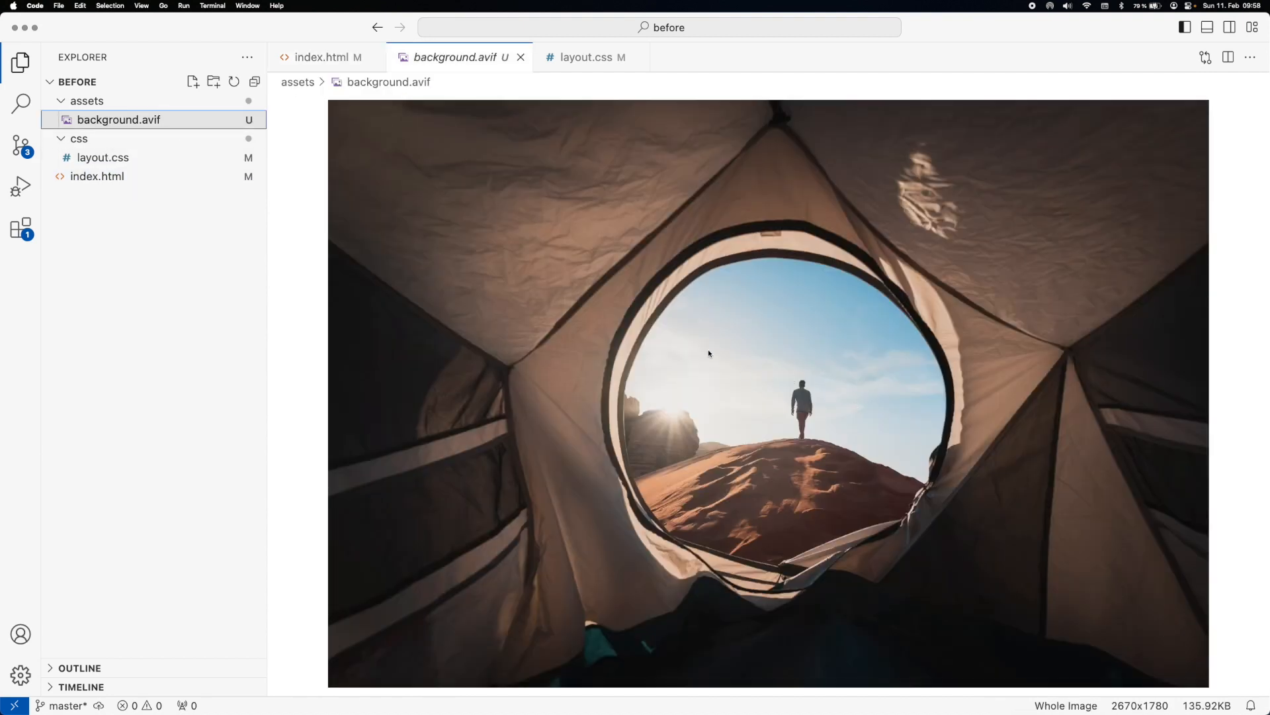
mouse_move(792, 498)
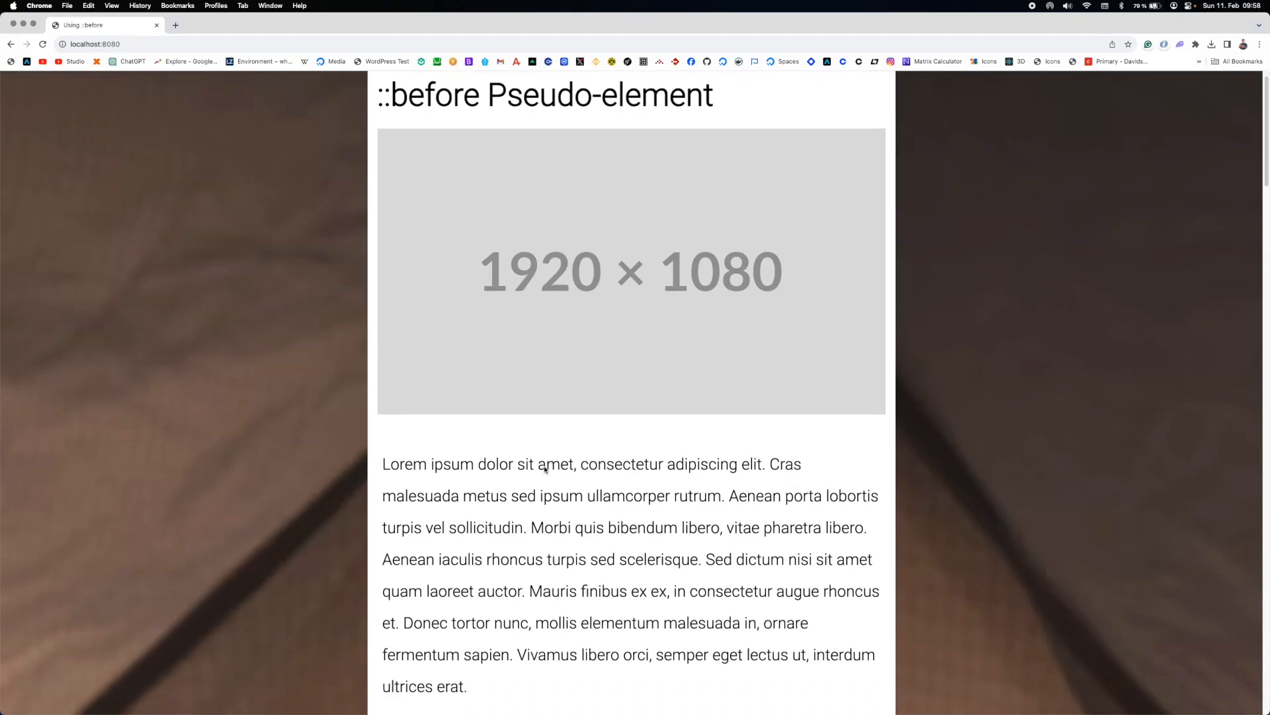
scroll("down", 3)
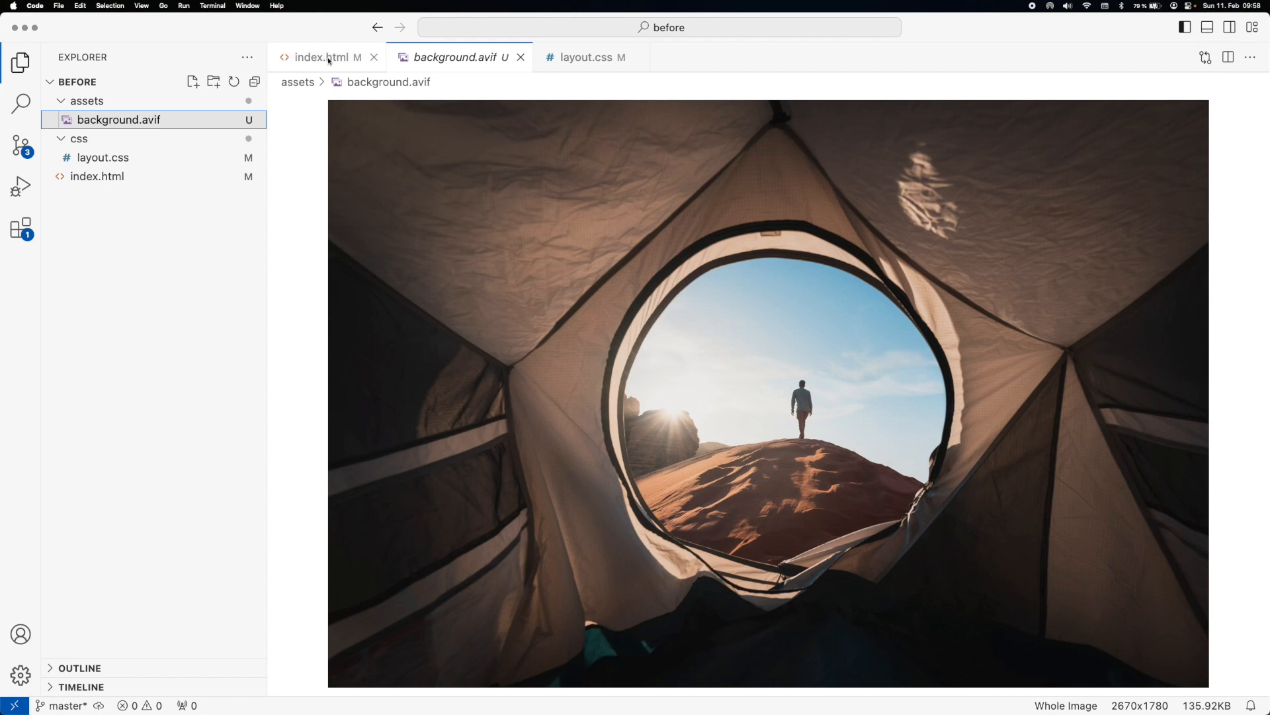
Step: Show layout.css and select the body rule's background-image property
left_click(589, 57)
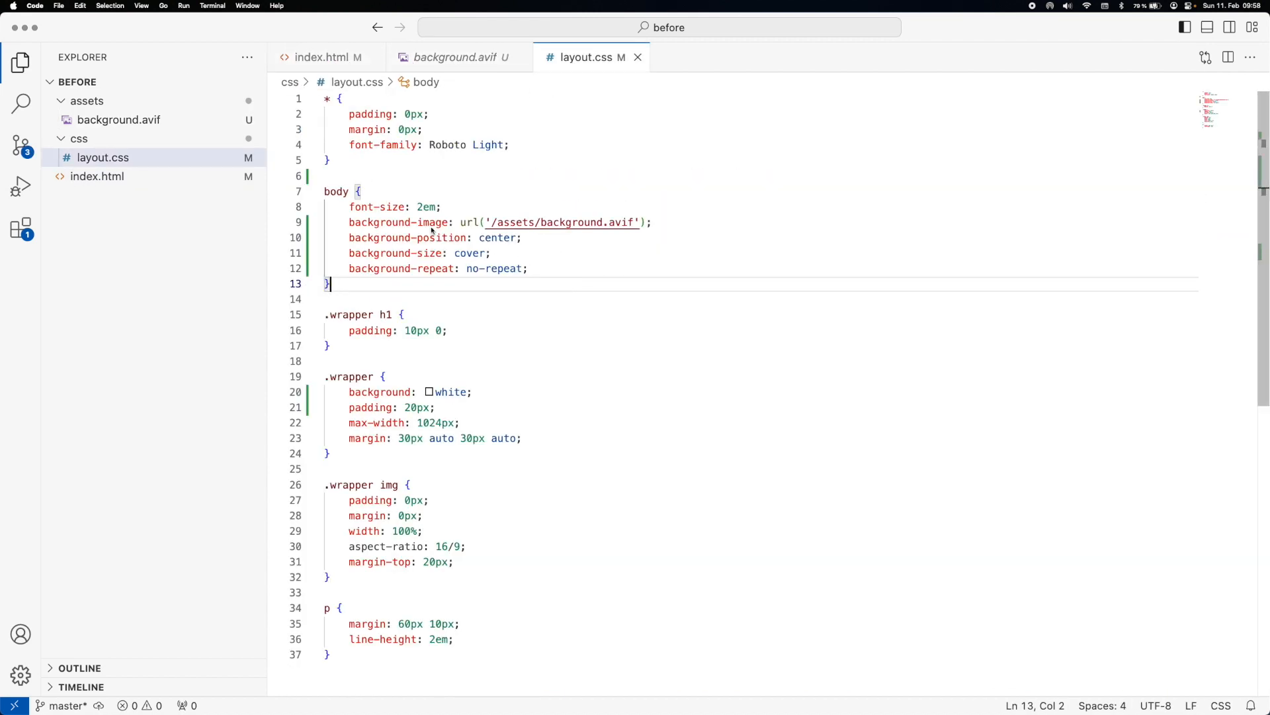
double_click(397, 222)
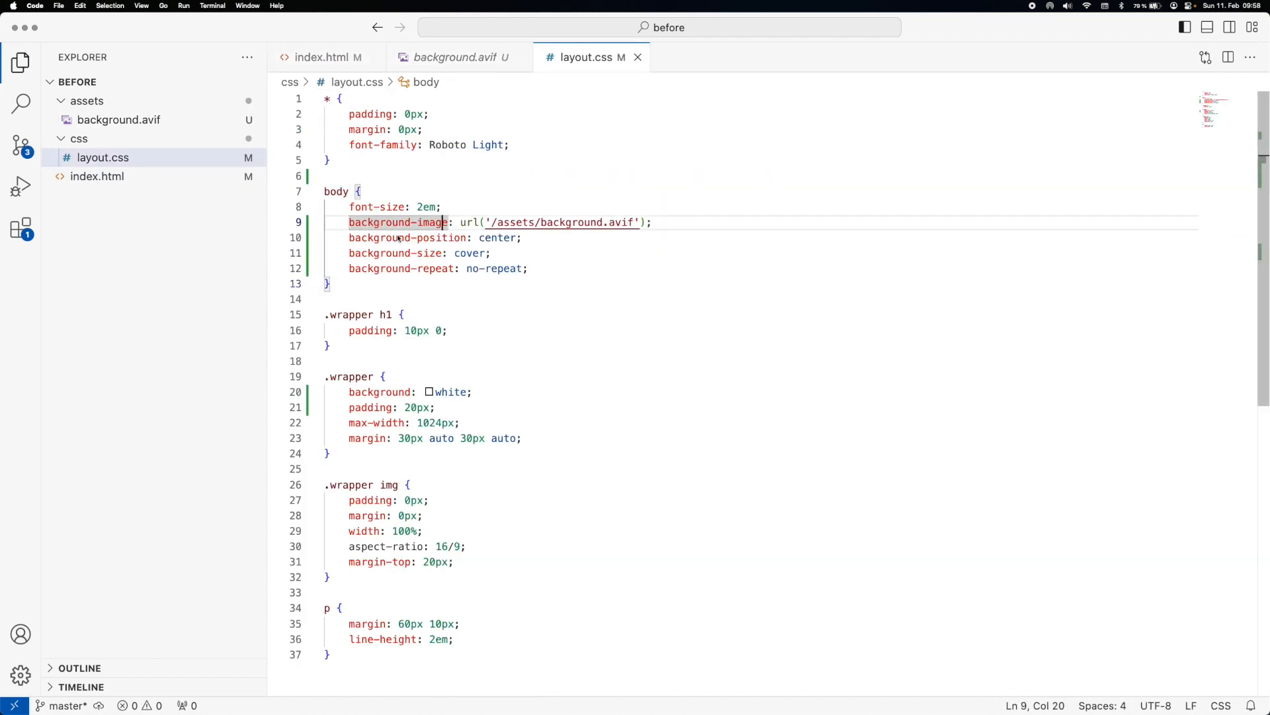
mouse_move(553, 238)
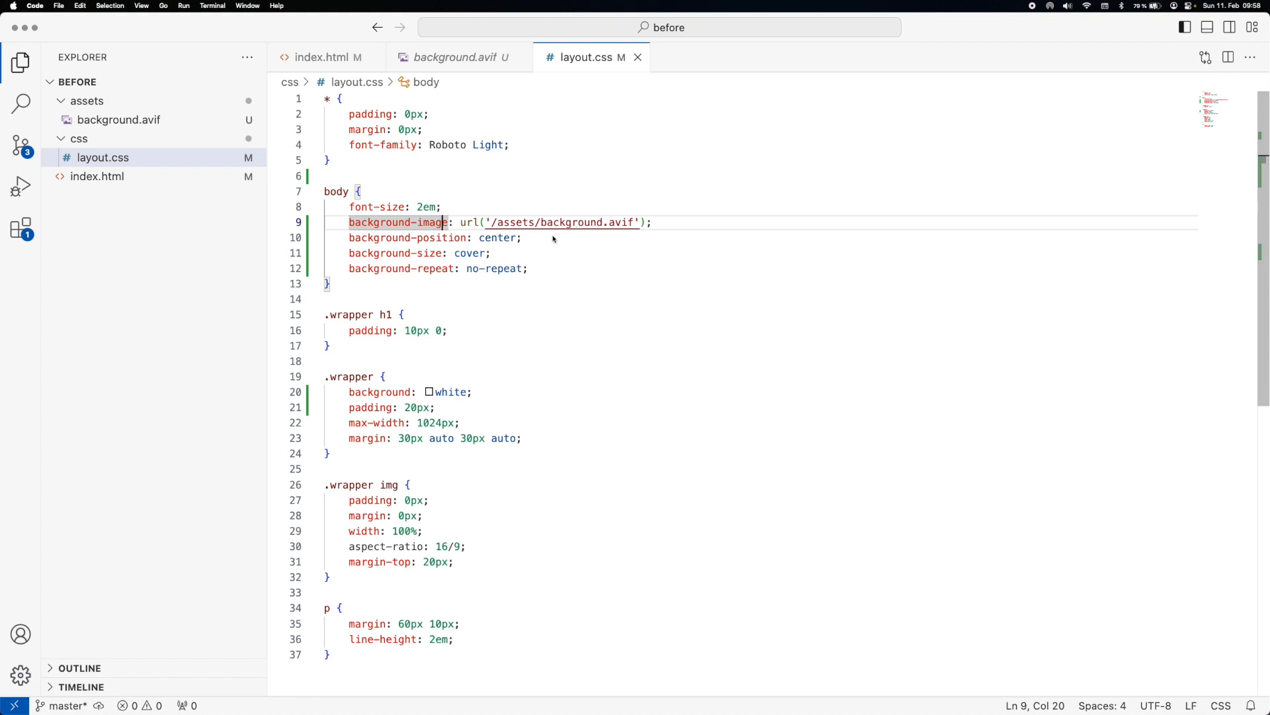
mouse_move(542, 269)
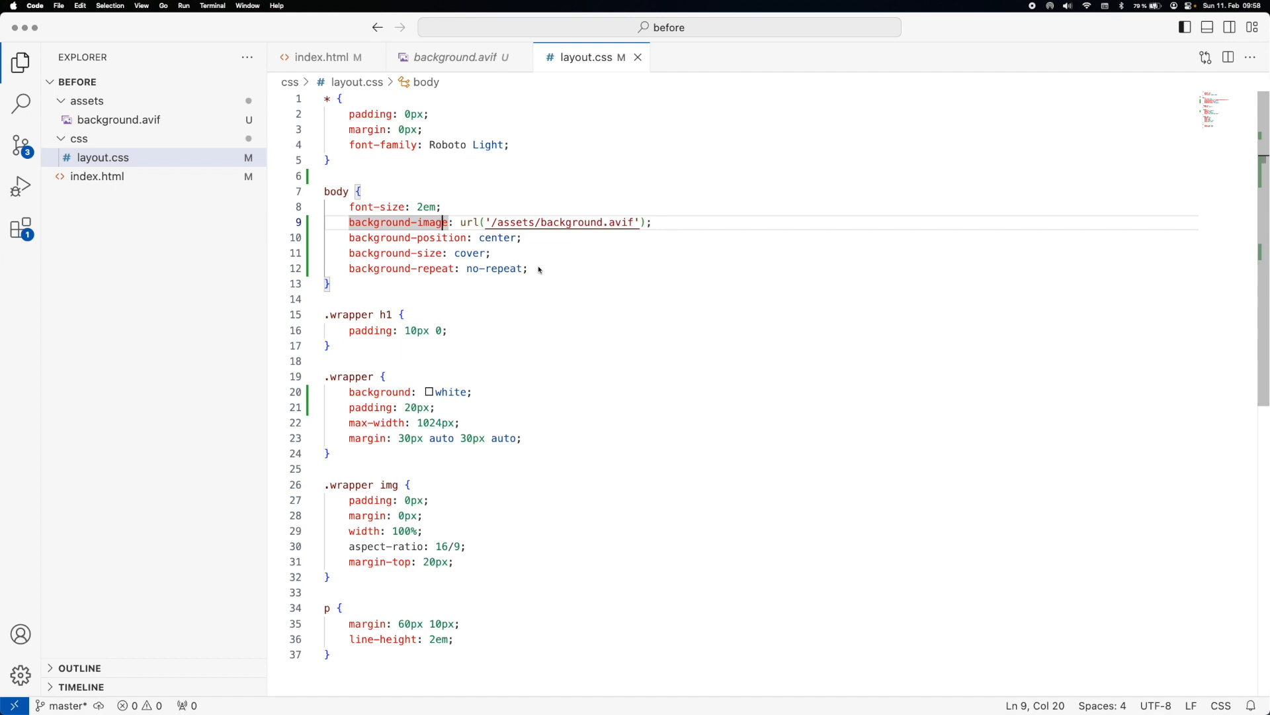
mouse_move(498, 260)
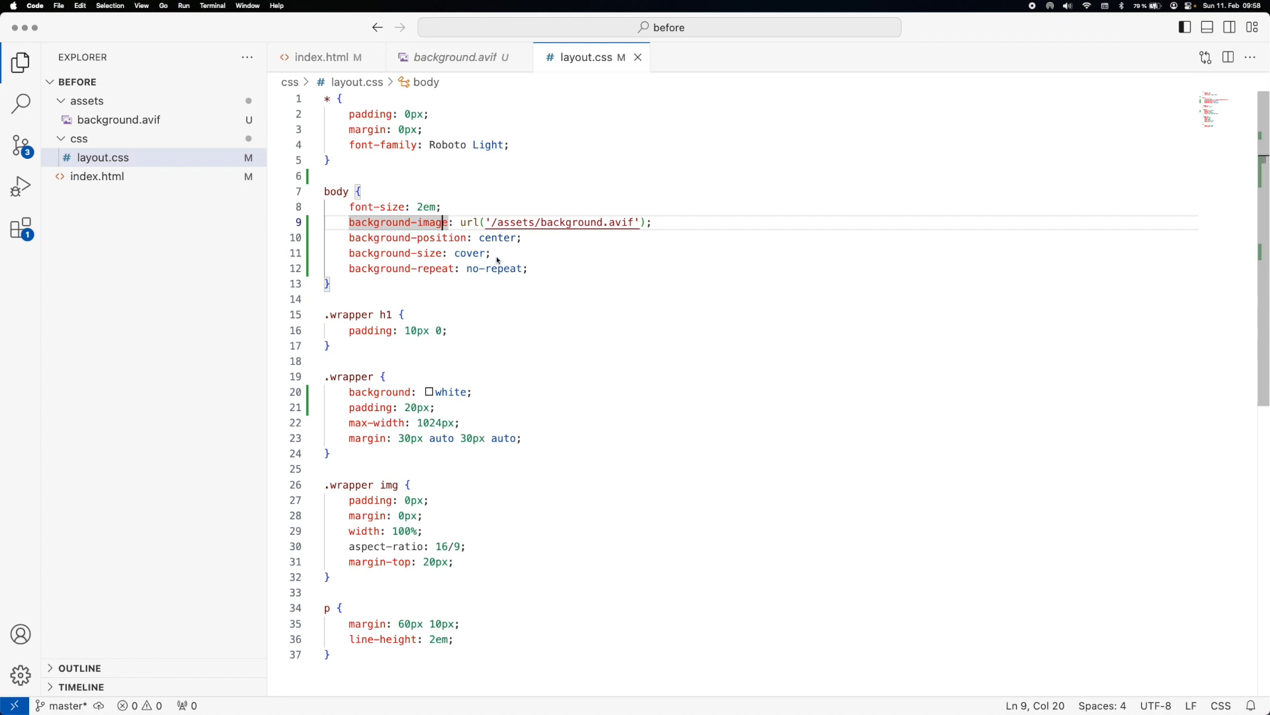
mouse_move(495, 257)
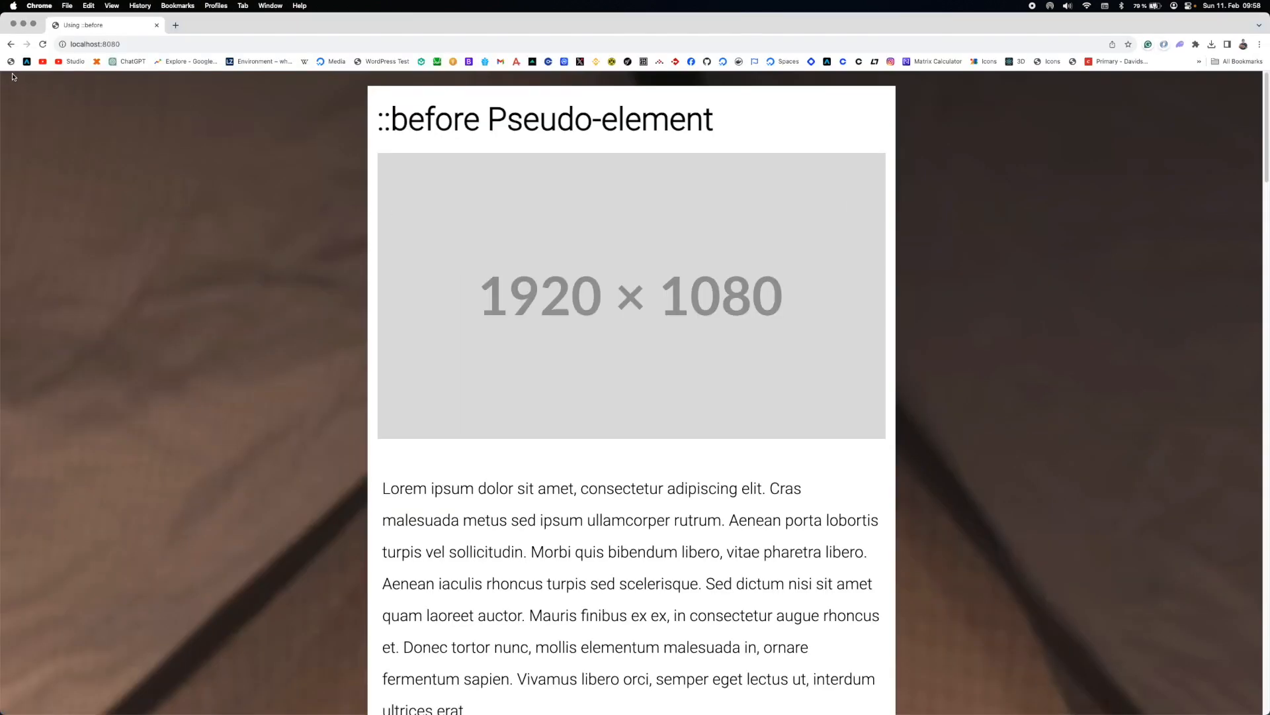
mouse_move(783, 398)
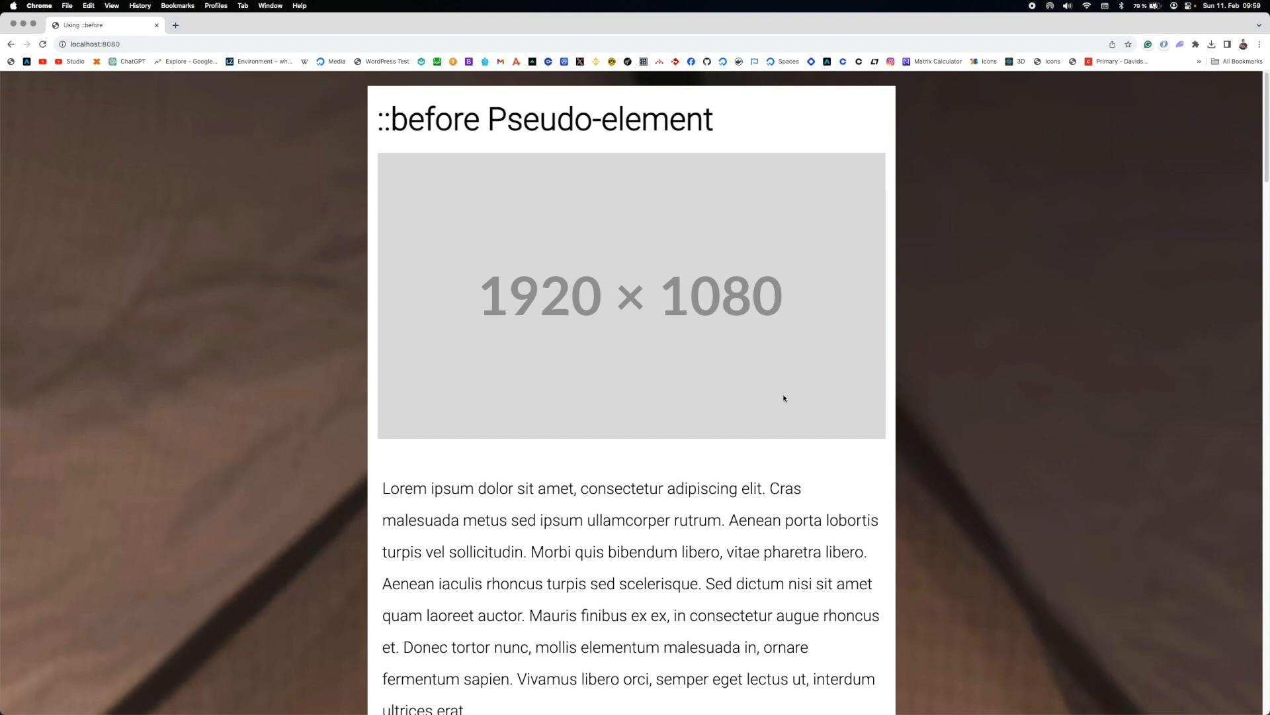
mouse_move(714, 331)
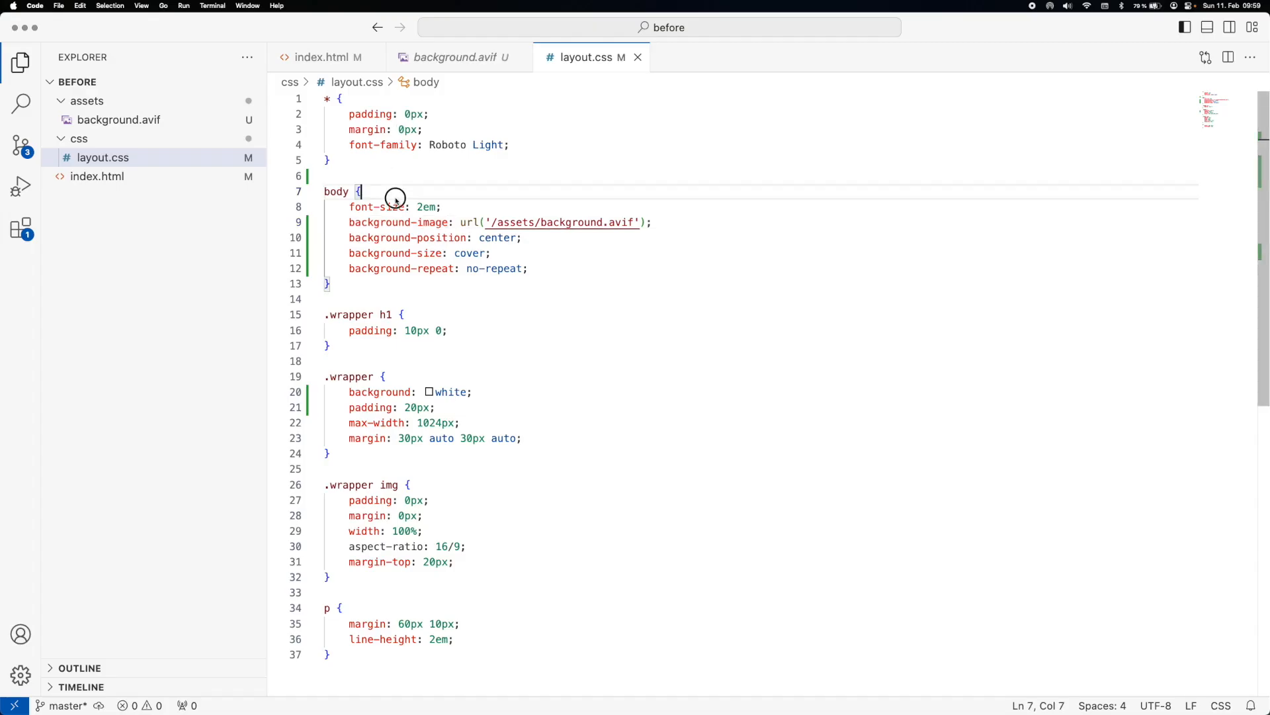
Step: Write a body::before rule with content: "" above the body rule
double_click(397, 222)
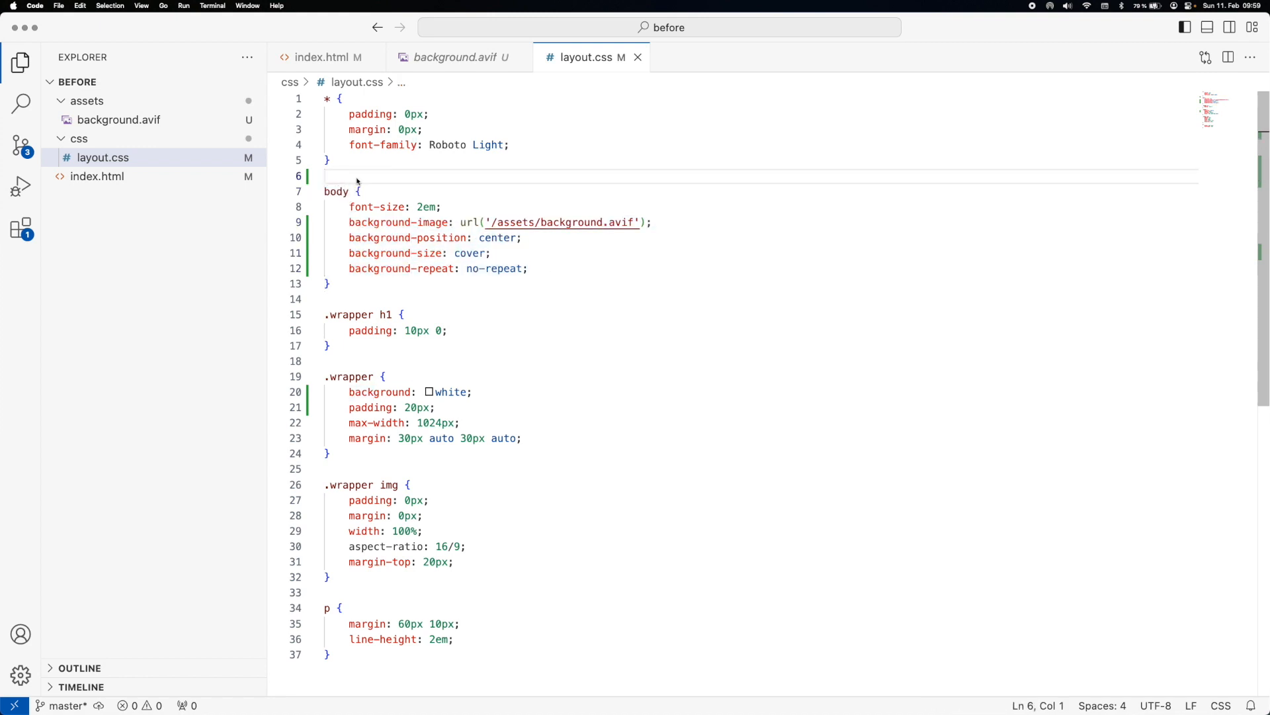
type("bo")
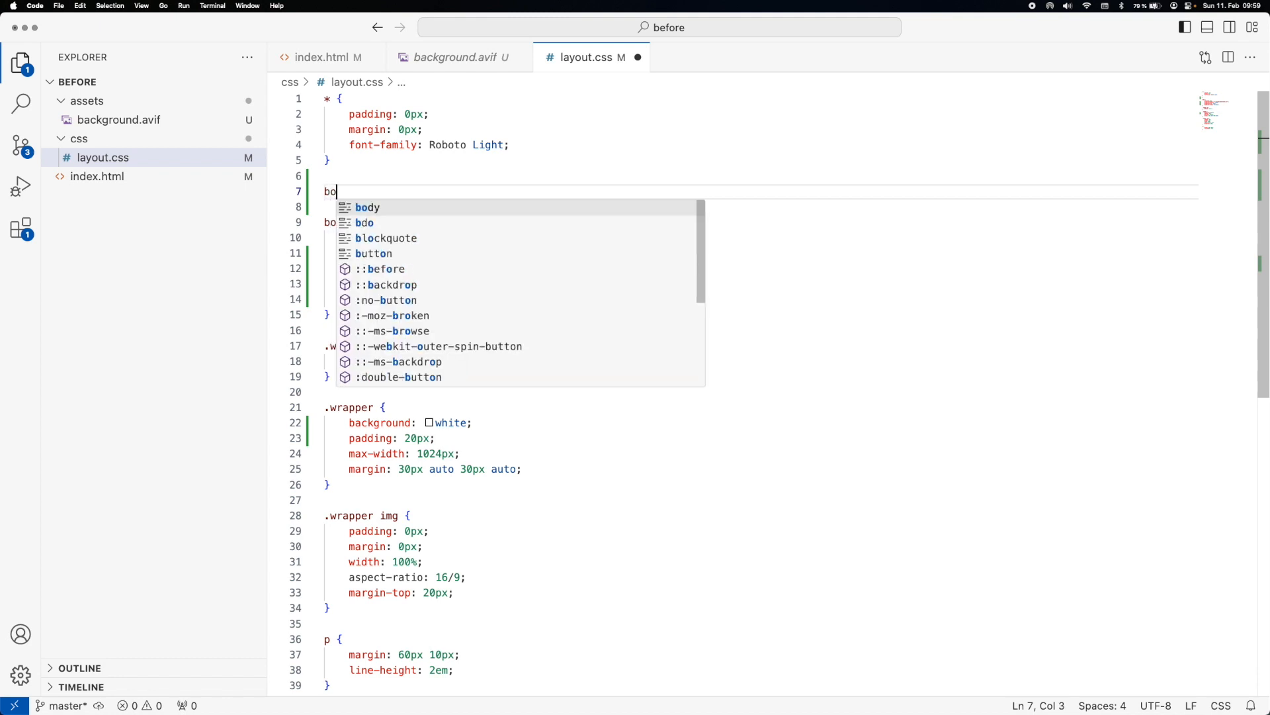
type("dy::before {")
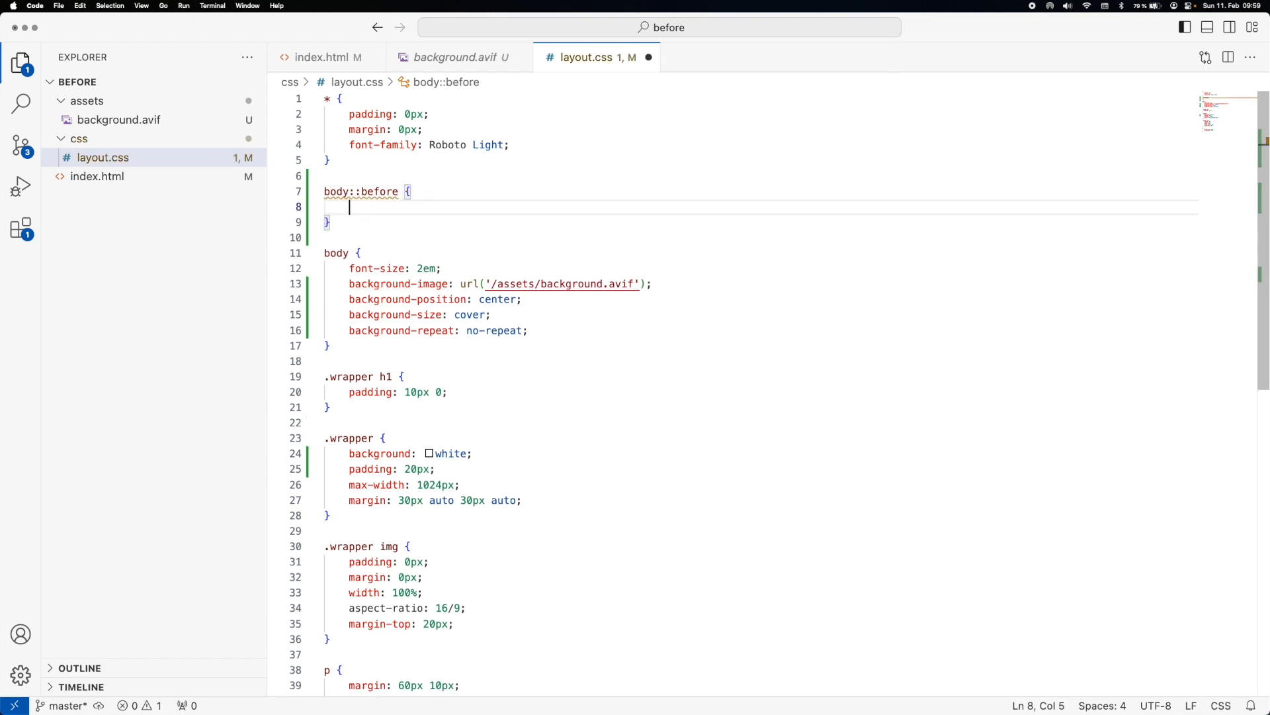
type("content: \"\";")
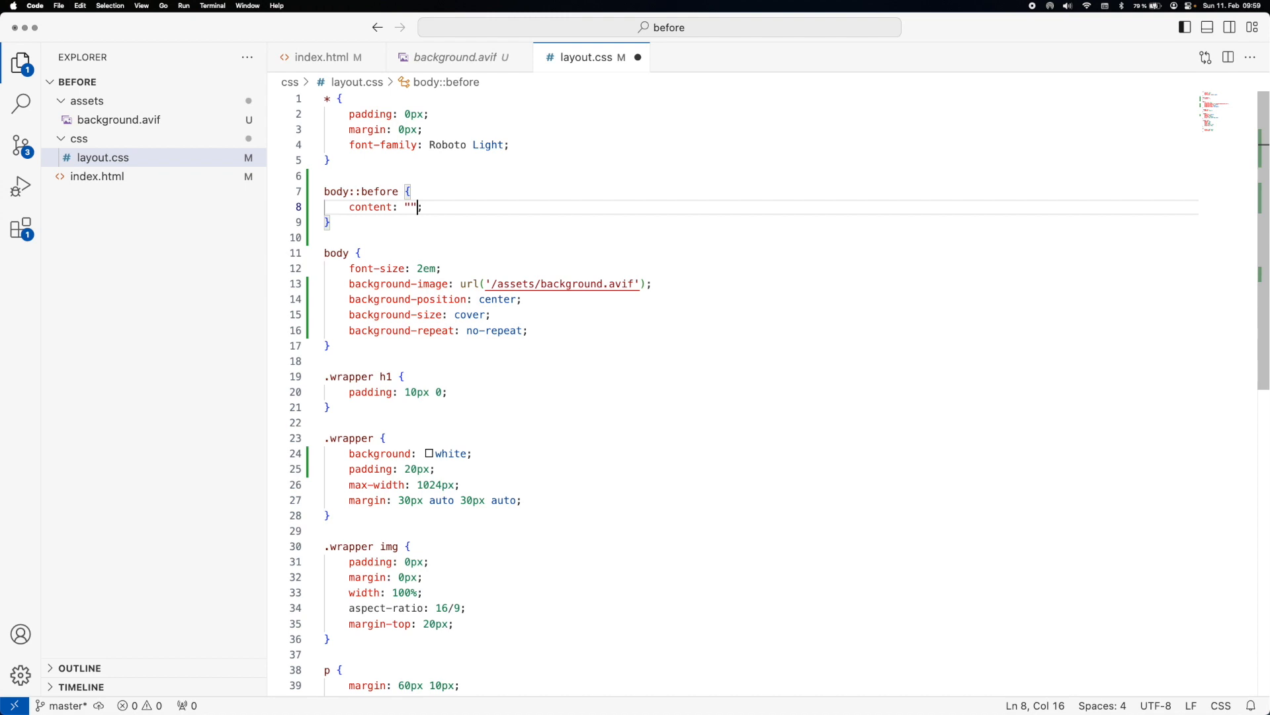
double_click(411, 207)
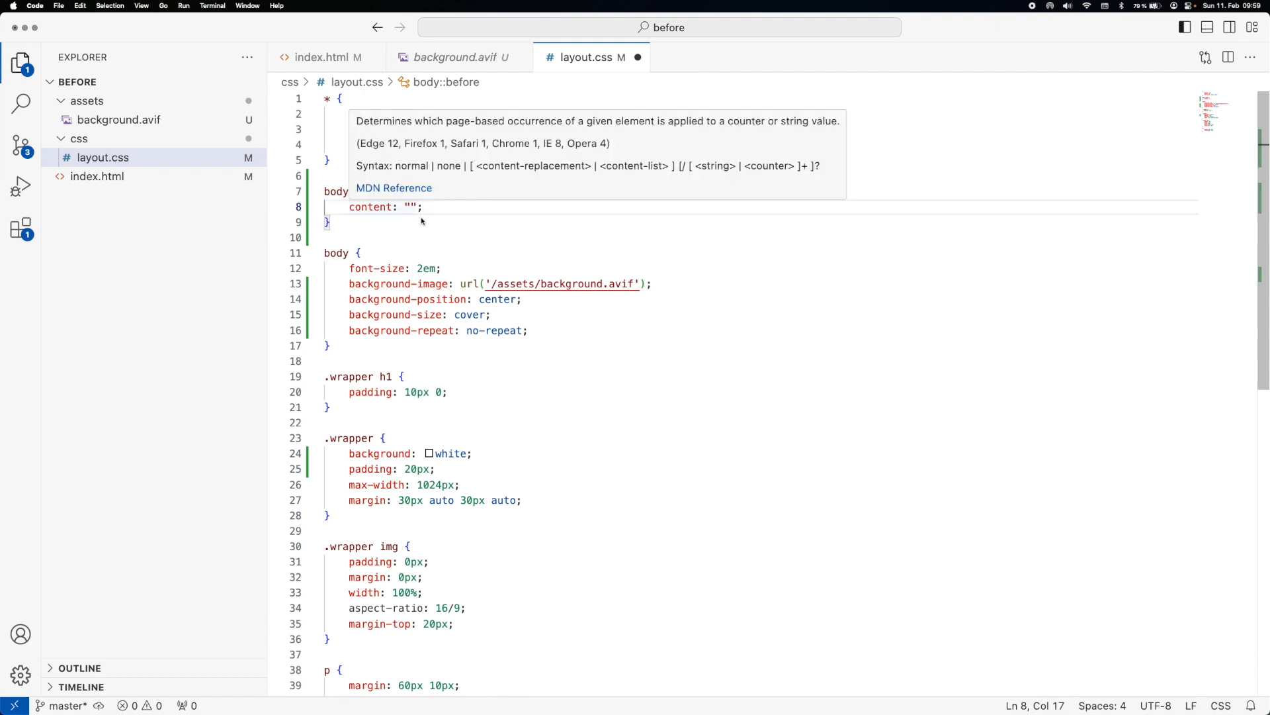
mouse_move(401, 233)
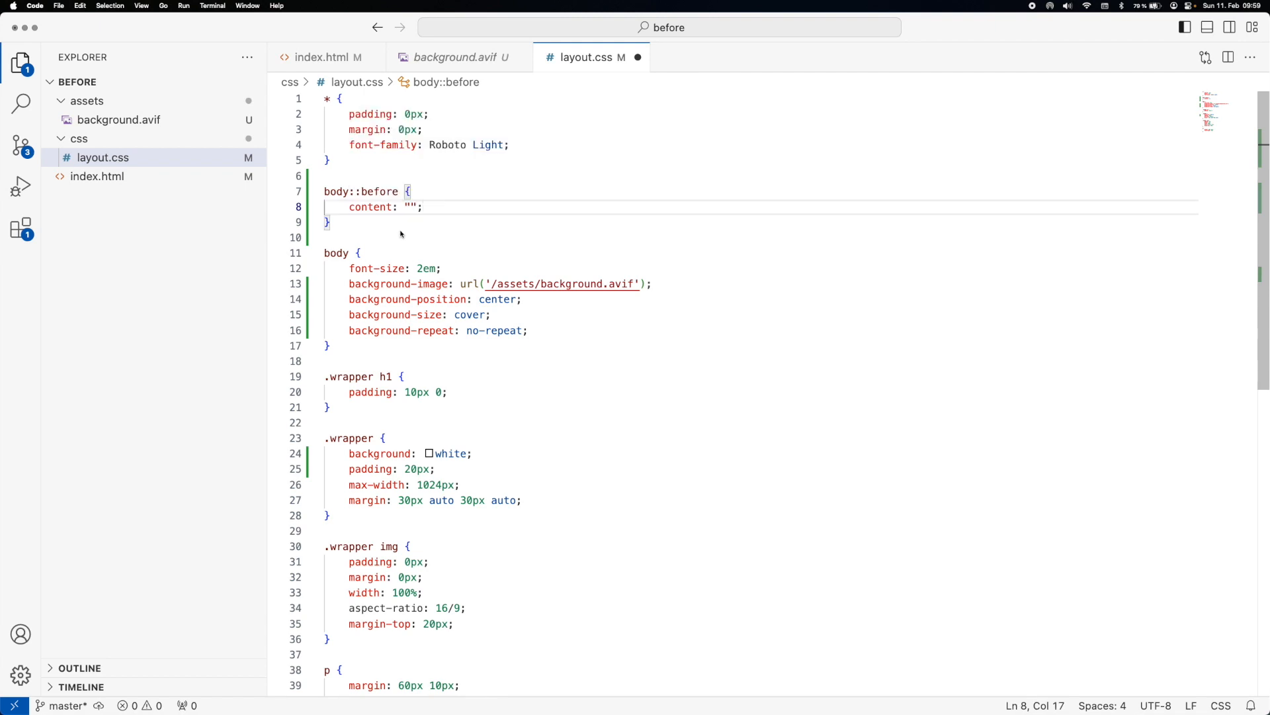
left_click(361, 283)
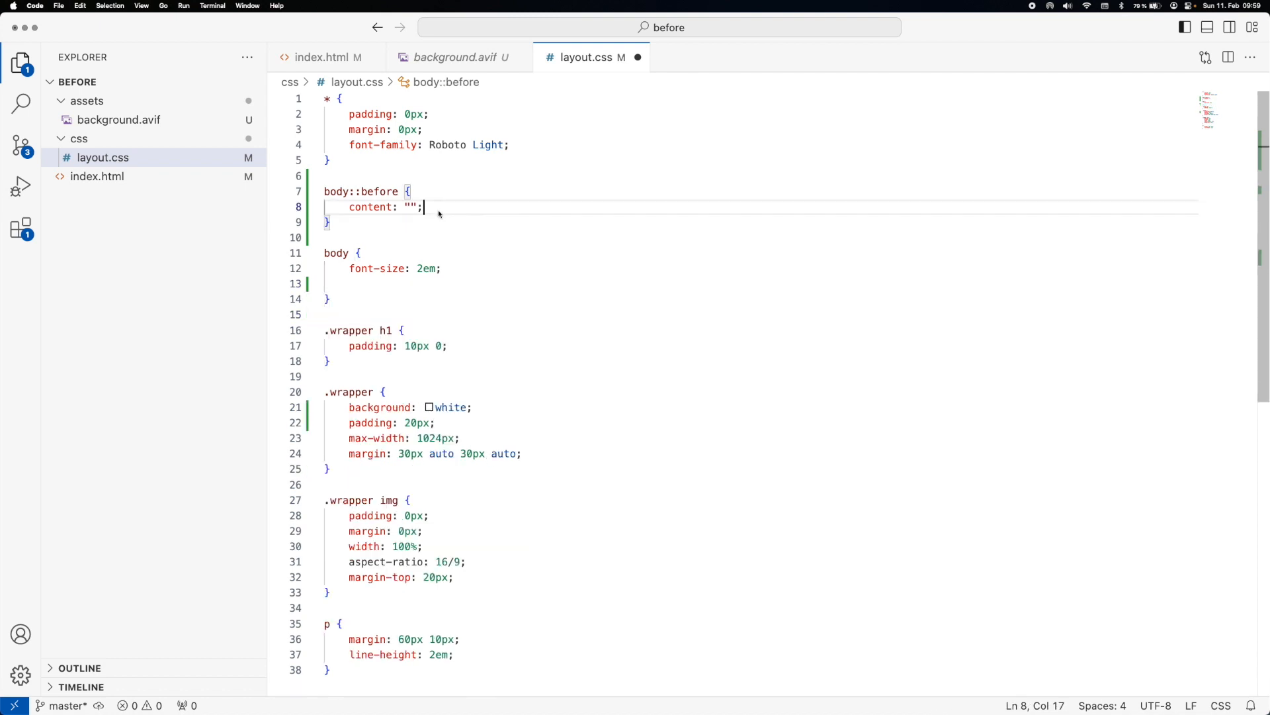
Step: Give body::before the background.avif image, fixed position, and 100% width and height
type("background-image: url('/assets/background.avif');")
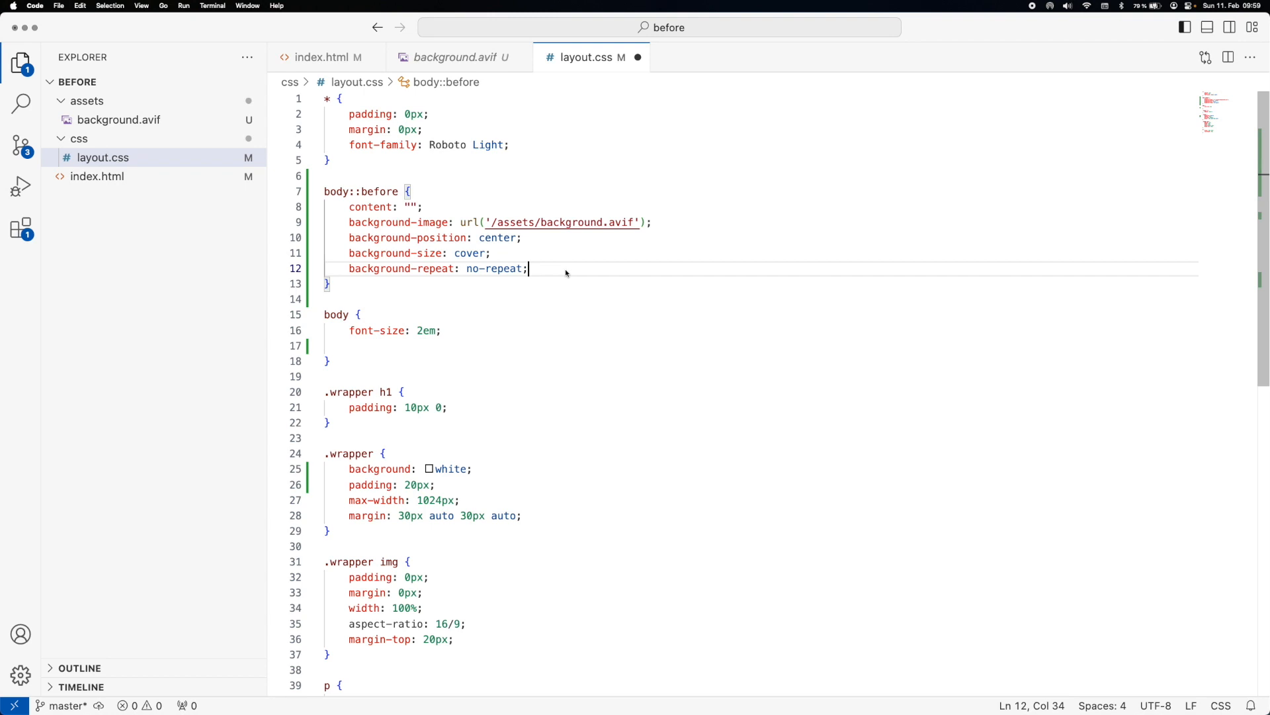
type("position: fixed;")
type("left: 0;")
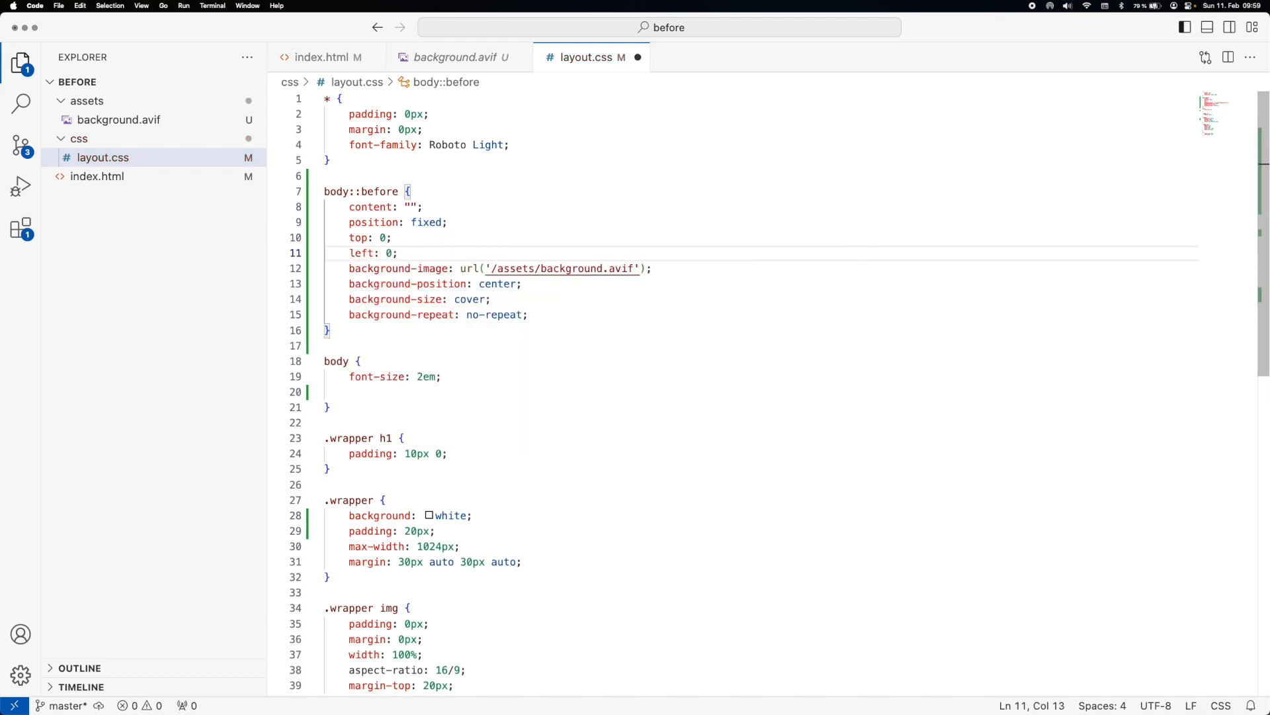
key("Enter")
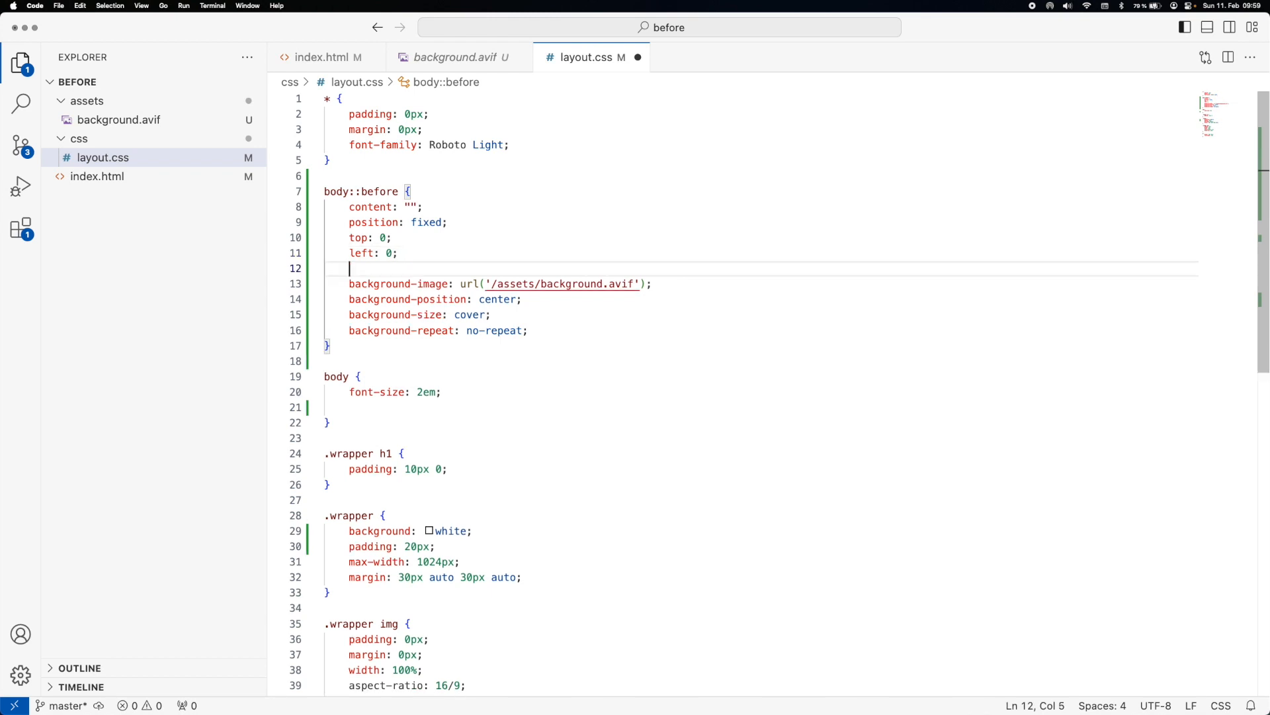
type("width: 100%;")
type("height:")
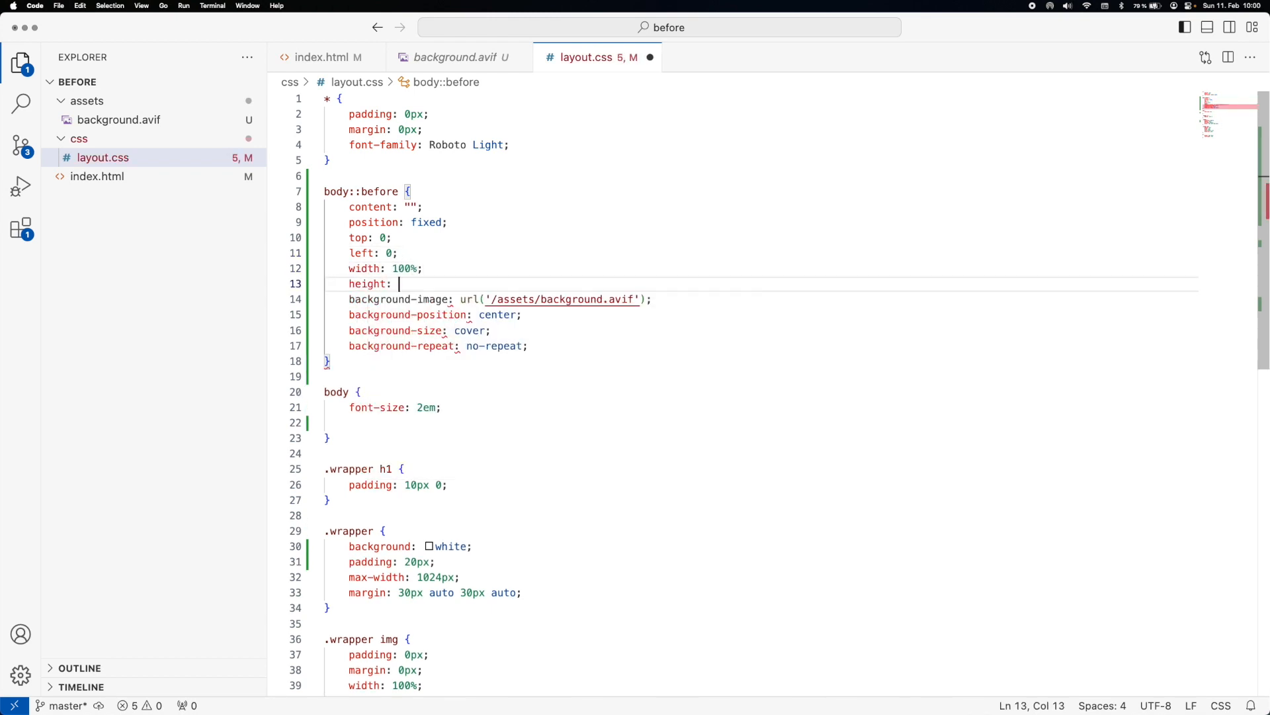
type("100%;")
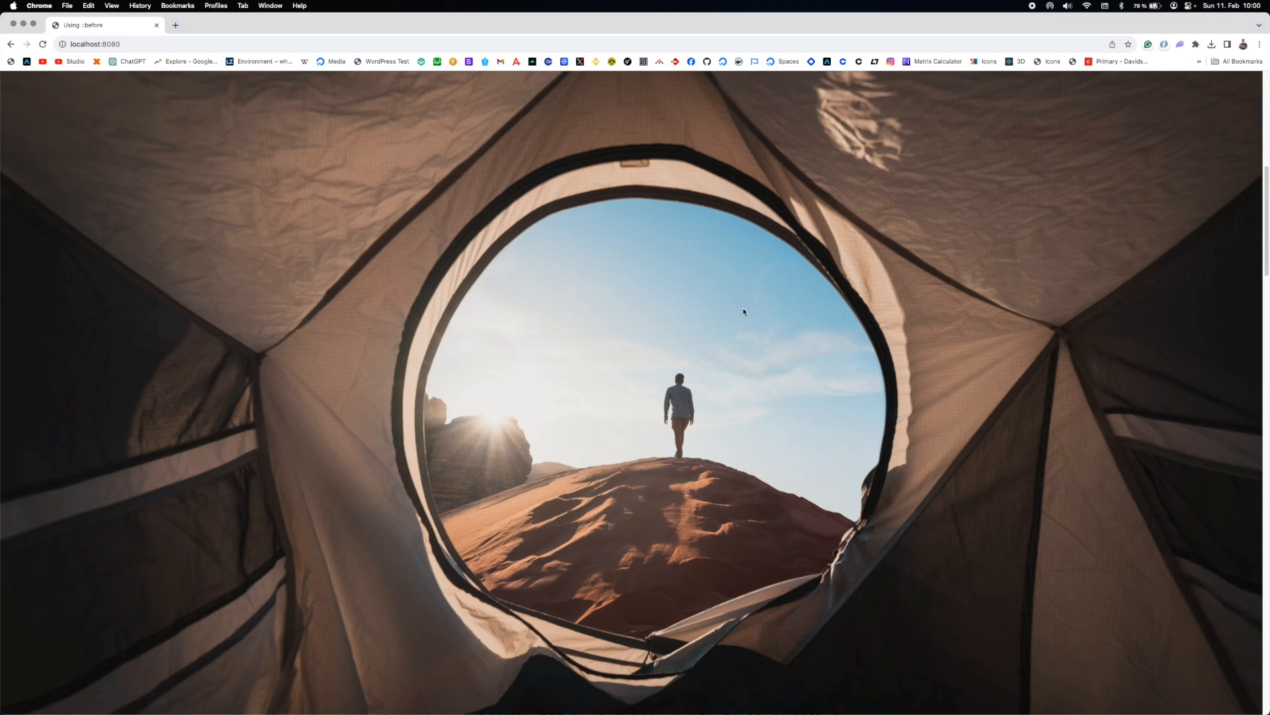
mouse_move(749, 299)
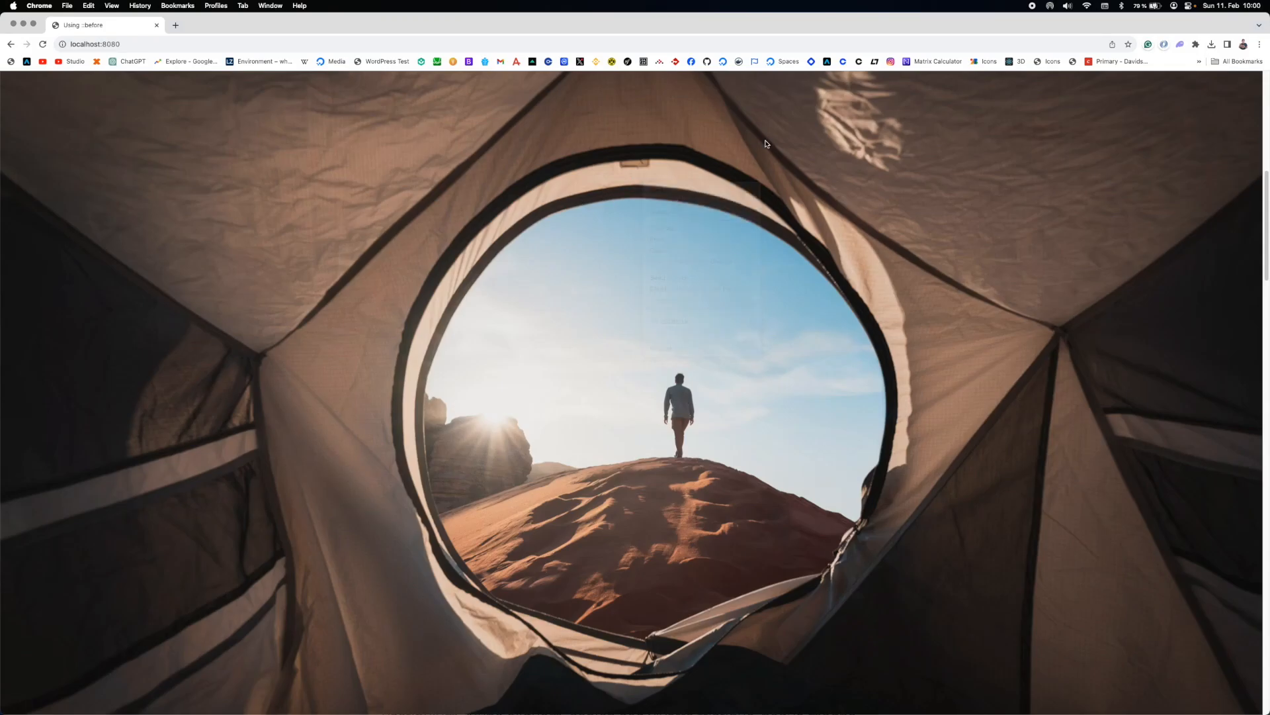
Step: Expand body, div.wrapper and div.banner in Chrome's Elements panel
key("F12")
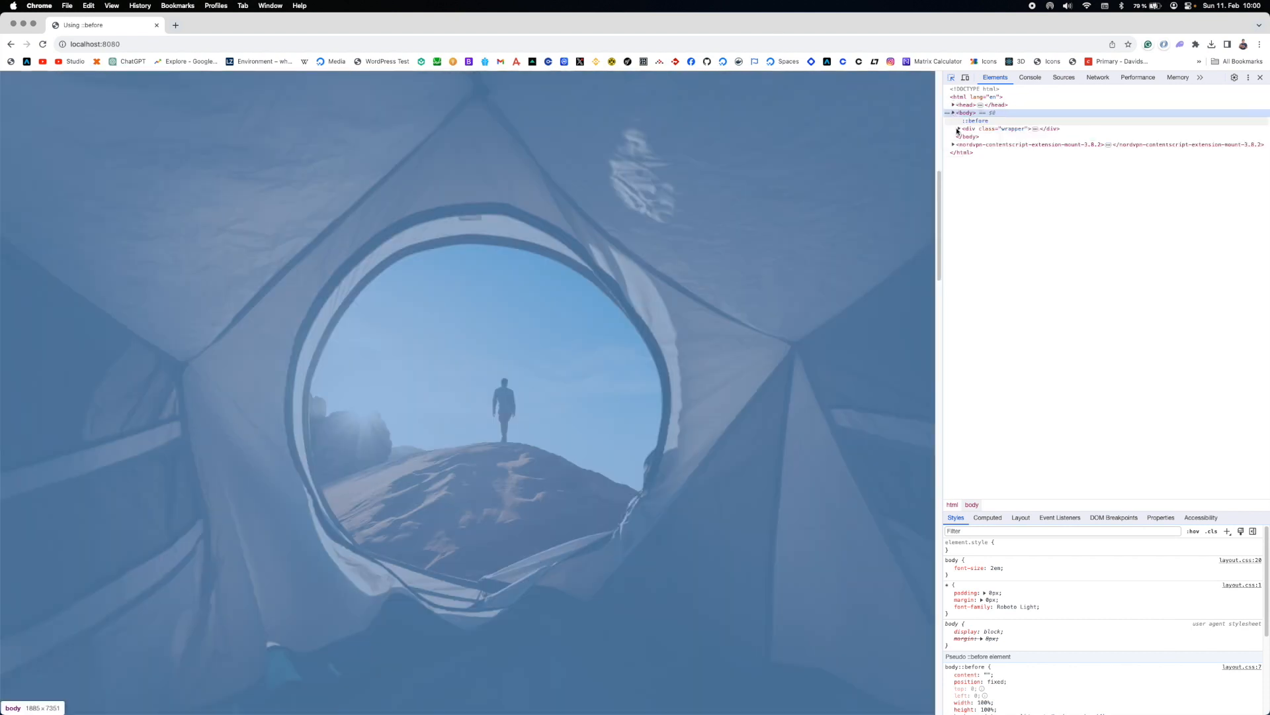
left_click(958, 128)
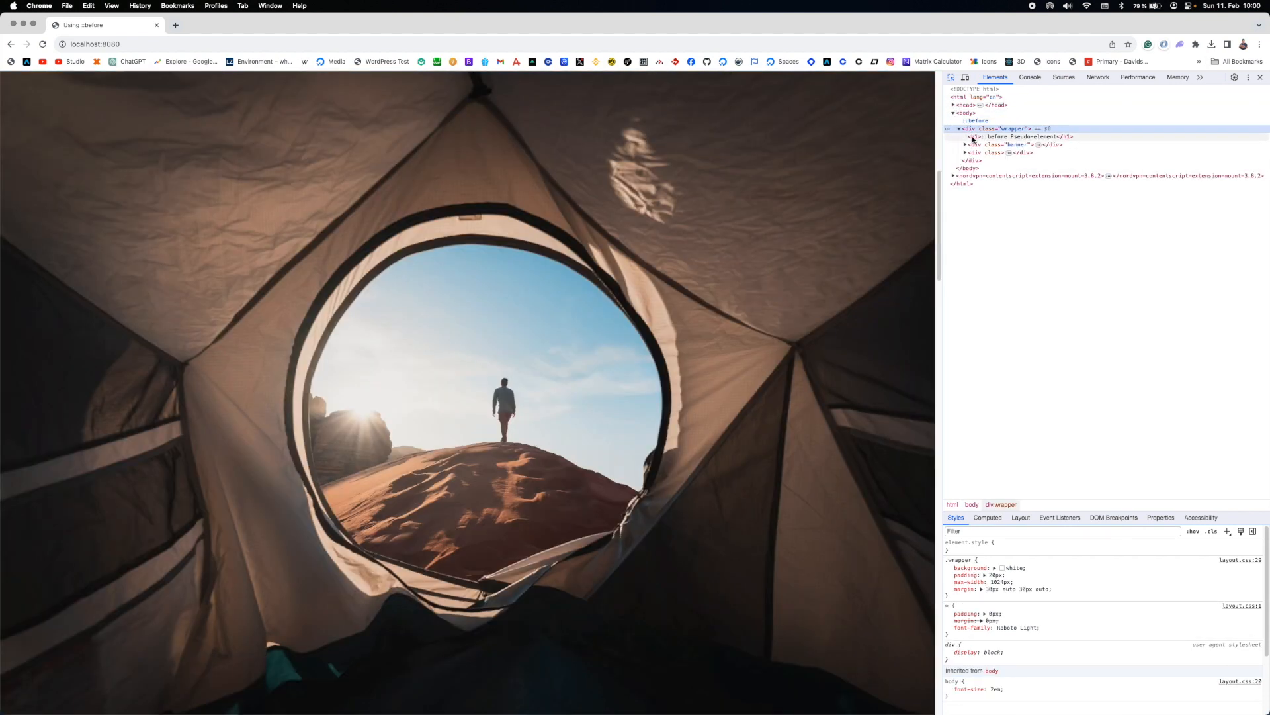
left_click(962, 144)
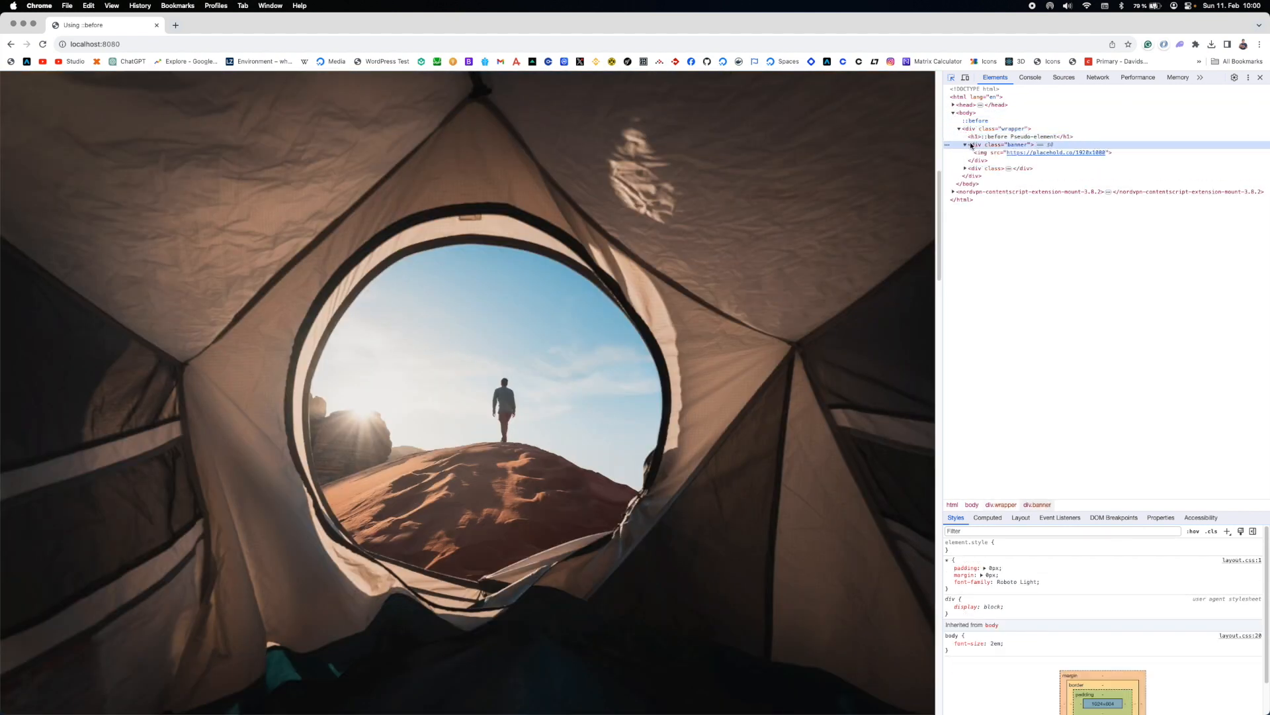
left_click(966, 168)
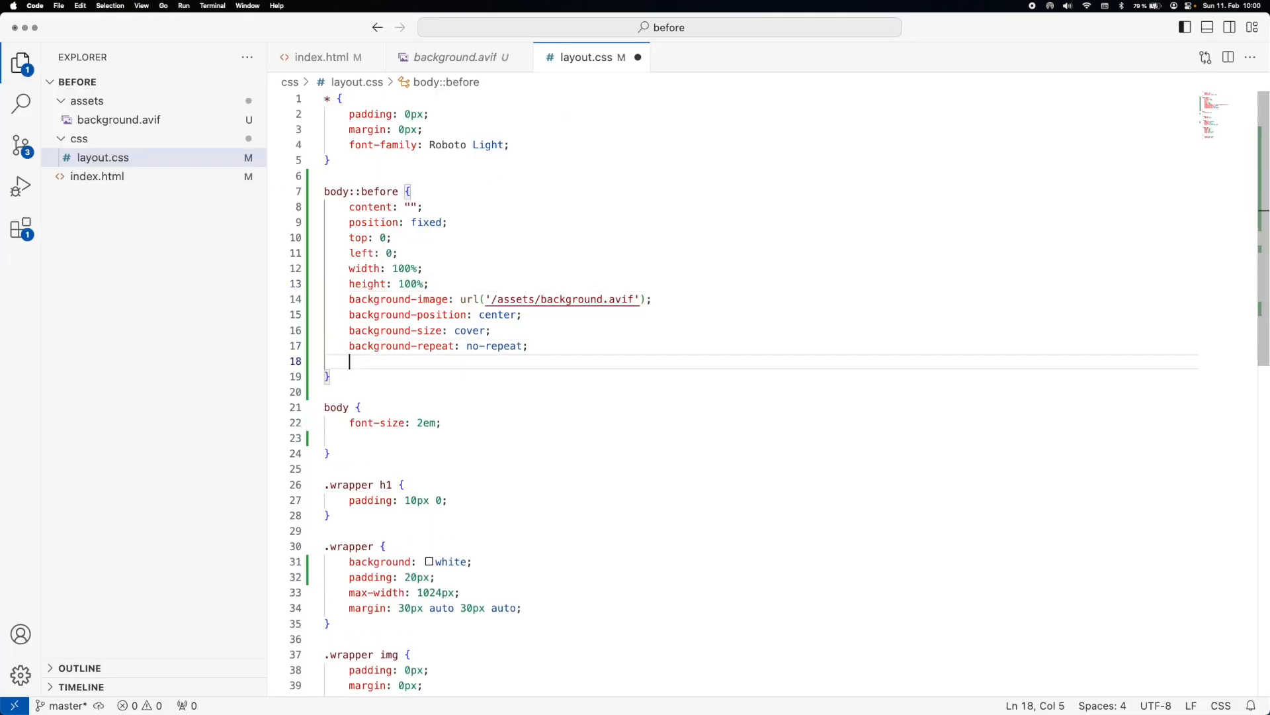
Step: Add z-index: -1; to the body::before rule
type("z-index: -1;")
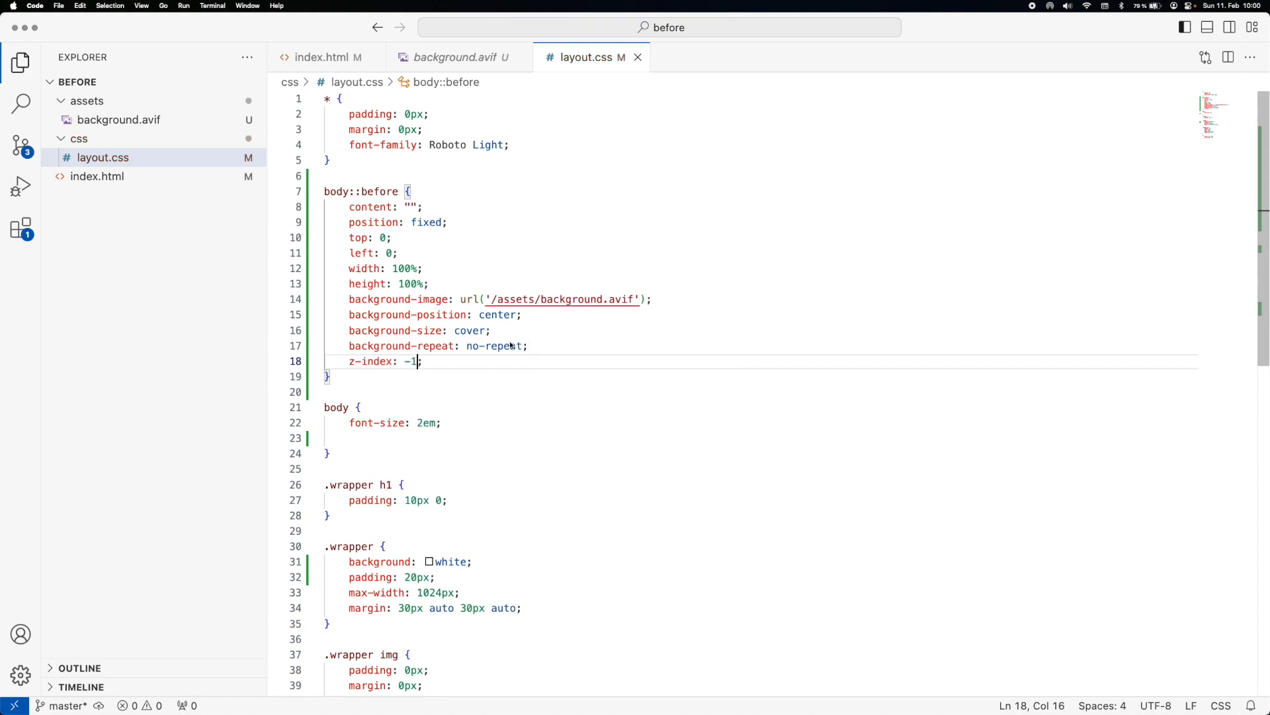
mouse_move(421, 346)
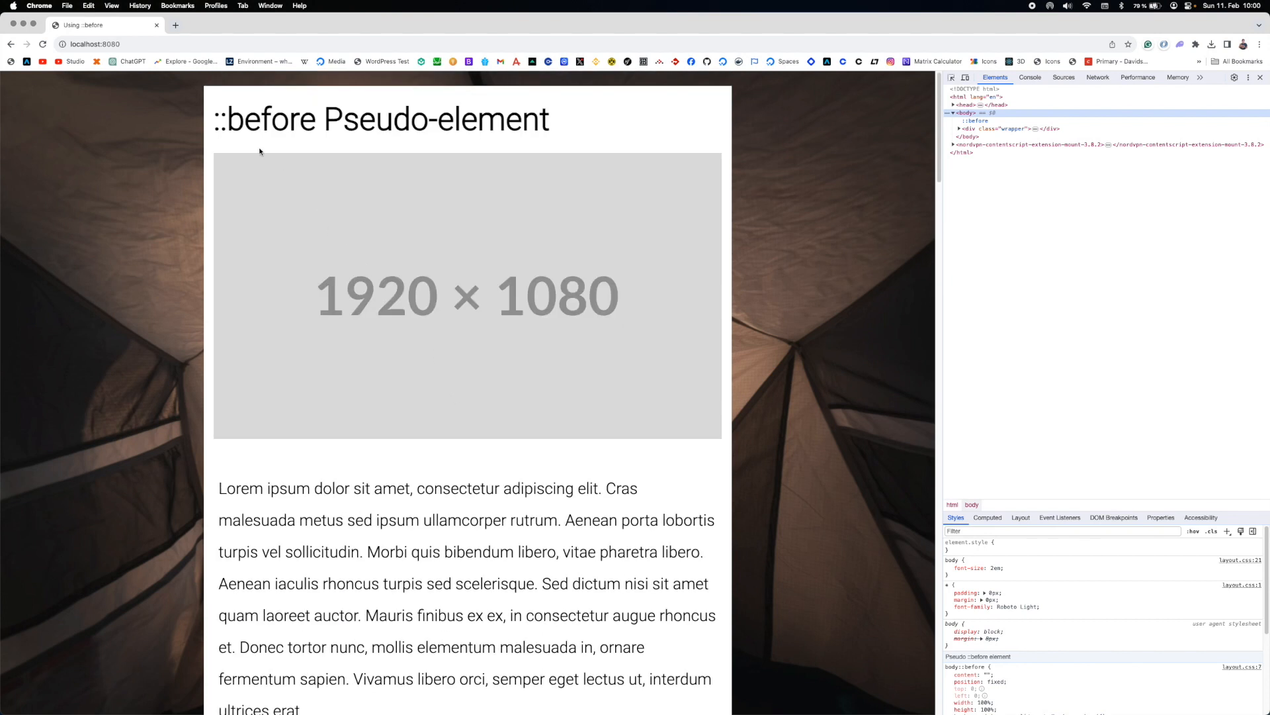
double_click(498, 119)
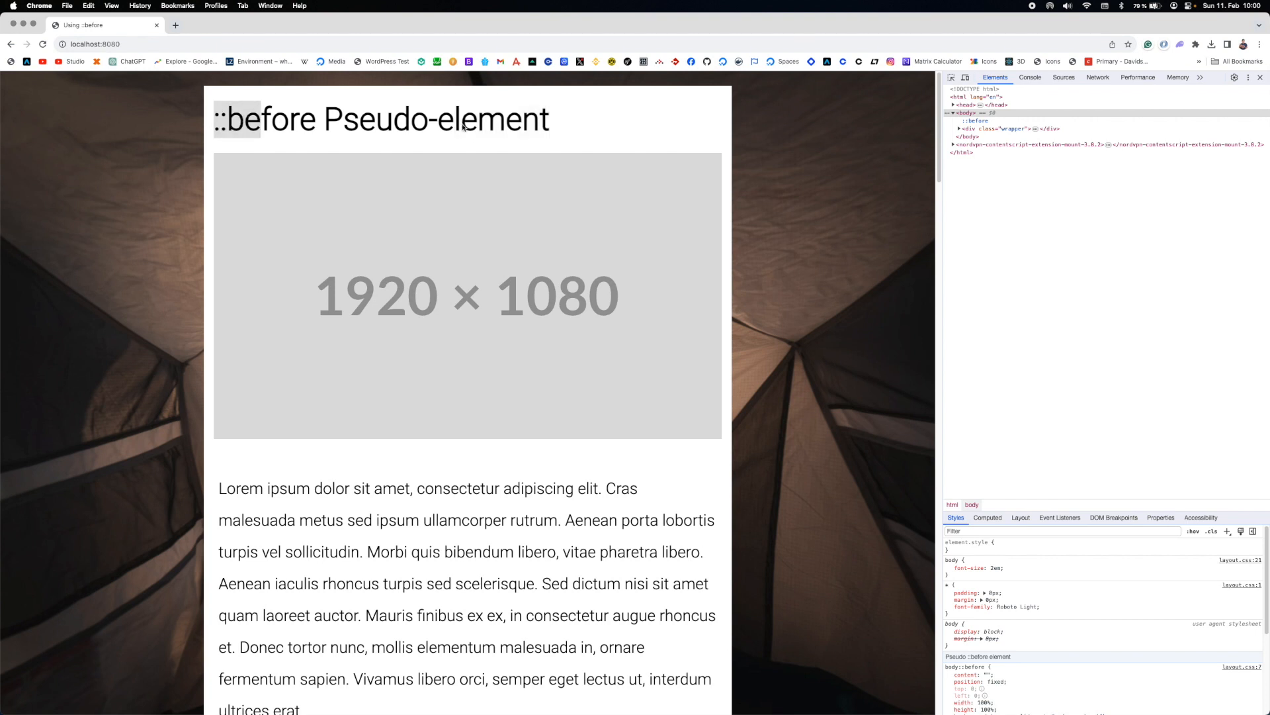
scroll("down", 3)
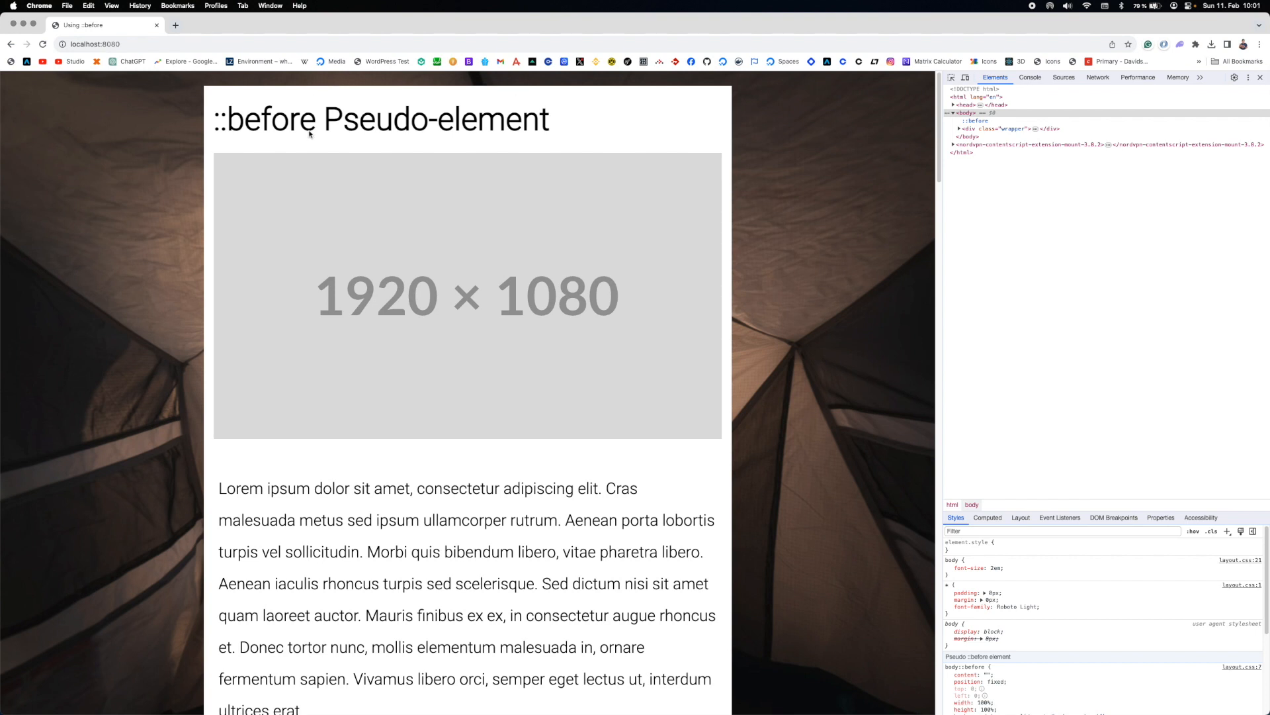
left_click_drag(219, 119, 377, 119)
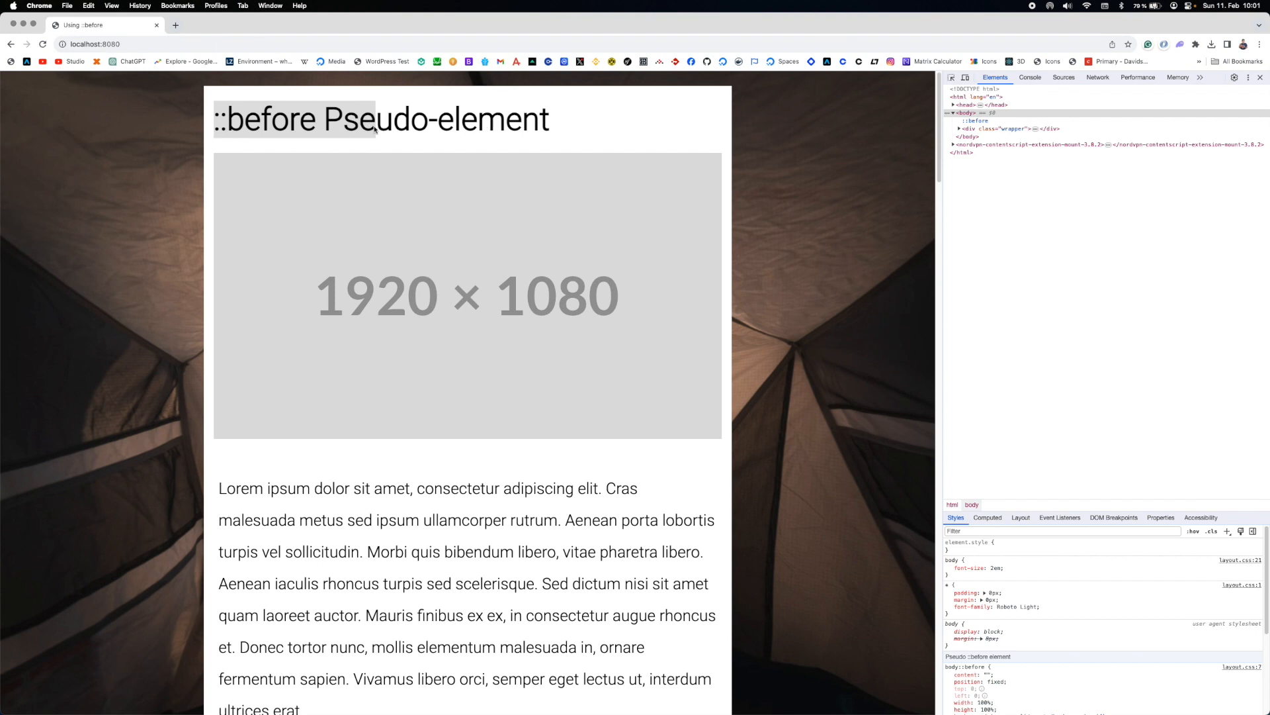
mouse_move(390, 123)
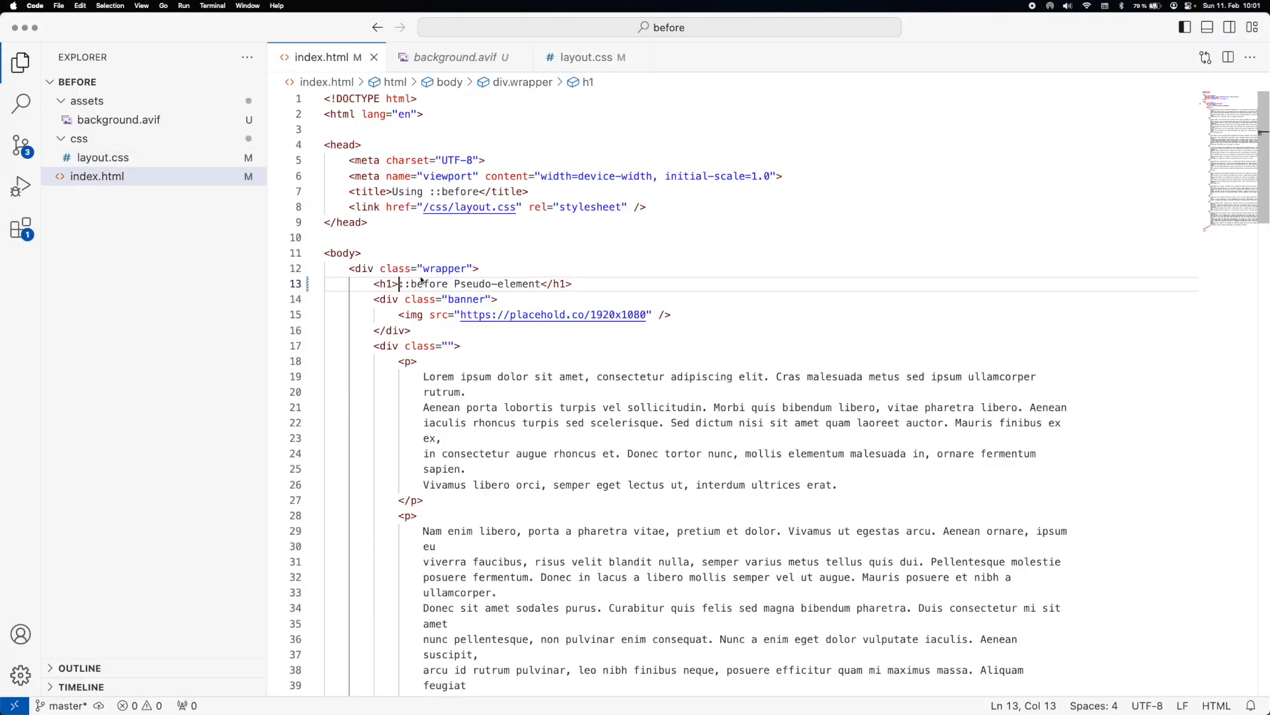
Step: Add class="mess-with-me" to the h1 in index.html
type("class=\"\"")
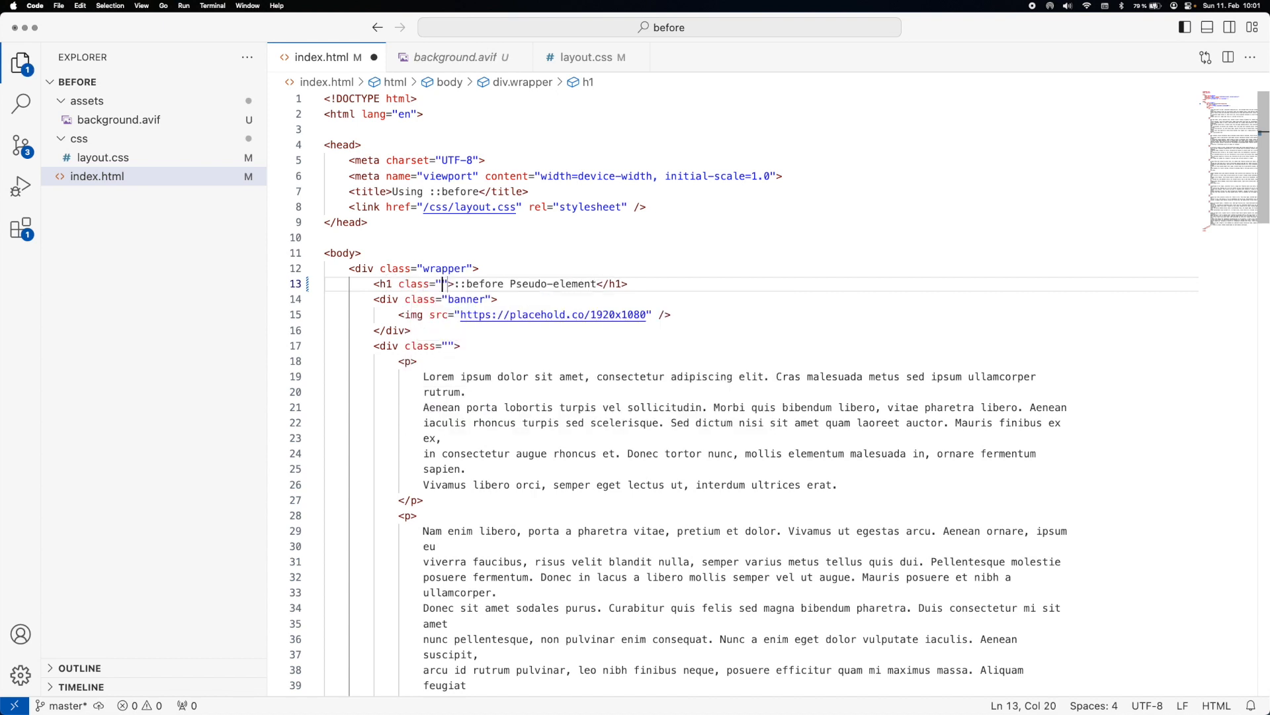
type("mess")
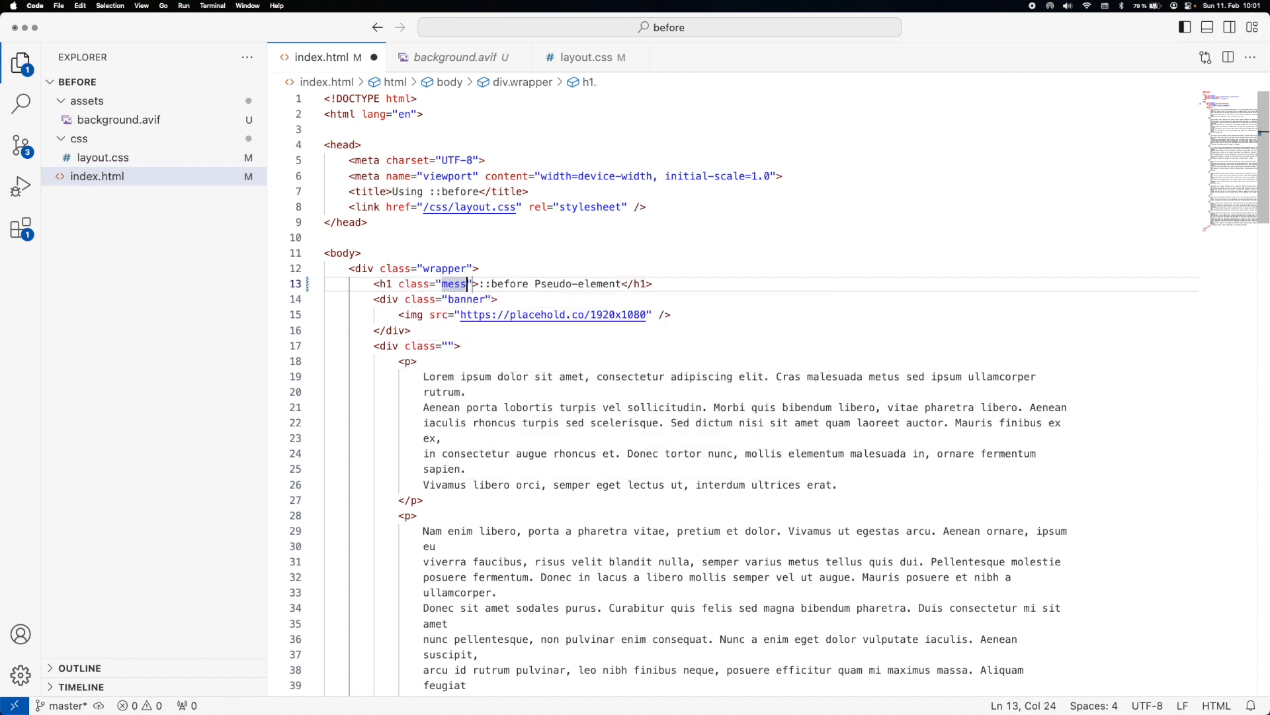
type("-with-me")
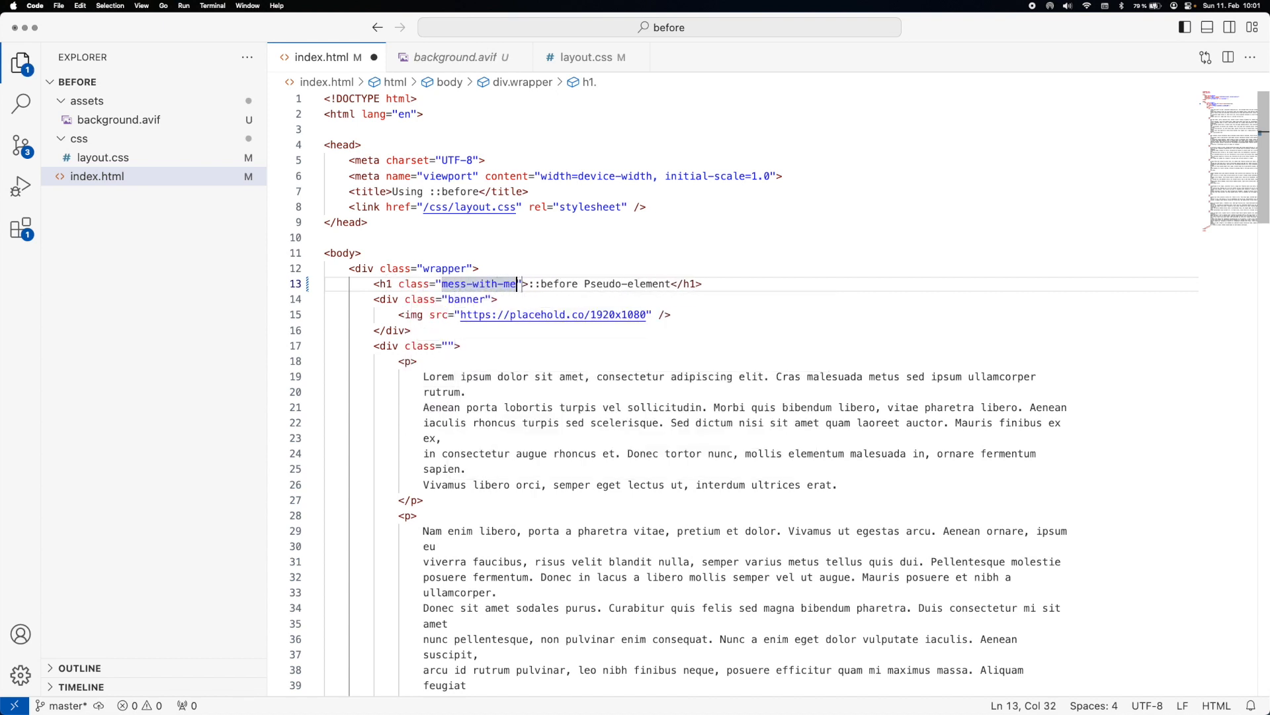
double_click(479, 283)
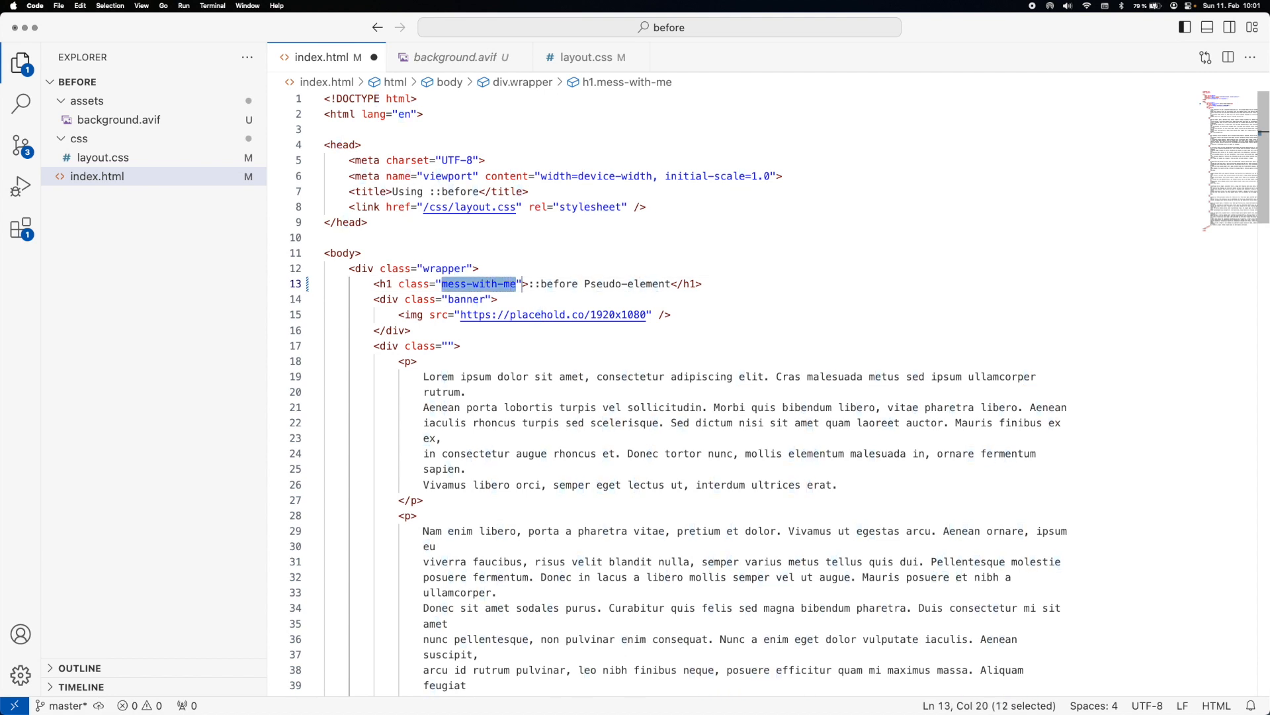
left_click(593, 57)
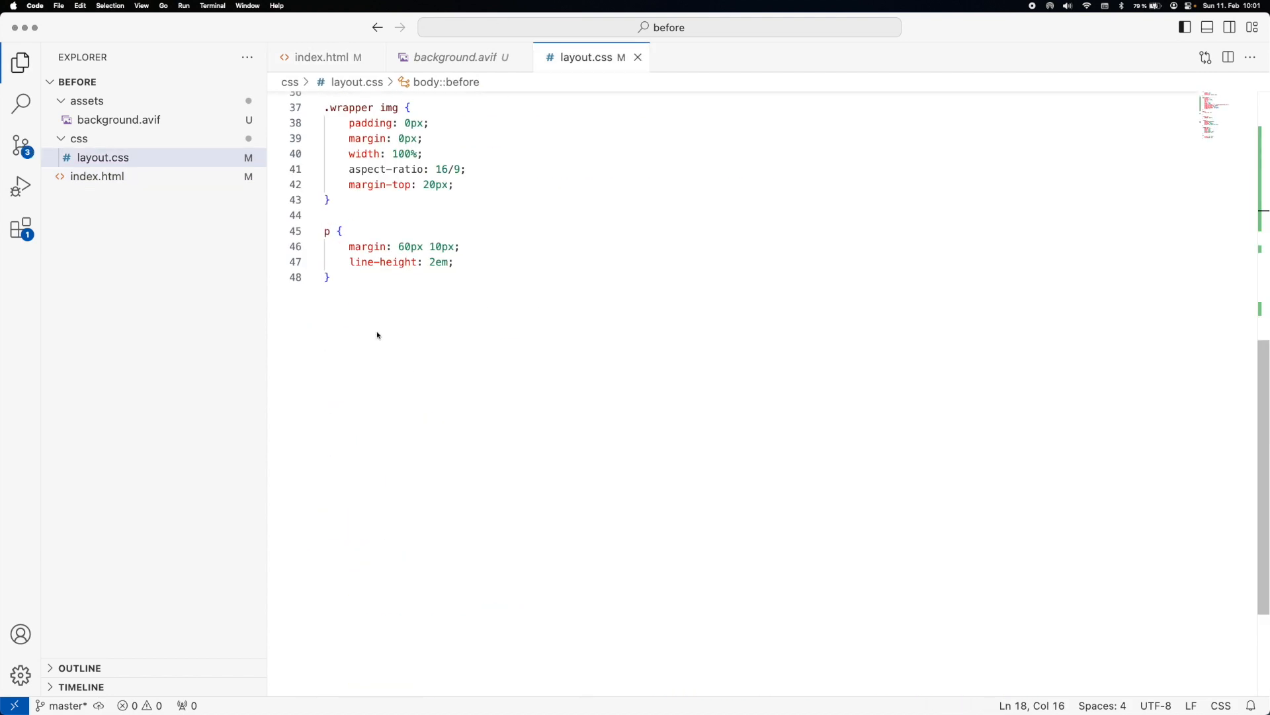
Step: Add .mess-with-me::before with content "|| " and a red color rule
type(".mess-with-me::before {")
type("content: ;")
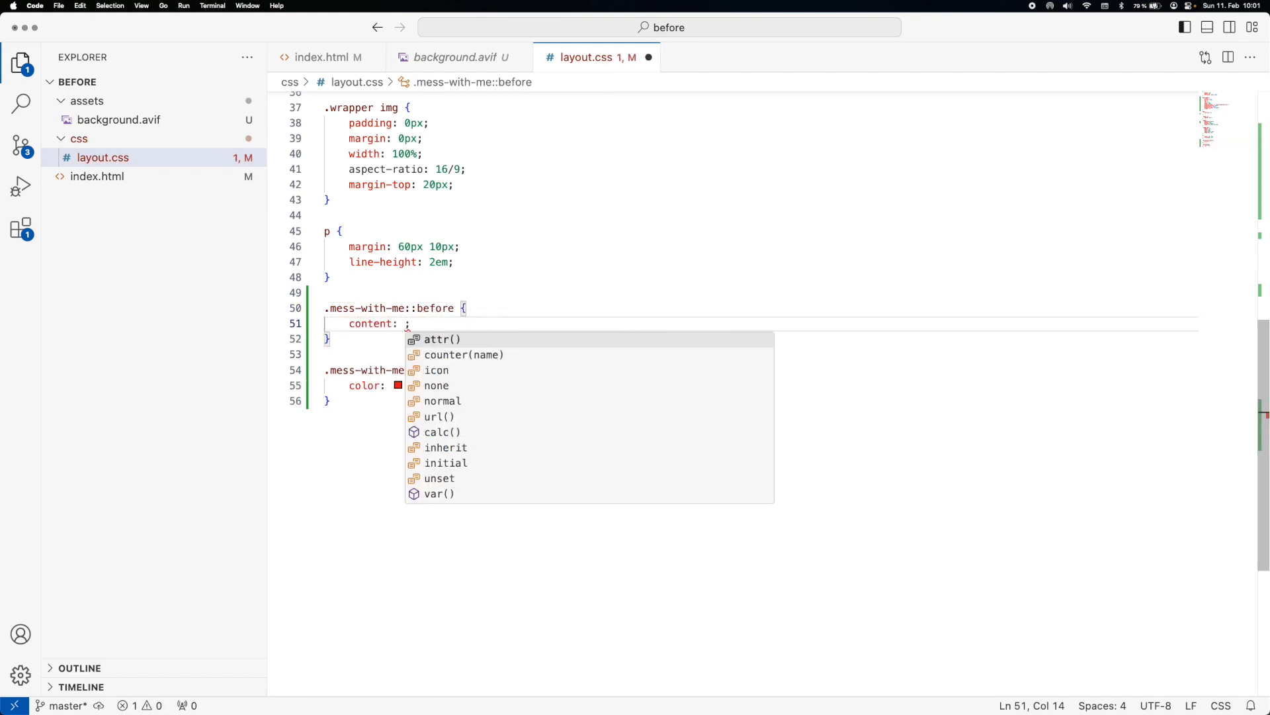
type("\"|| \"")
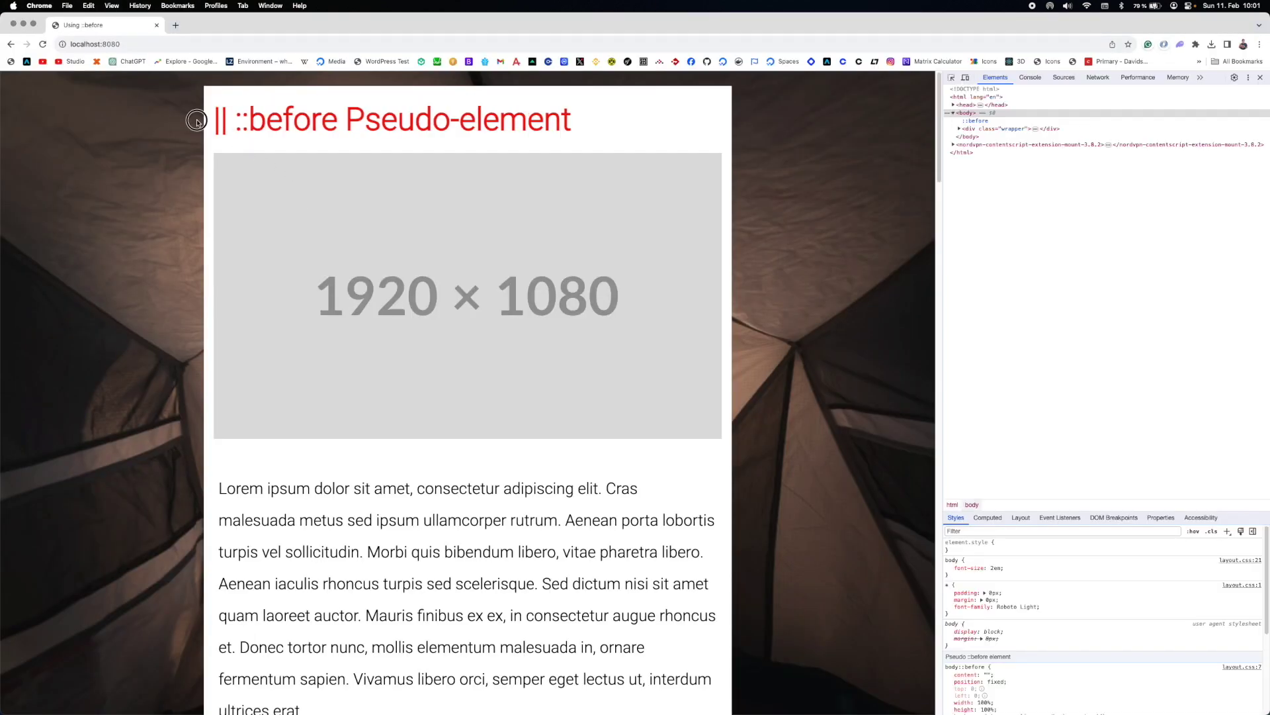
mouse_move(330, 144)
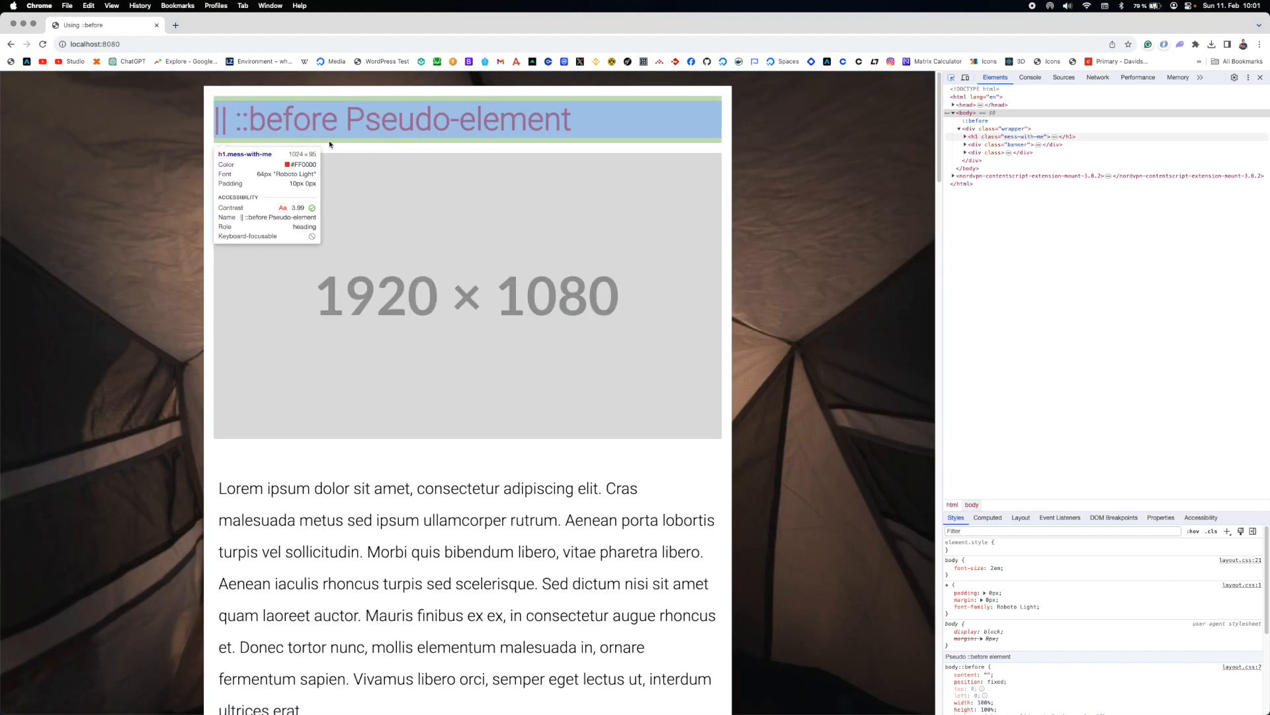
Step: Select the heading's ::before pseudo-element in the Elements panel
left_click(962, 136)
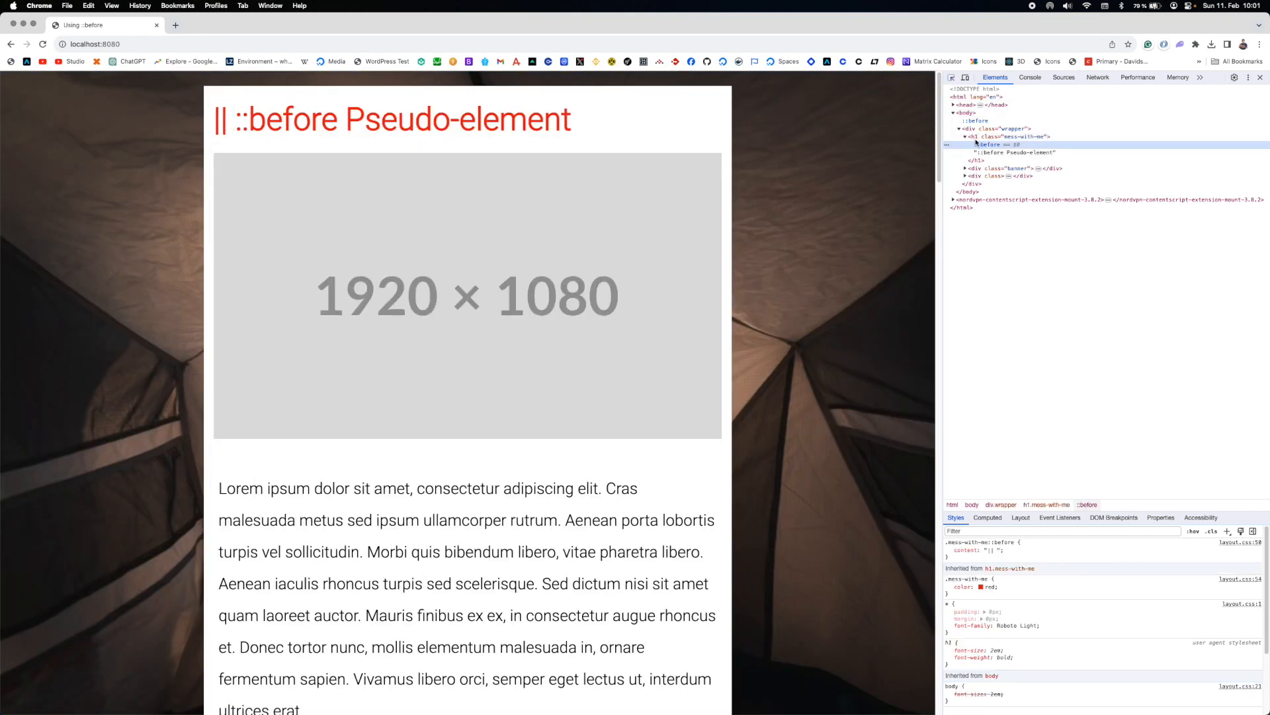
mouse_move(973, 137)
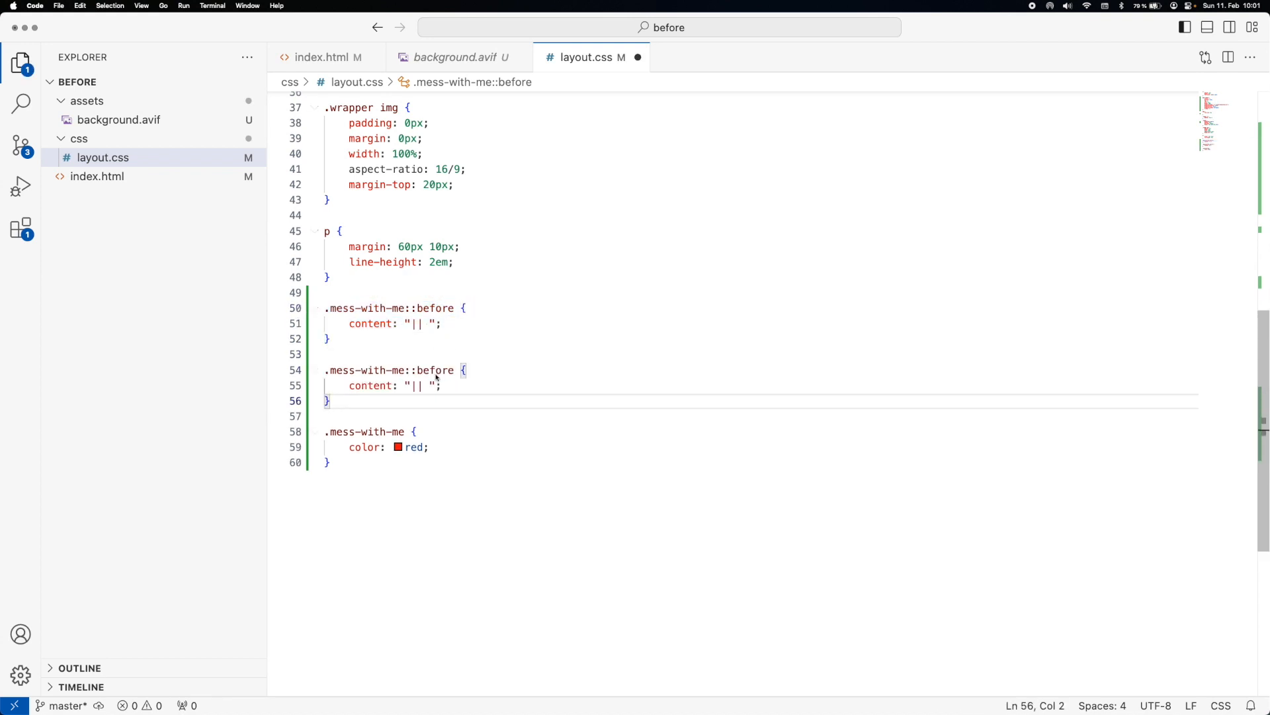
Step: Change the duplicated rule's before to after, making .mess-with-me::after
type("after")
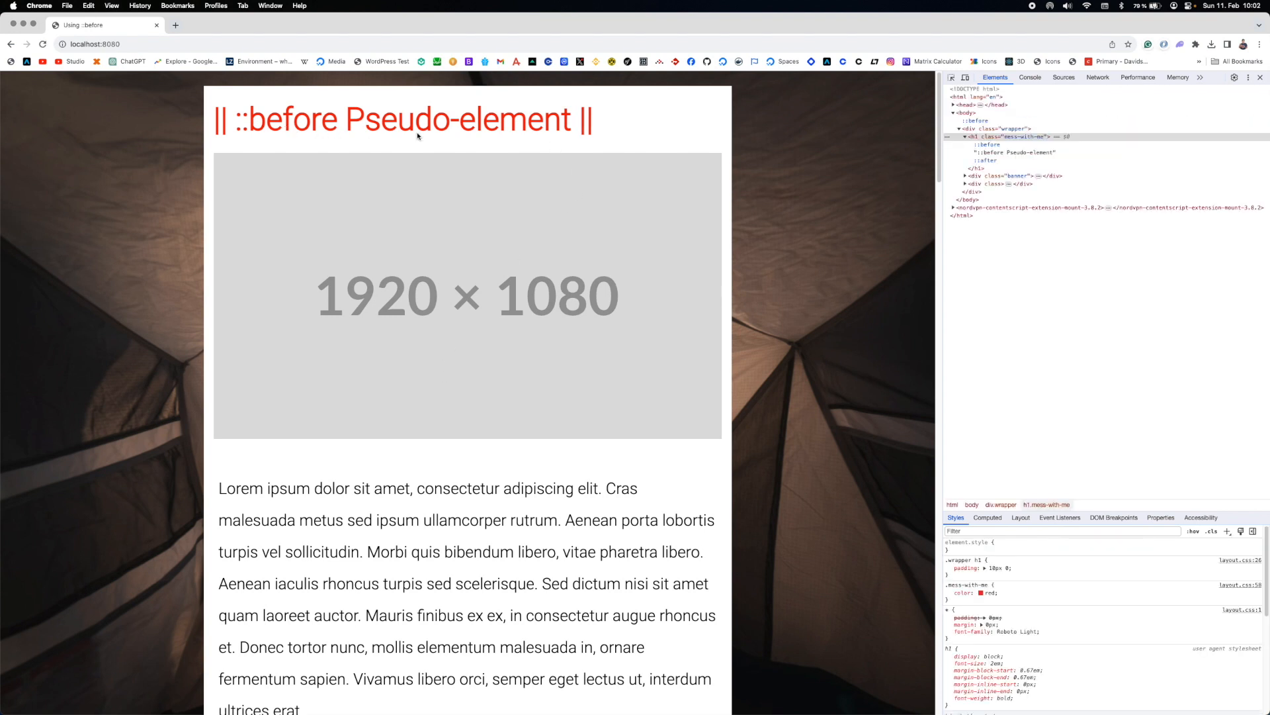
mouse_move(487, 136)
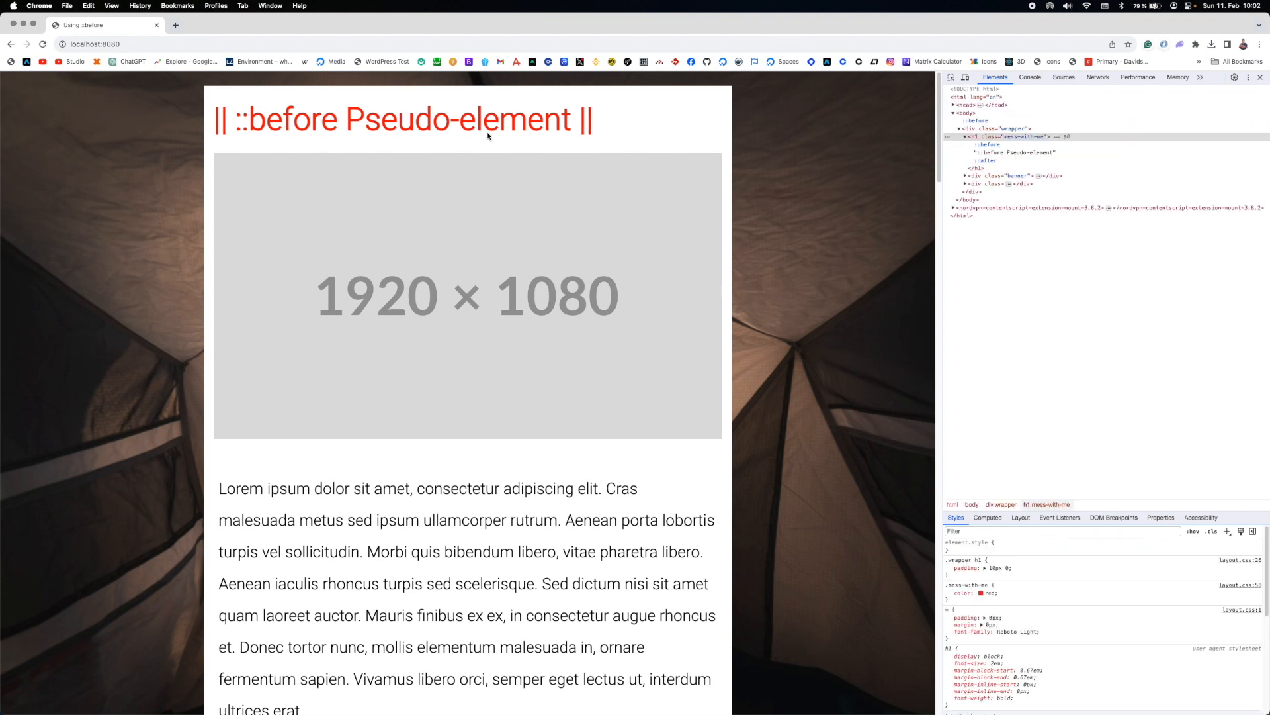
mouse_move(598, 121)
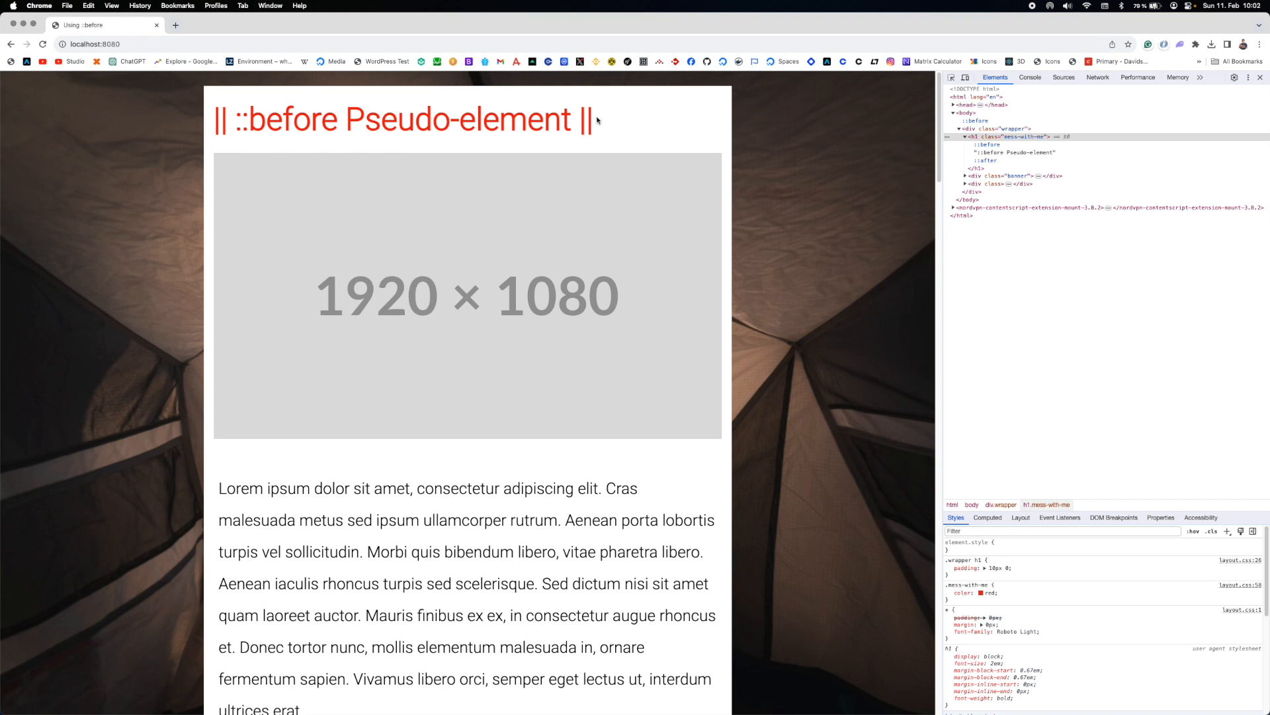
mouse_move(455, 315)
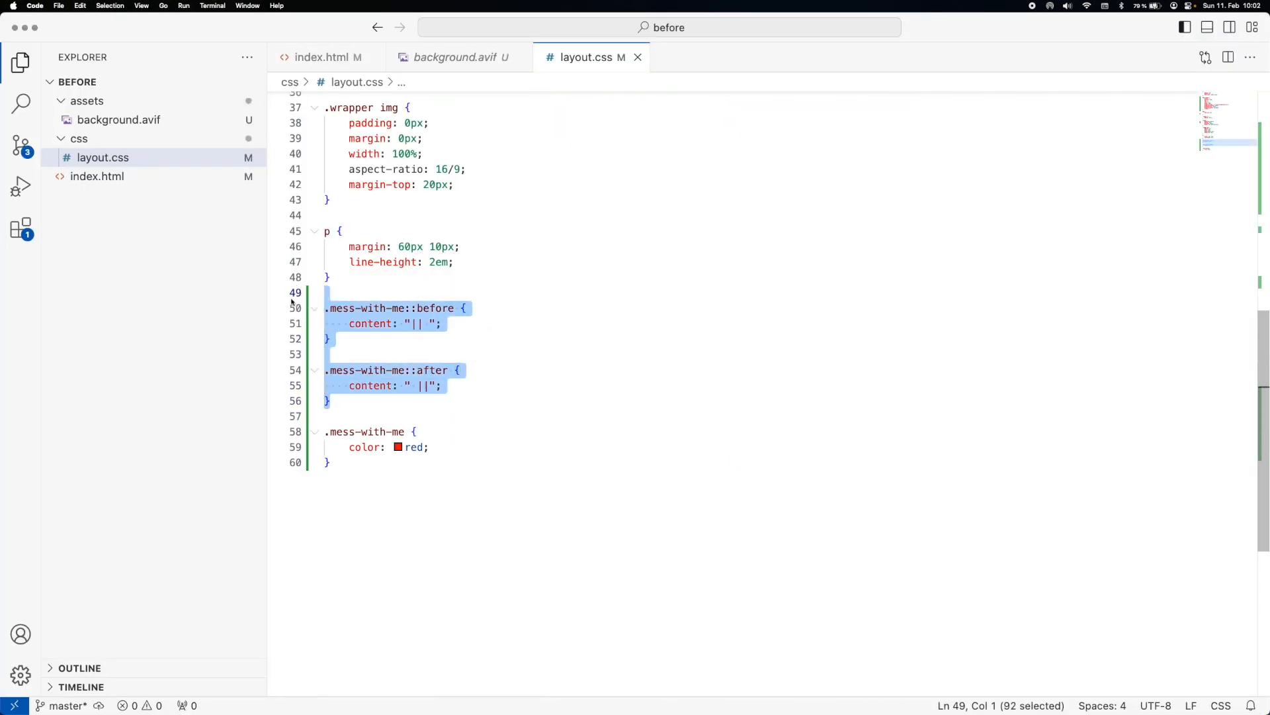
Step: Delete the .mess-with-me::before, ::after and colour rules from layout.css
key("Delete")
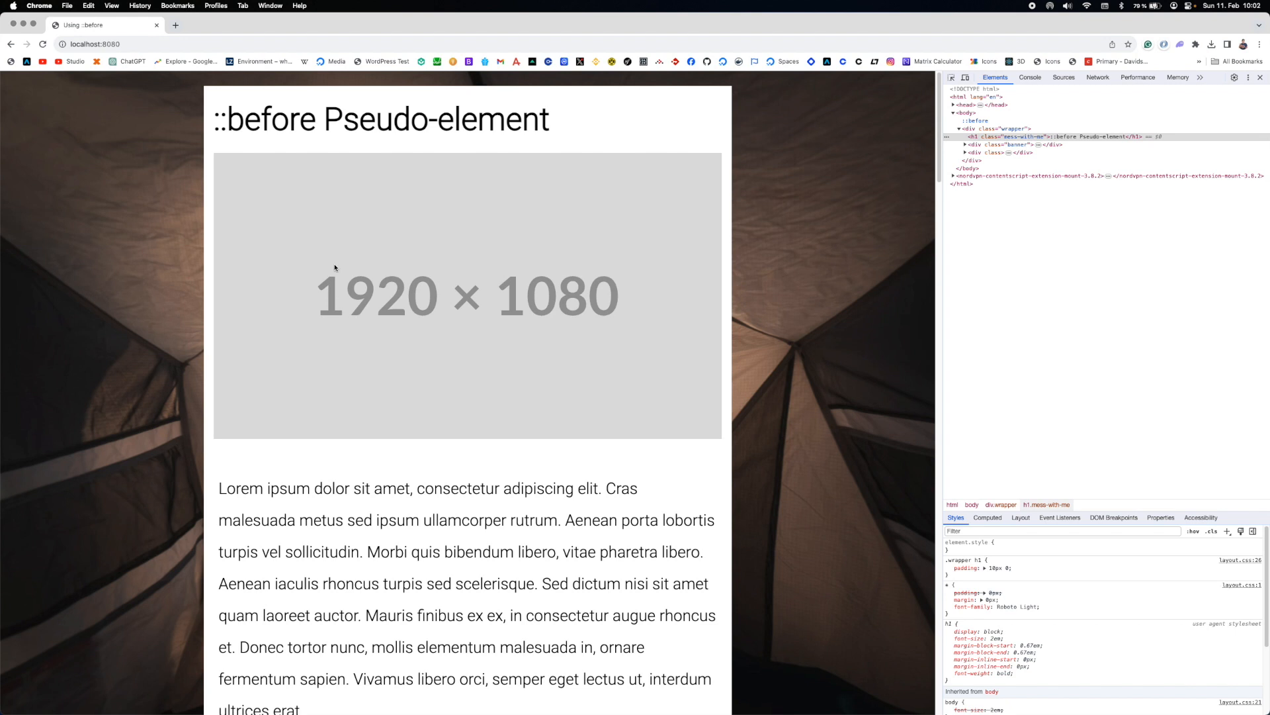
mouse_move(339, 270)
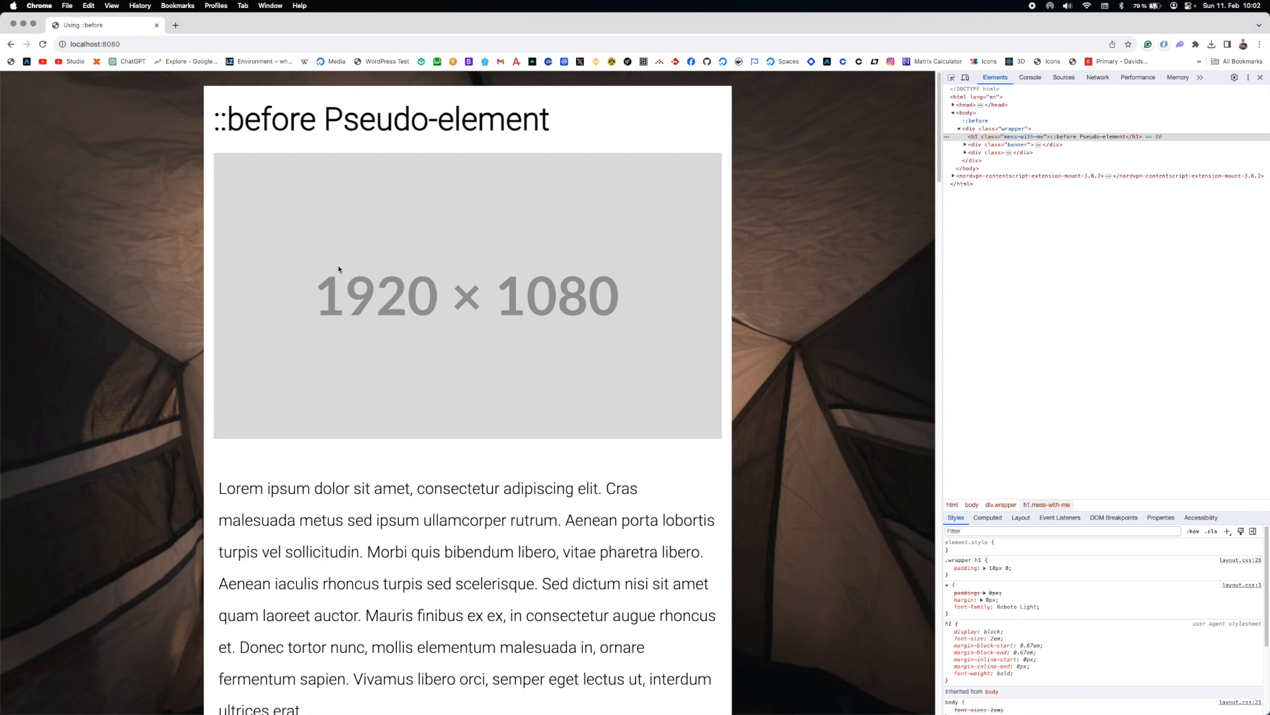
mouse_move(652, 328)
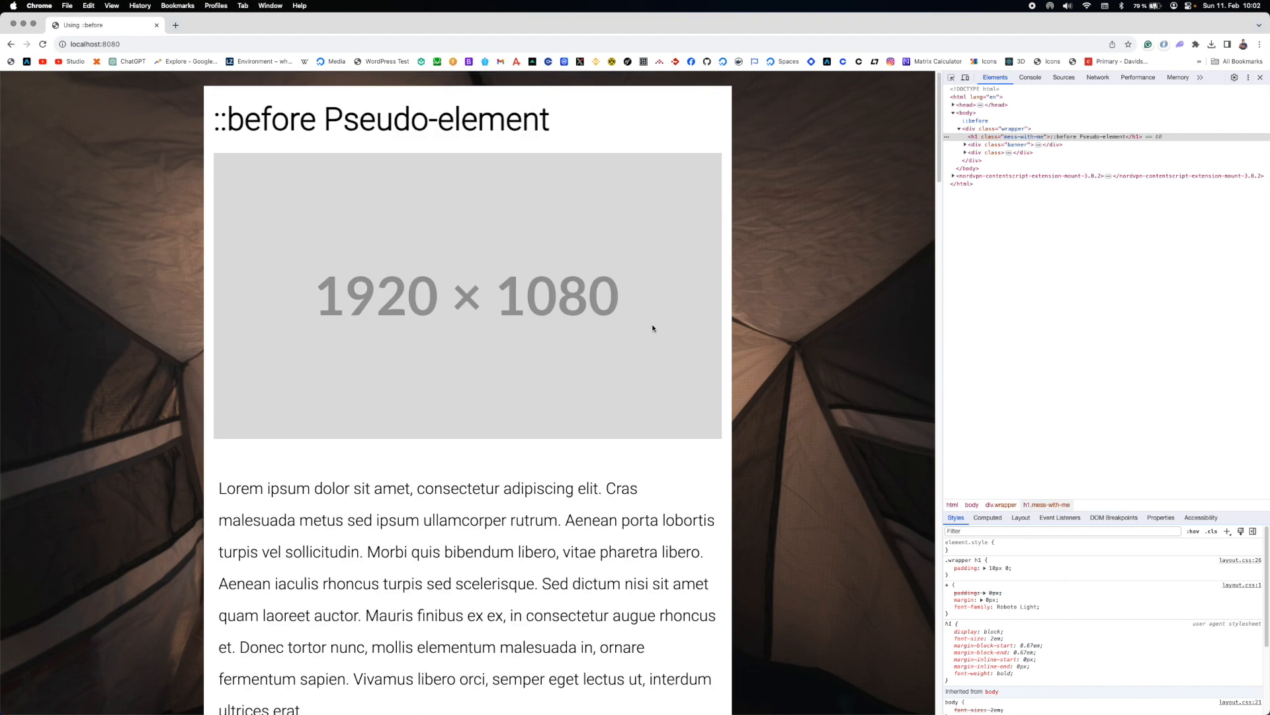
mouse_move(760, 368)
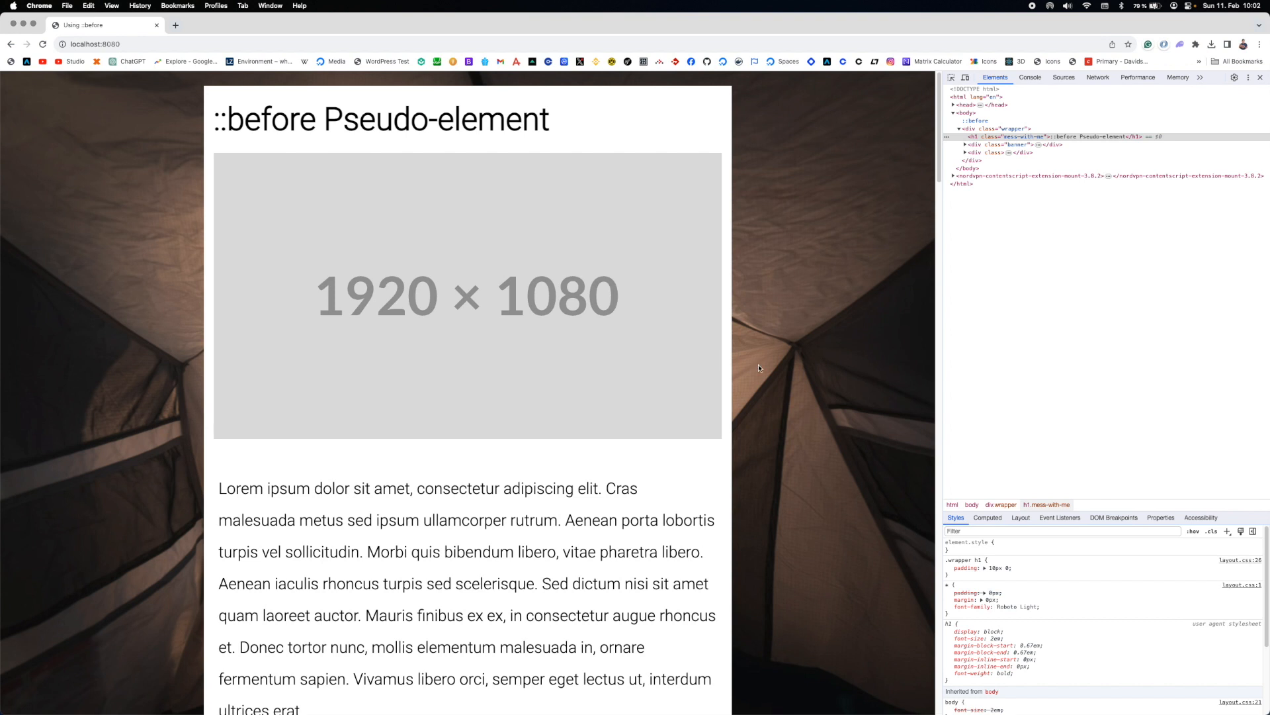
mouse_move(776, 417)
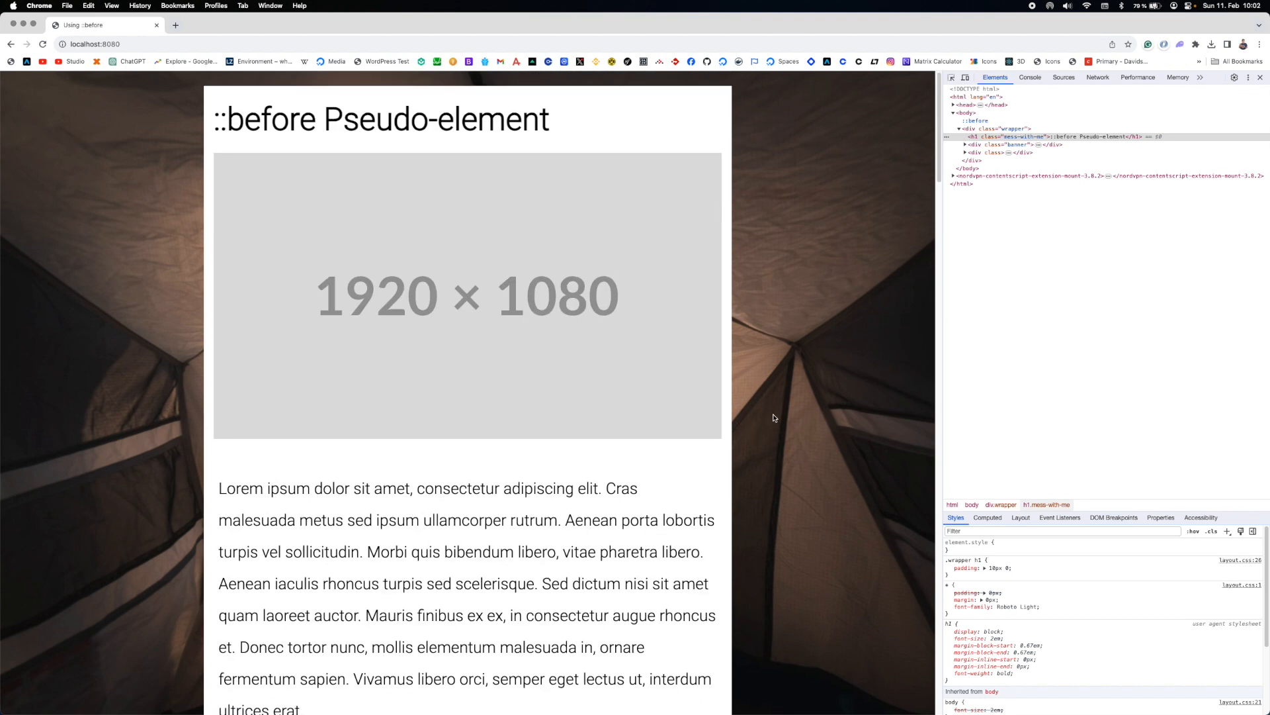
mouse_move(392, 169)
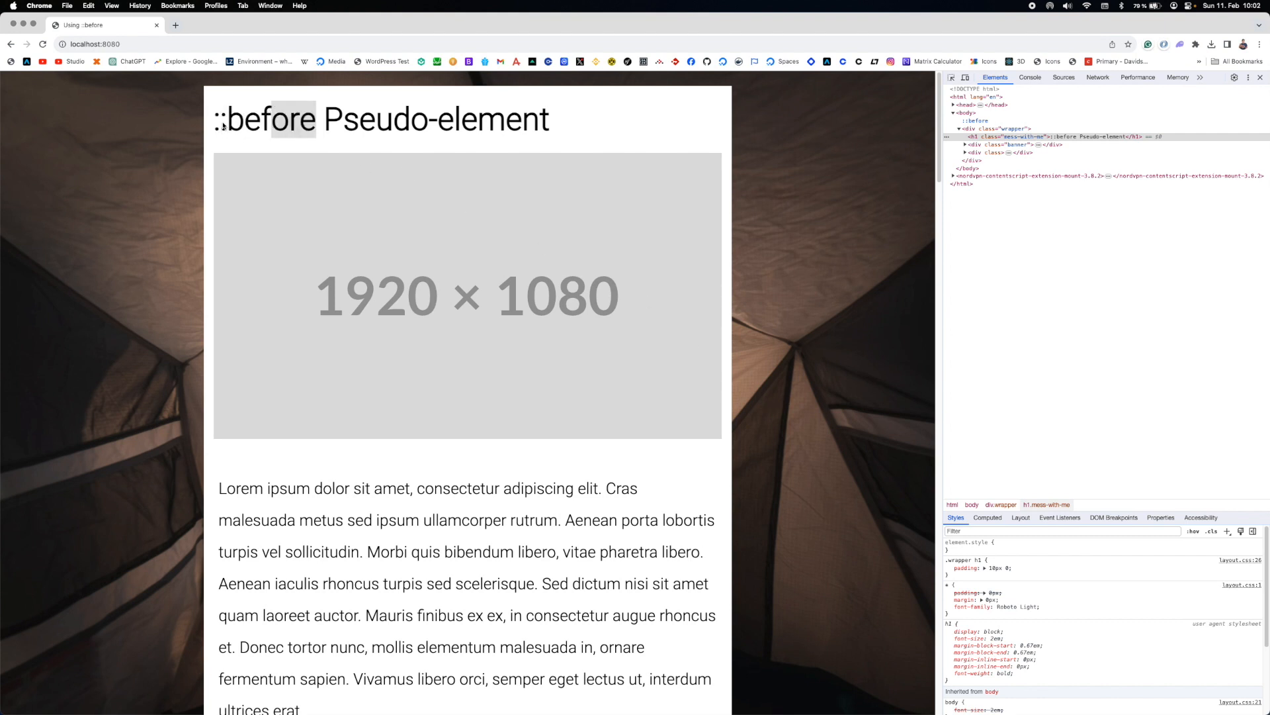
mouse_move(371, 161)
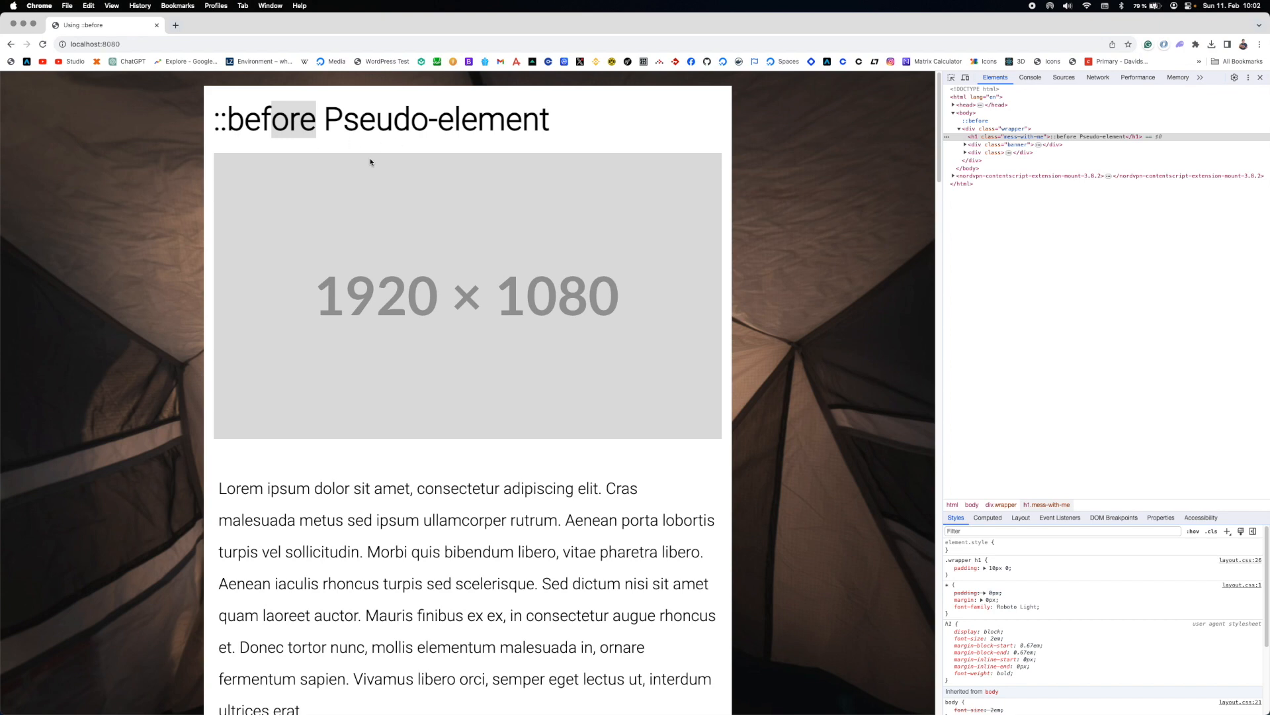
scroll("down", 3)
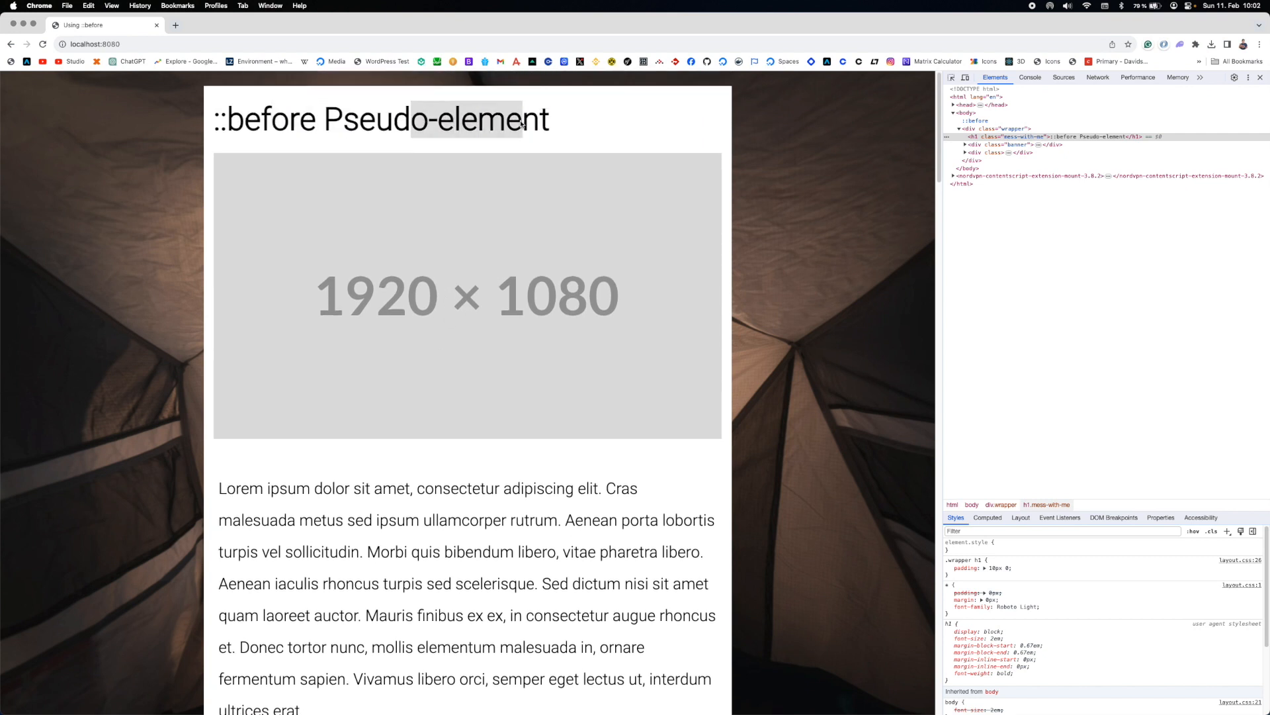
mouse_move(160, 221)
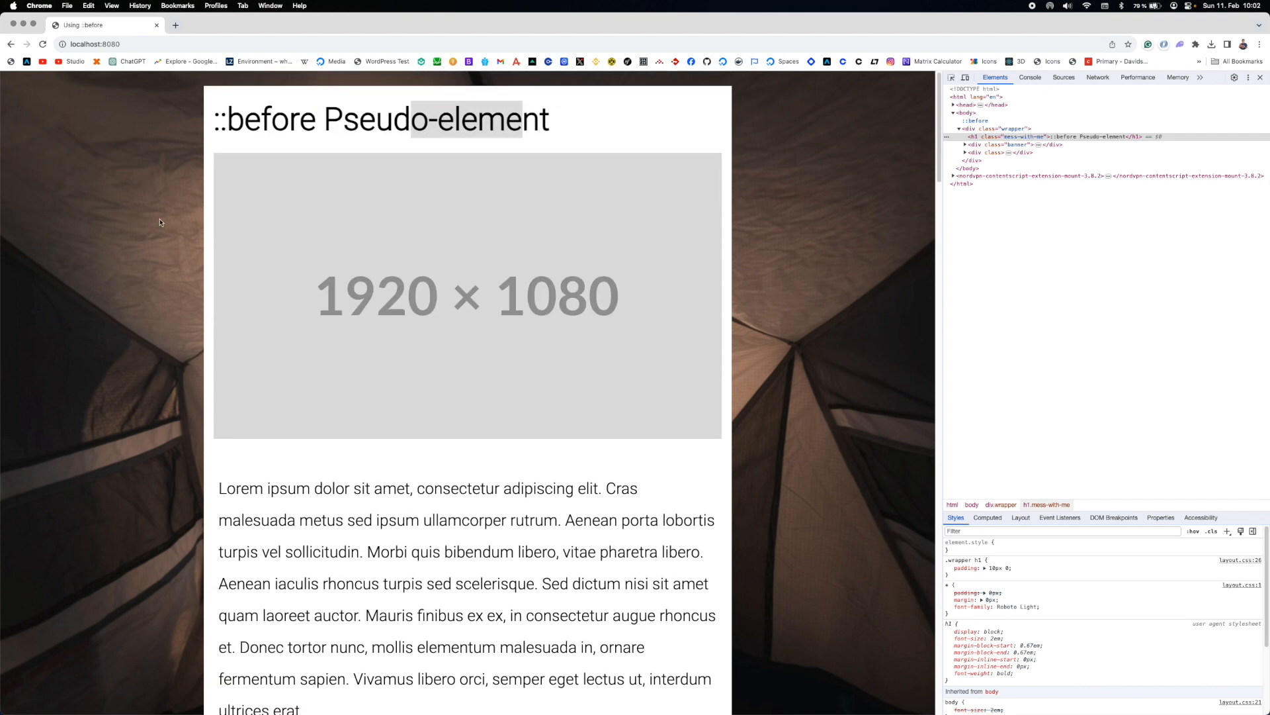
mouse_move(675, 414)
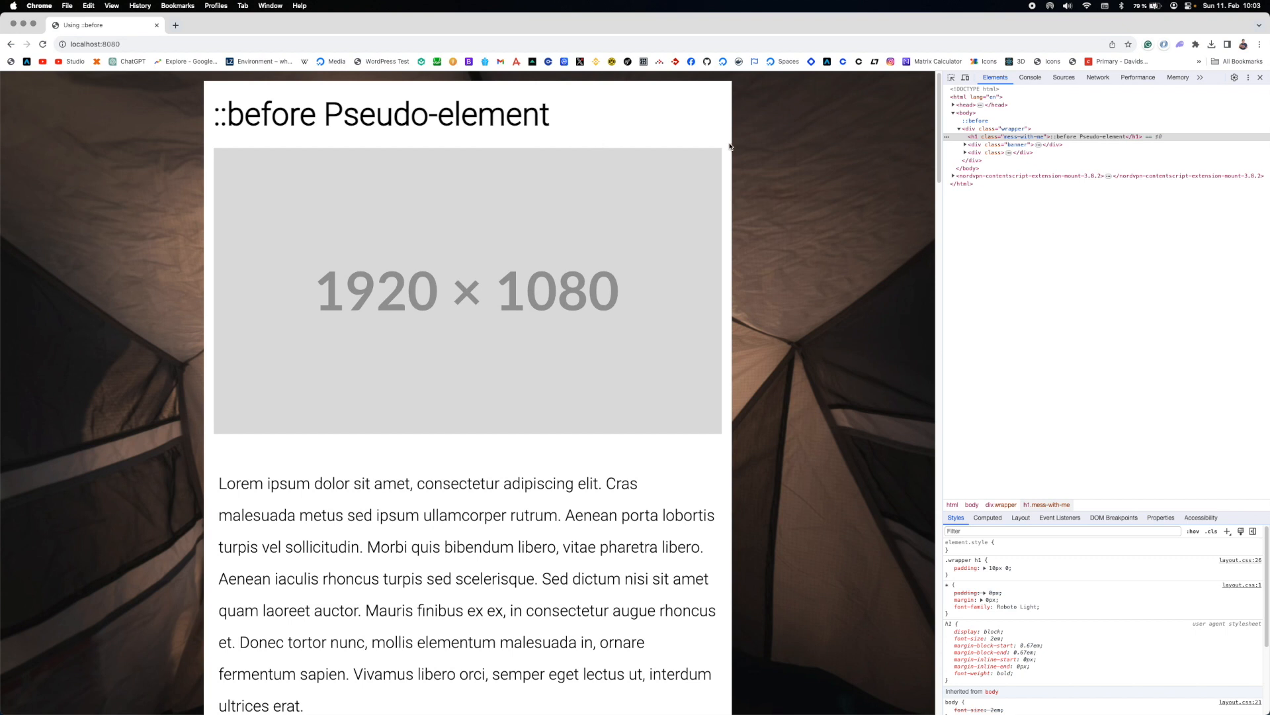
mouse_move(729, 148)
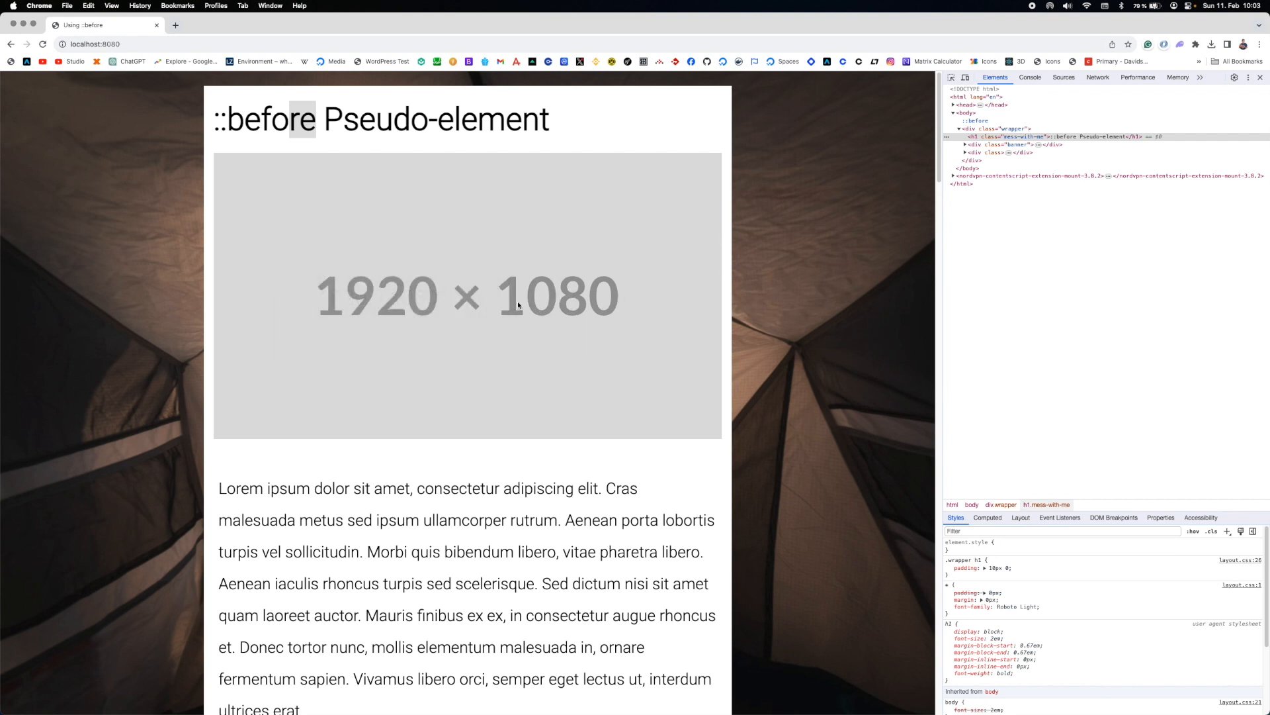
scroll("down", 3)
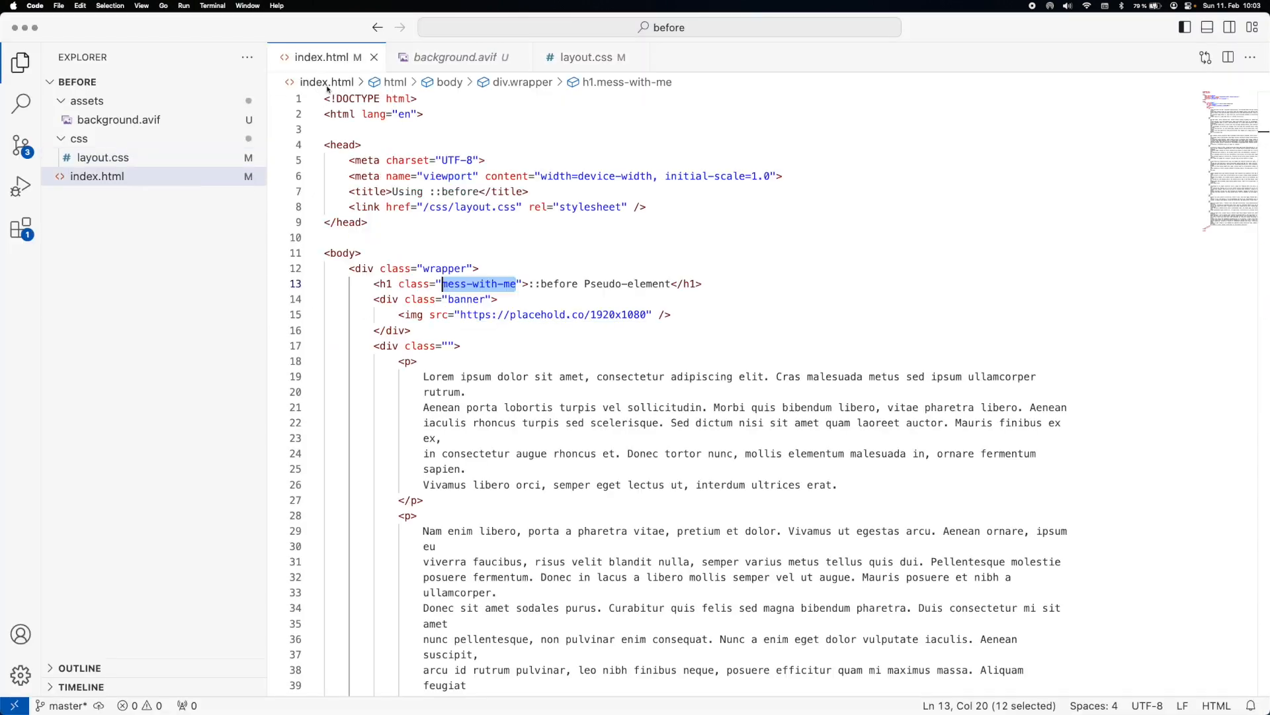
Step: Append '?text=::before' to the placehold.co img src in index.html
left_click(459, 346)
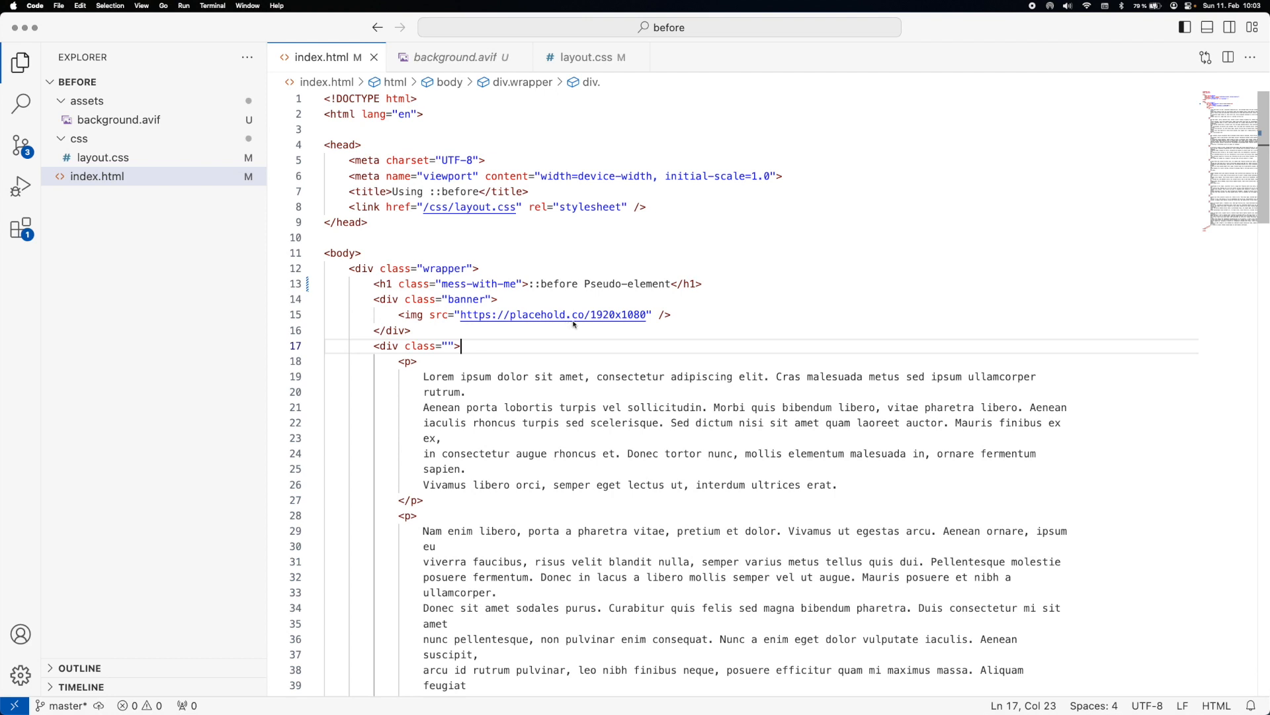
mouse_move(609, 315)
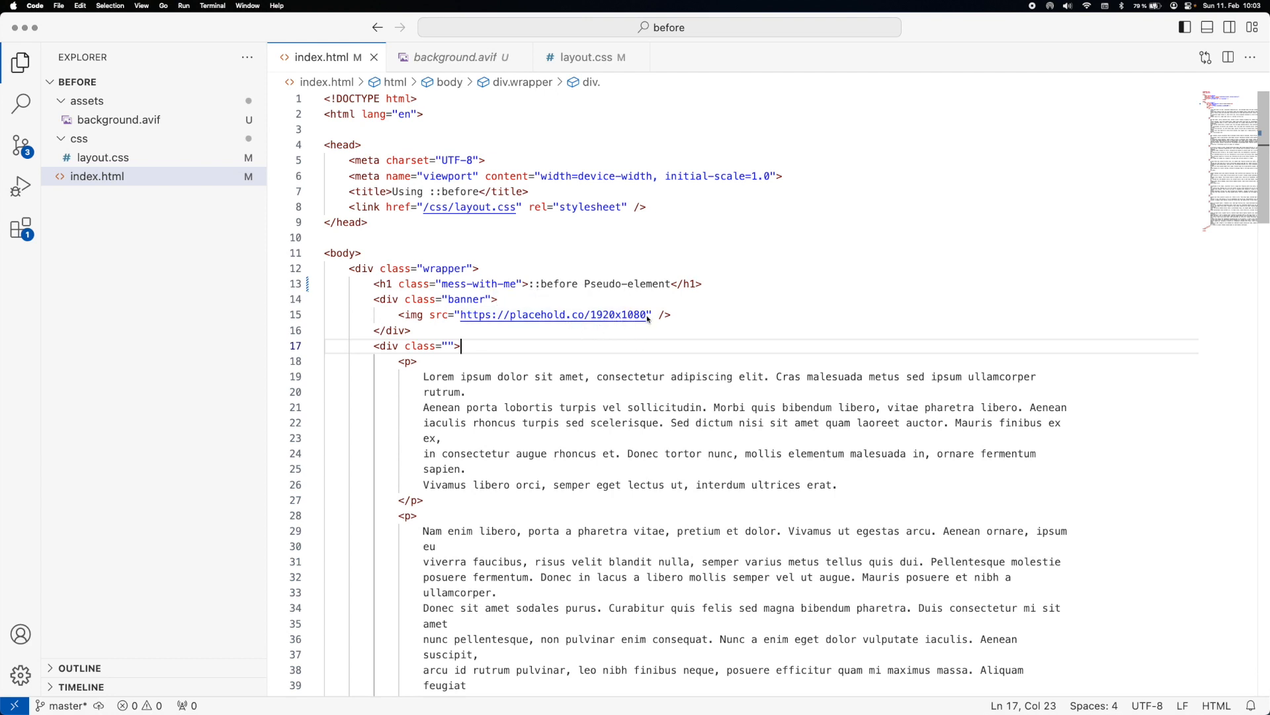
left_click(648, 315)
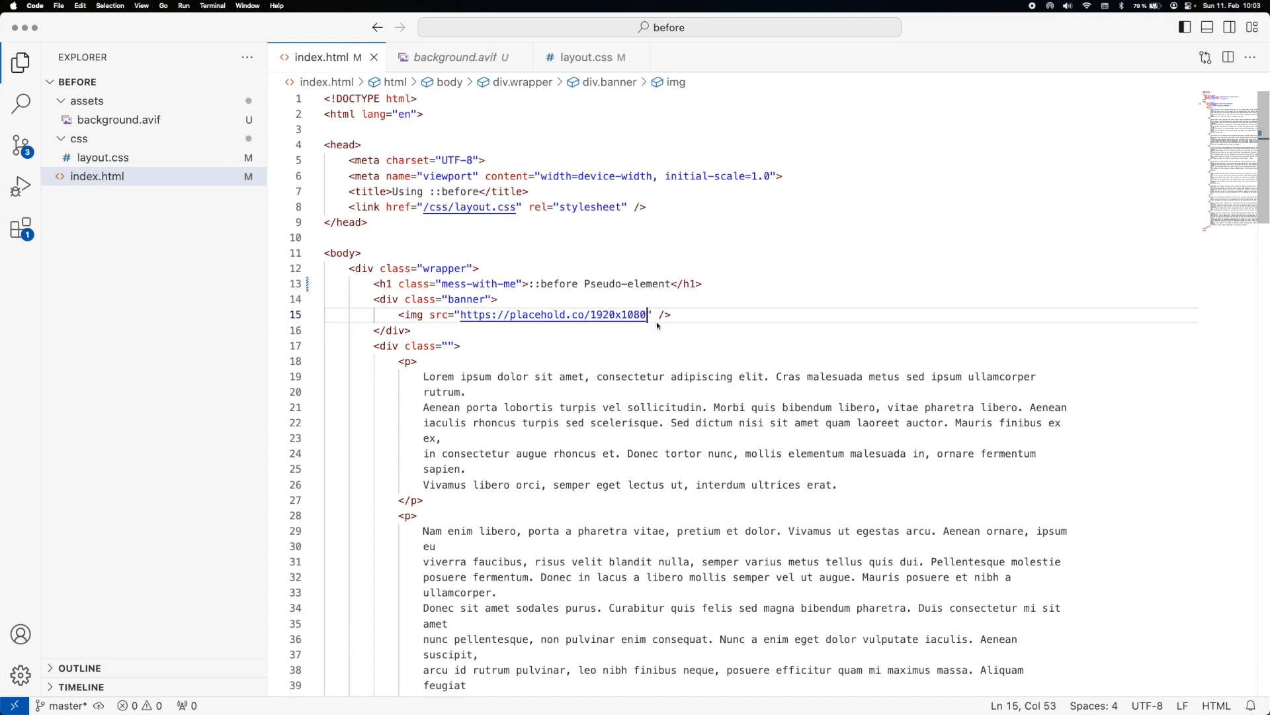
type("?")
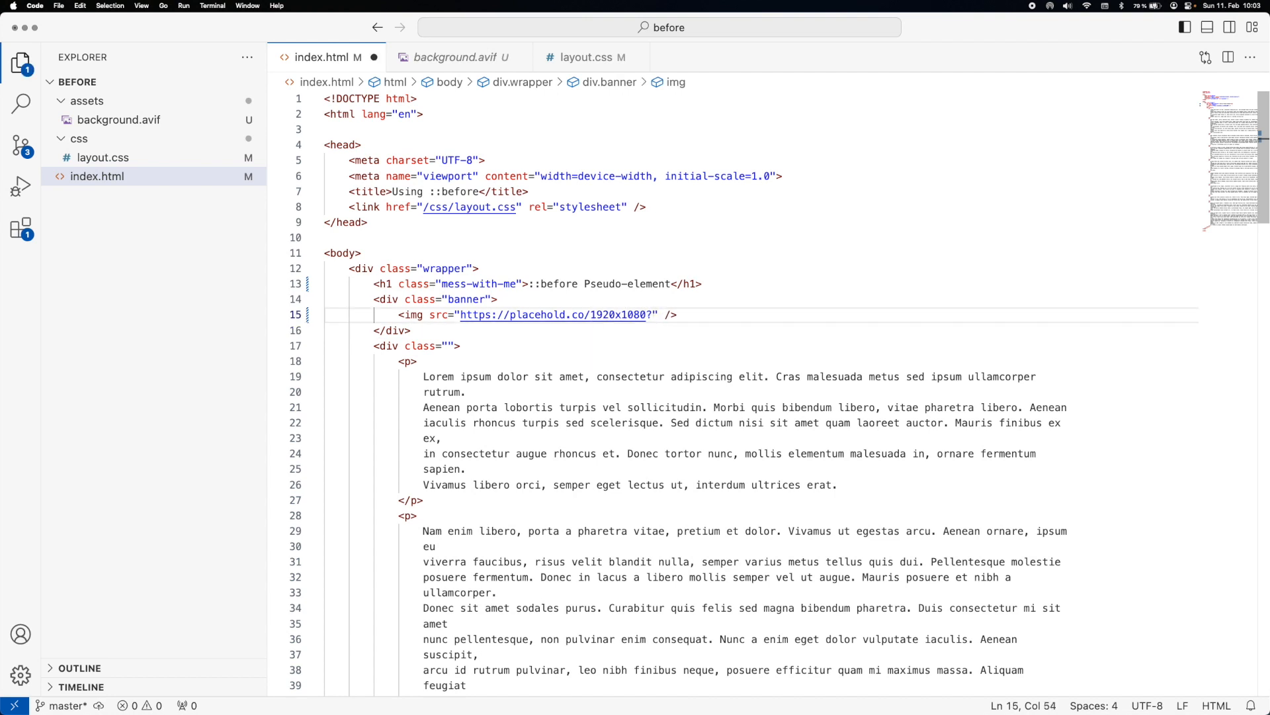
type("text=::")
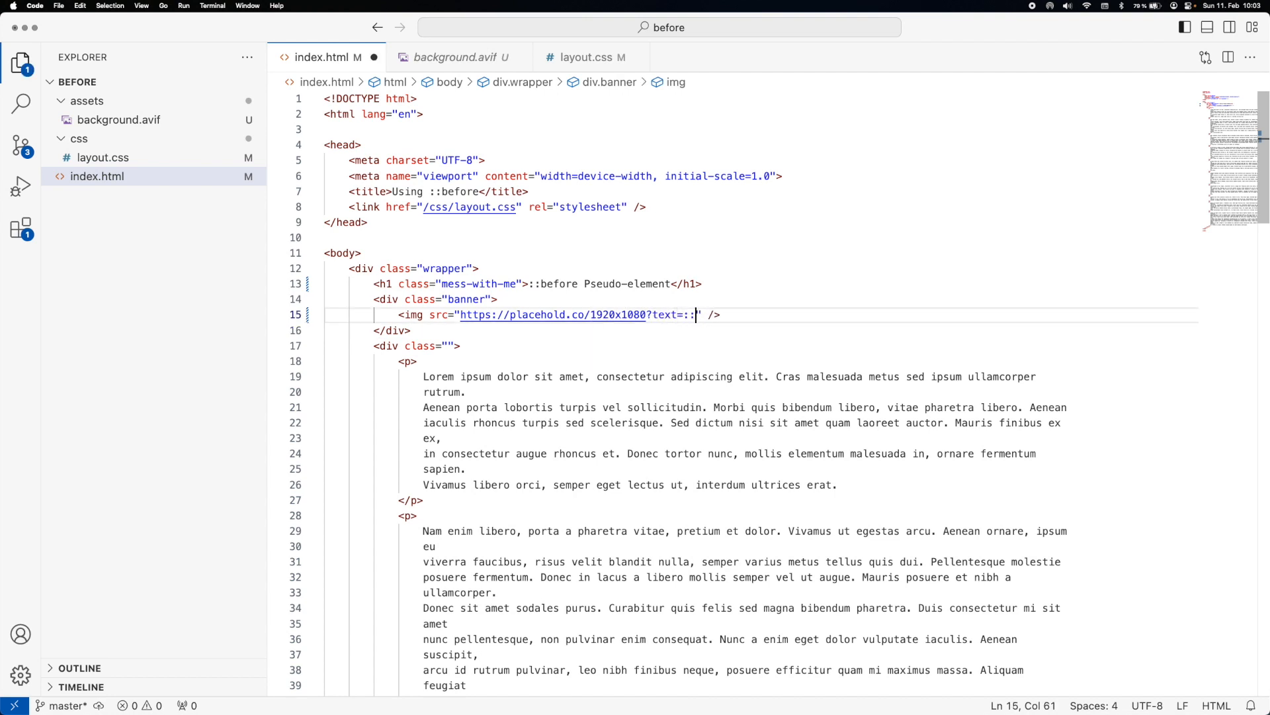
type("before")
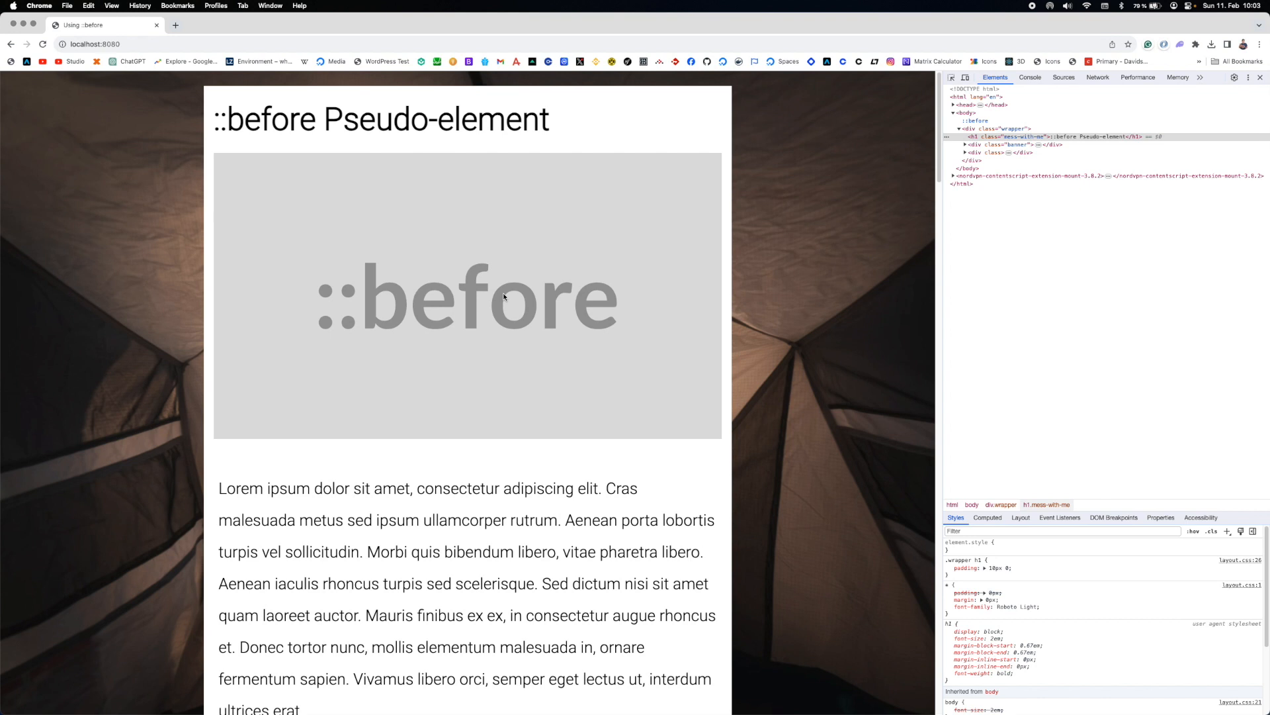
mouse_move(545, 266)
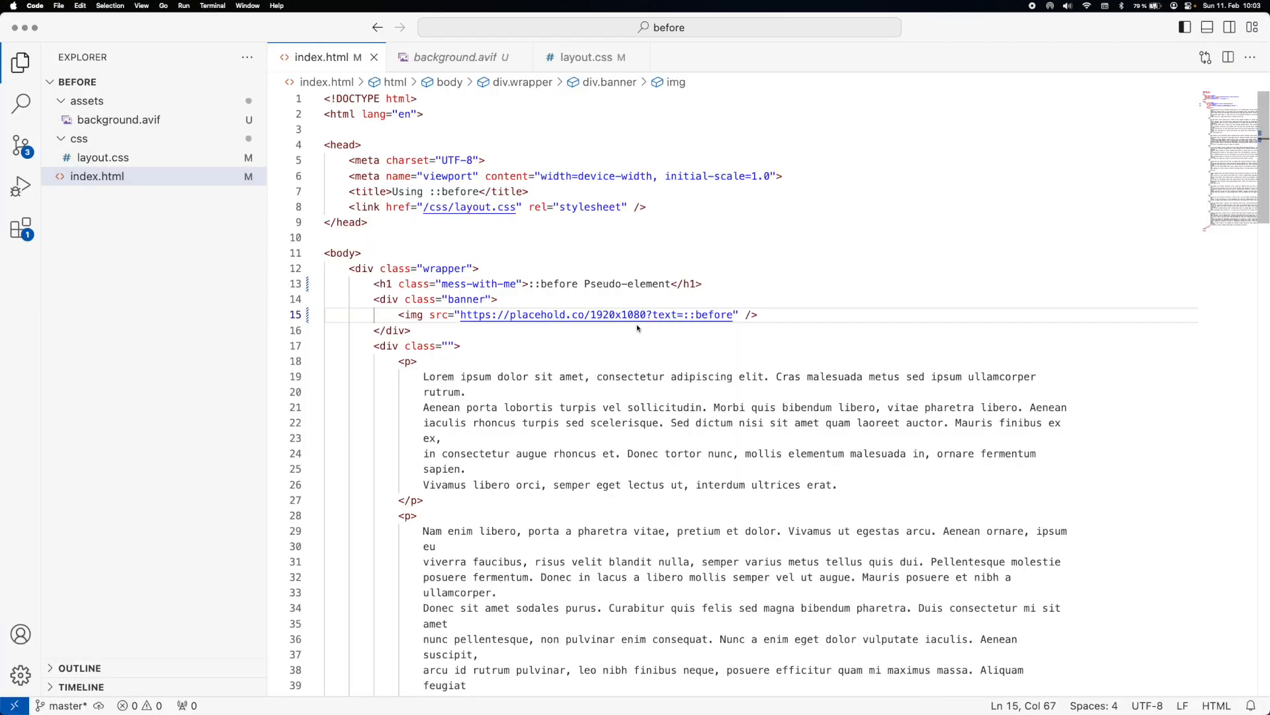
scroll("down", 3)
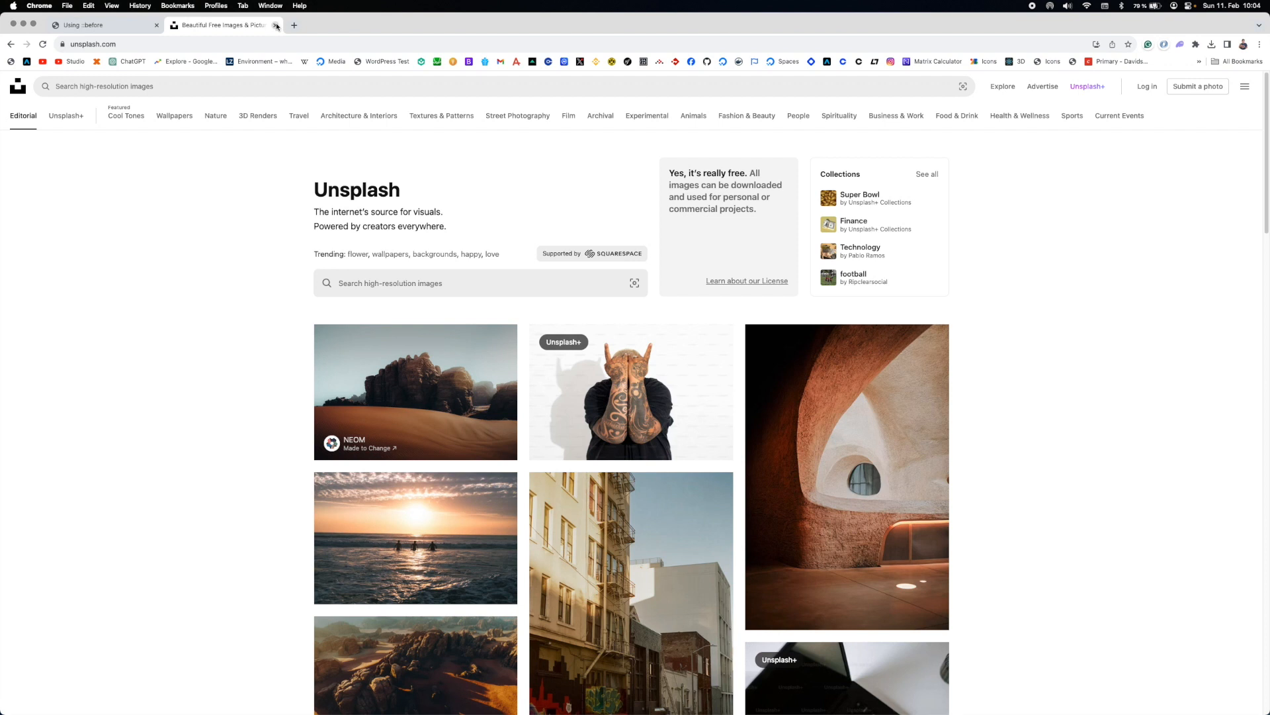
left_click(99, 25)
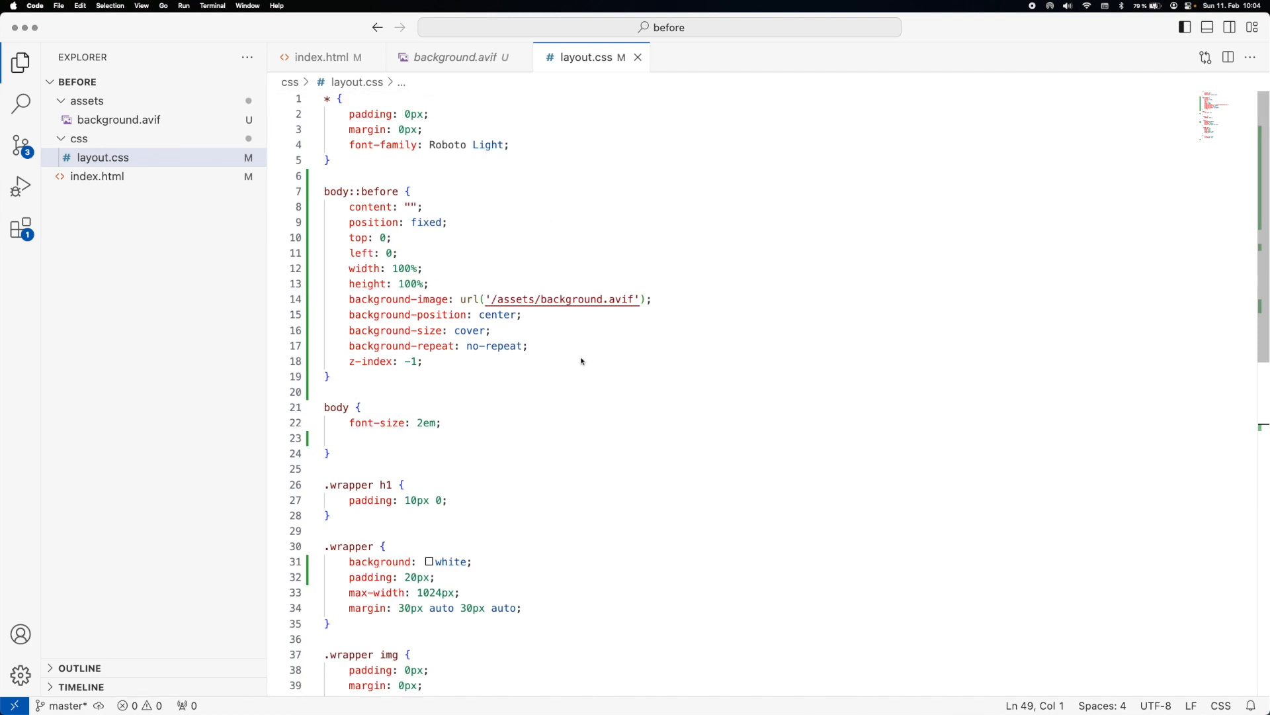
mouse_move(708, 225)
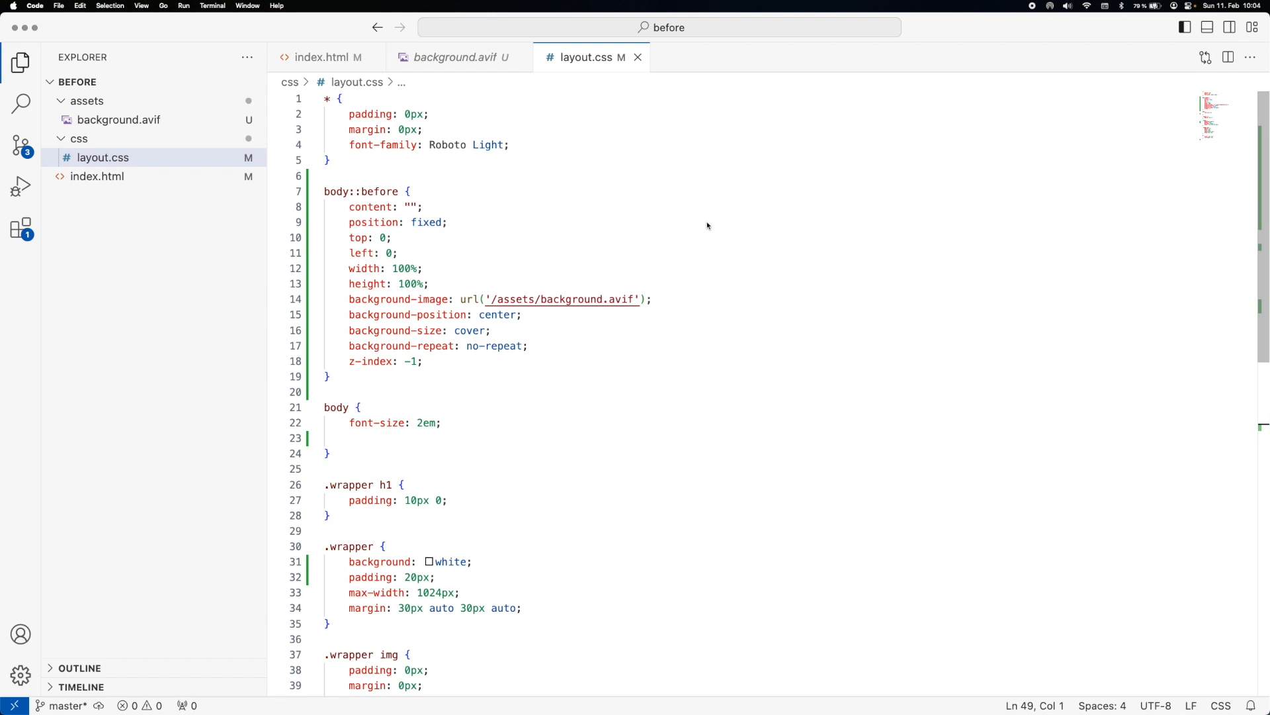
mouse_move(684, 188)
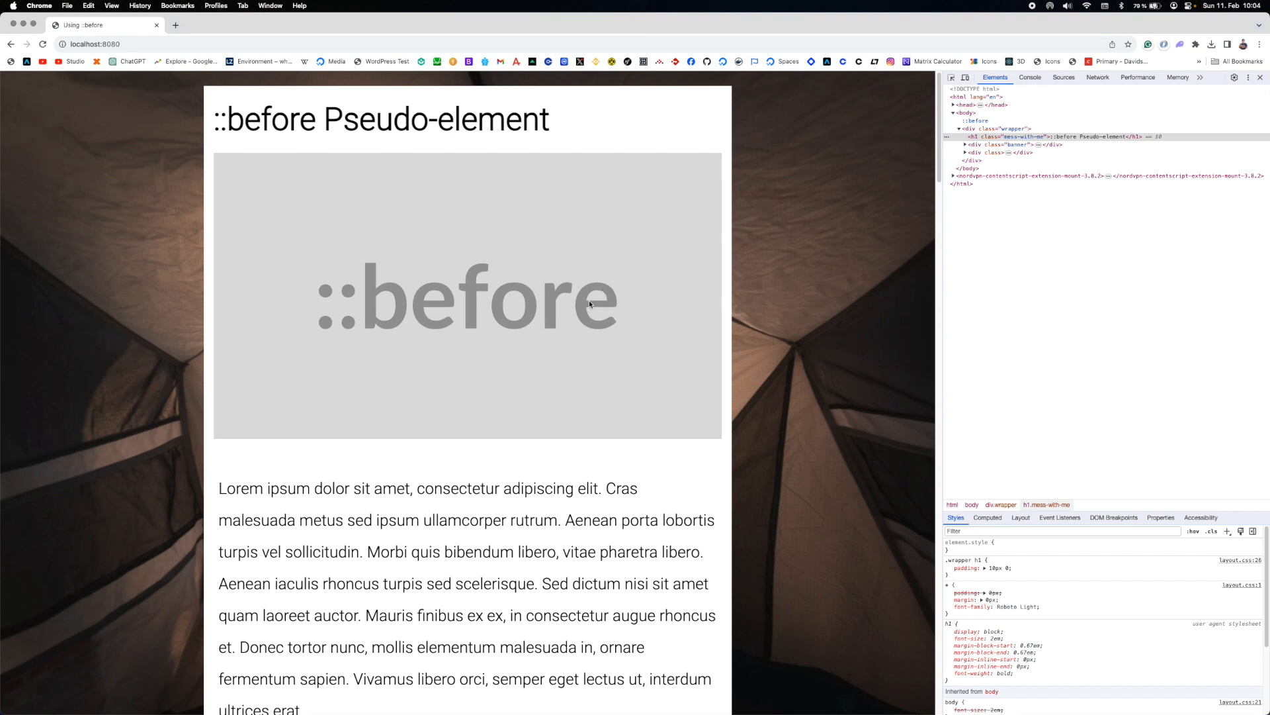
mouse_move(547, 389)
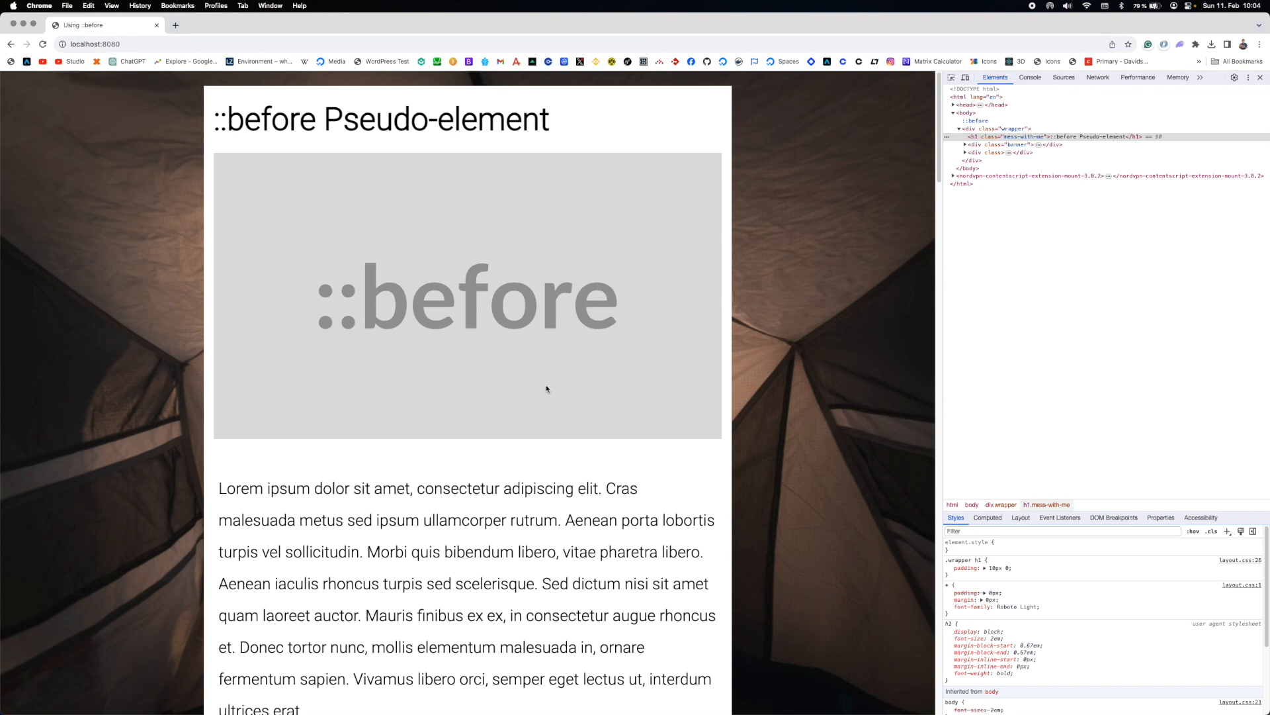
mouse_move(307, 125)
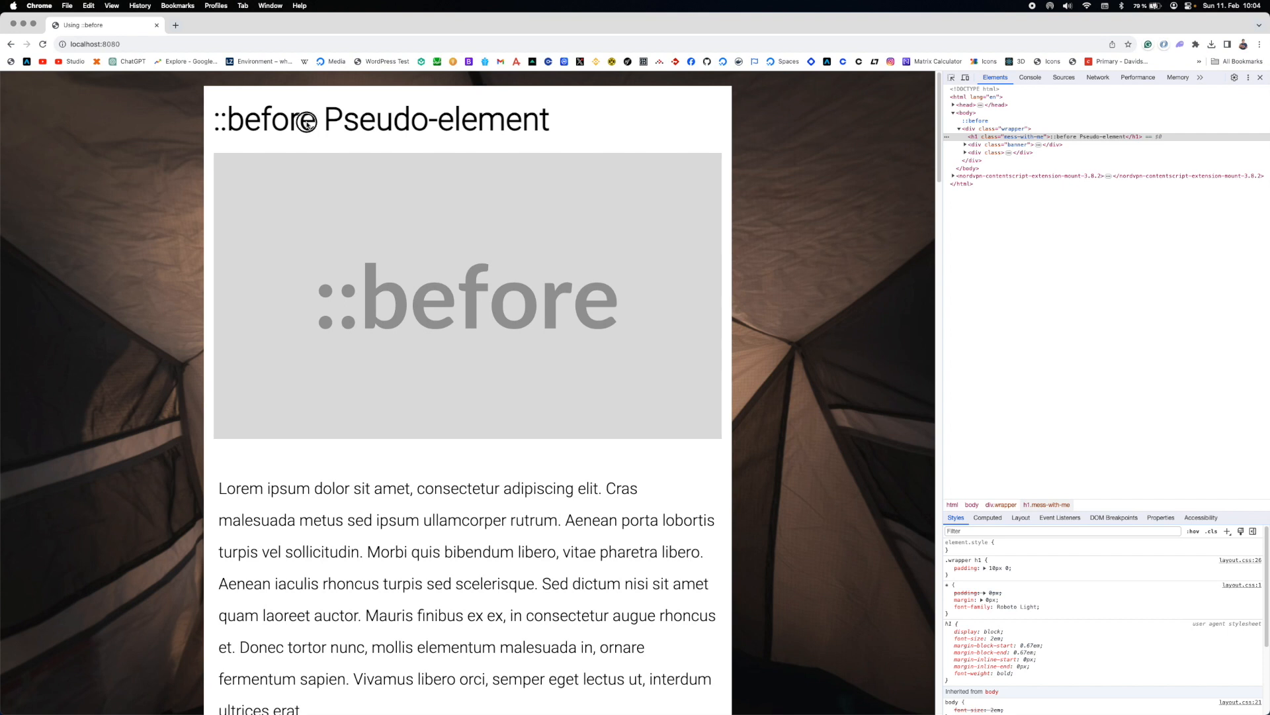